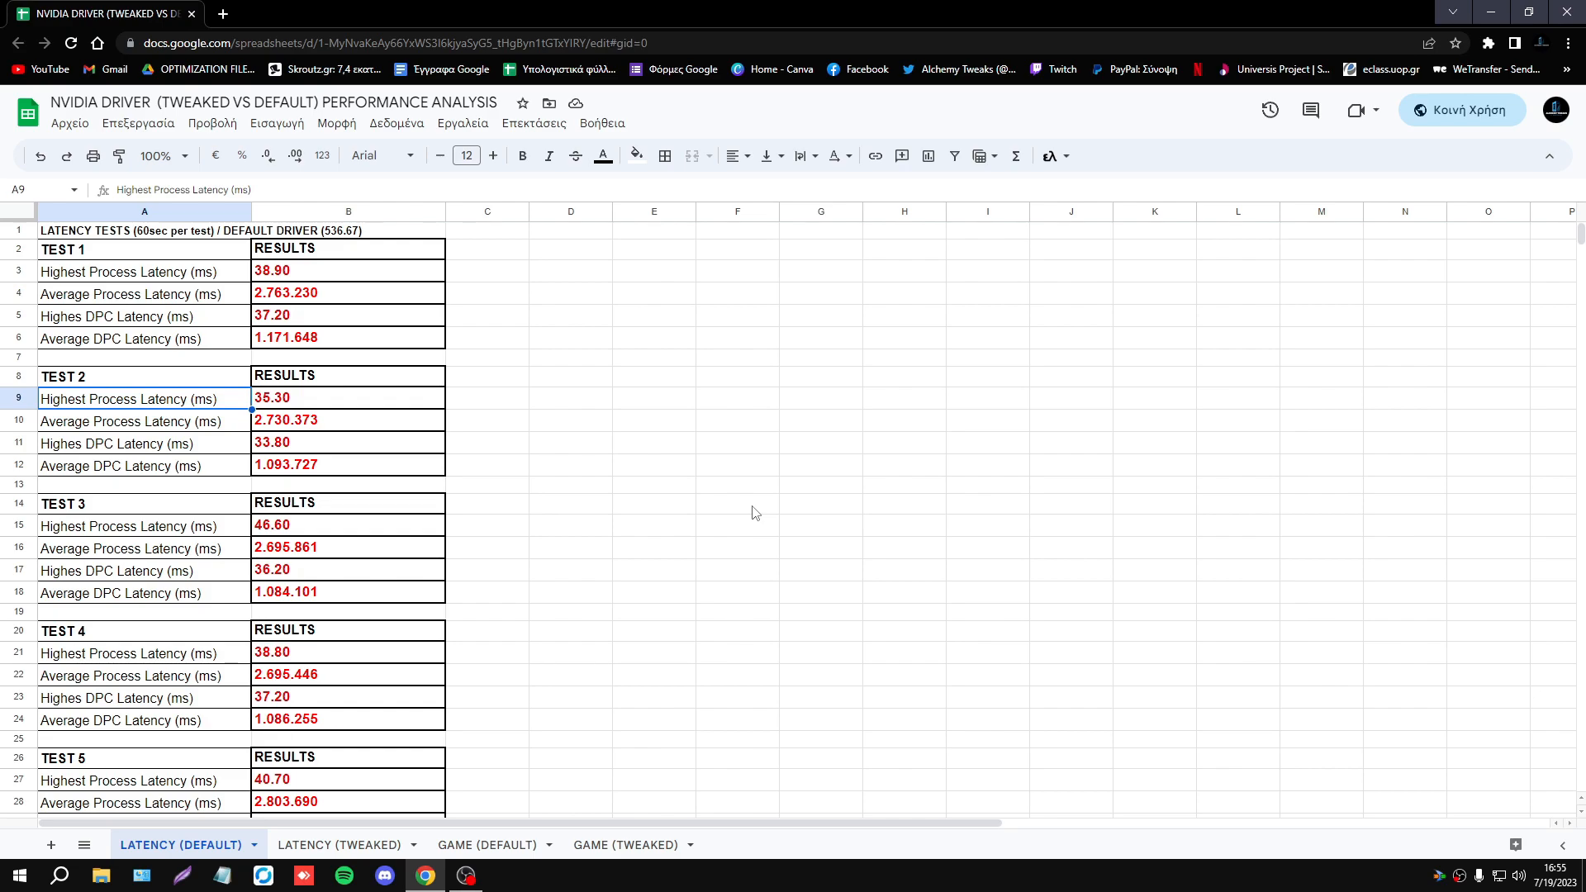
mouse_move(629, 476)
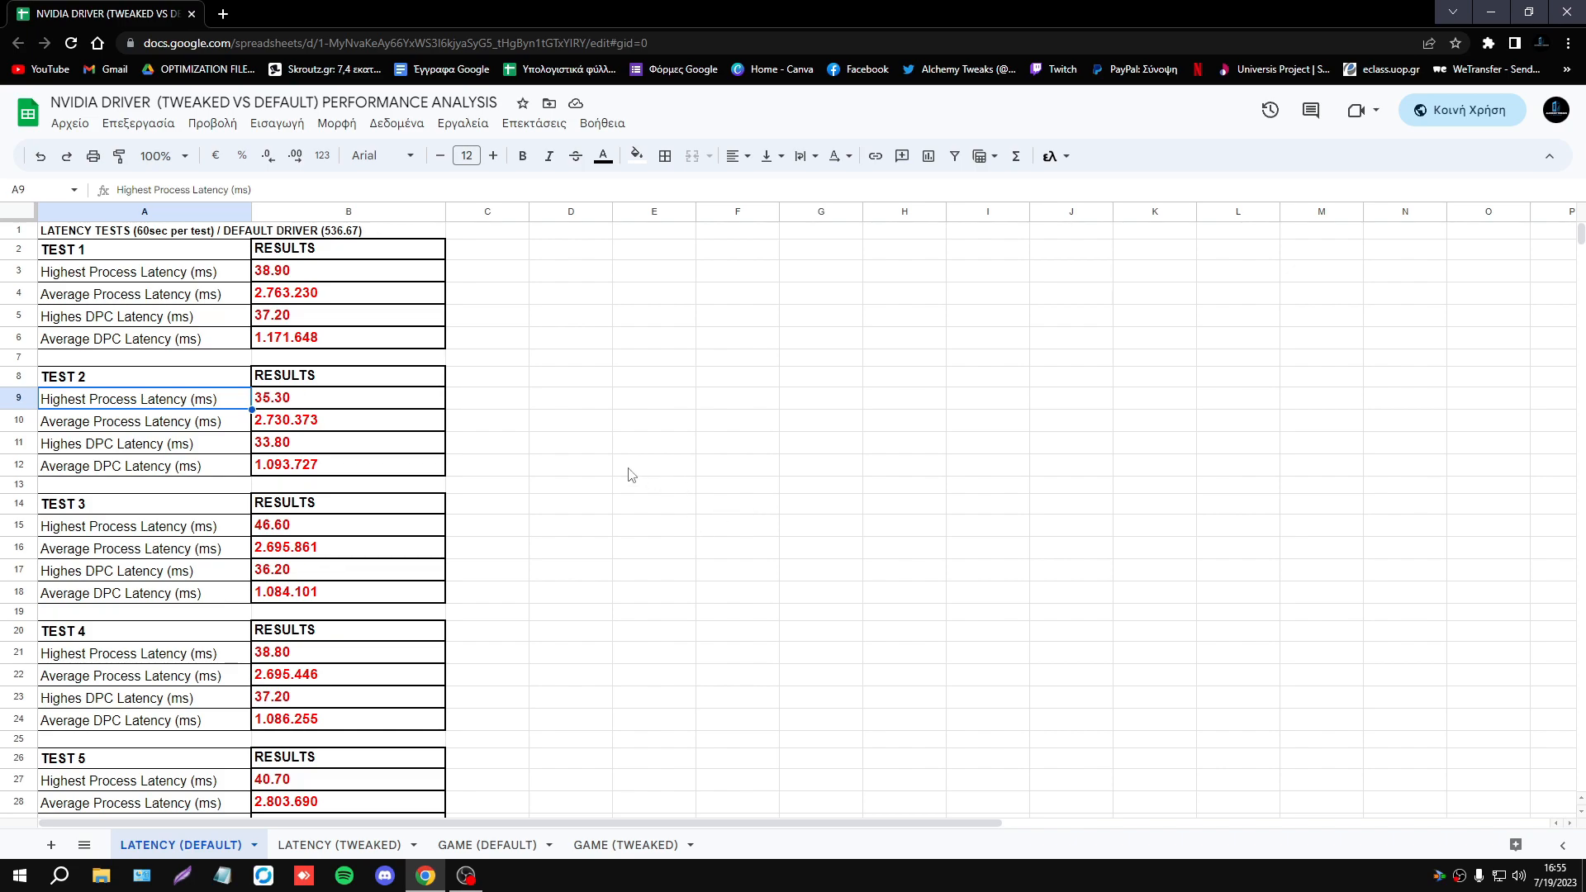
mouse_move(582, 461)
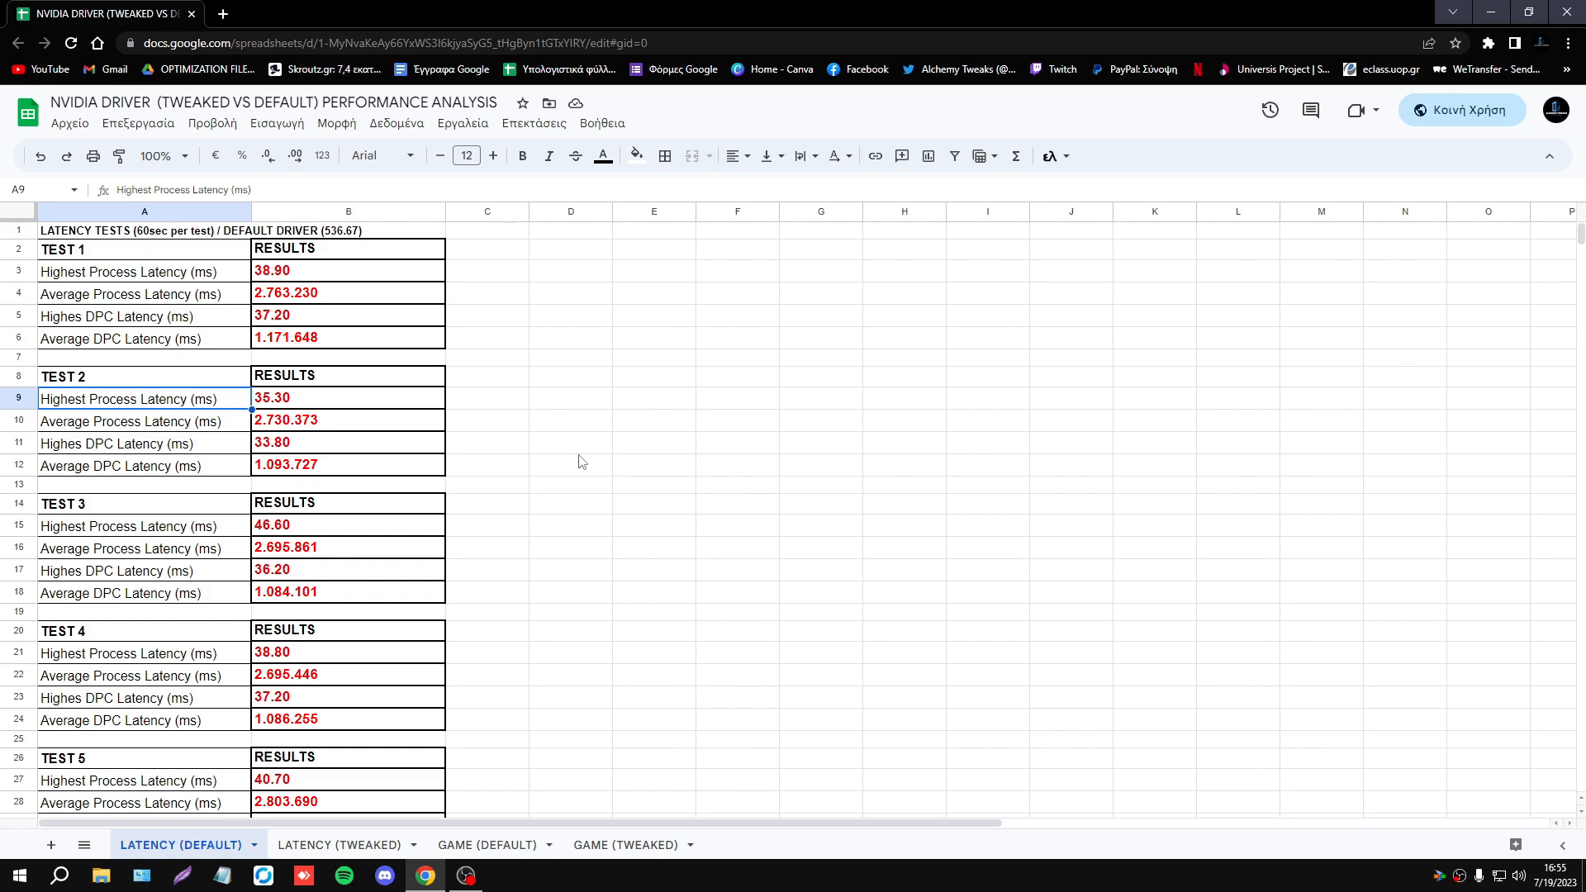
mouse_move(595, 450)
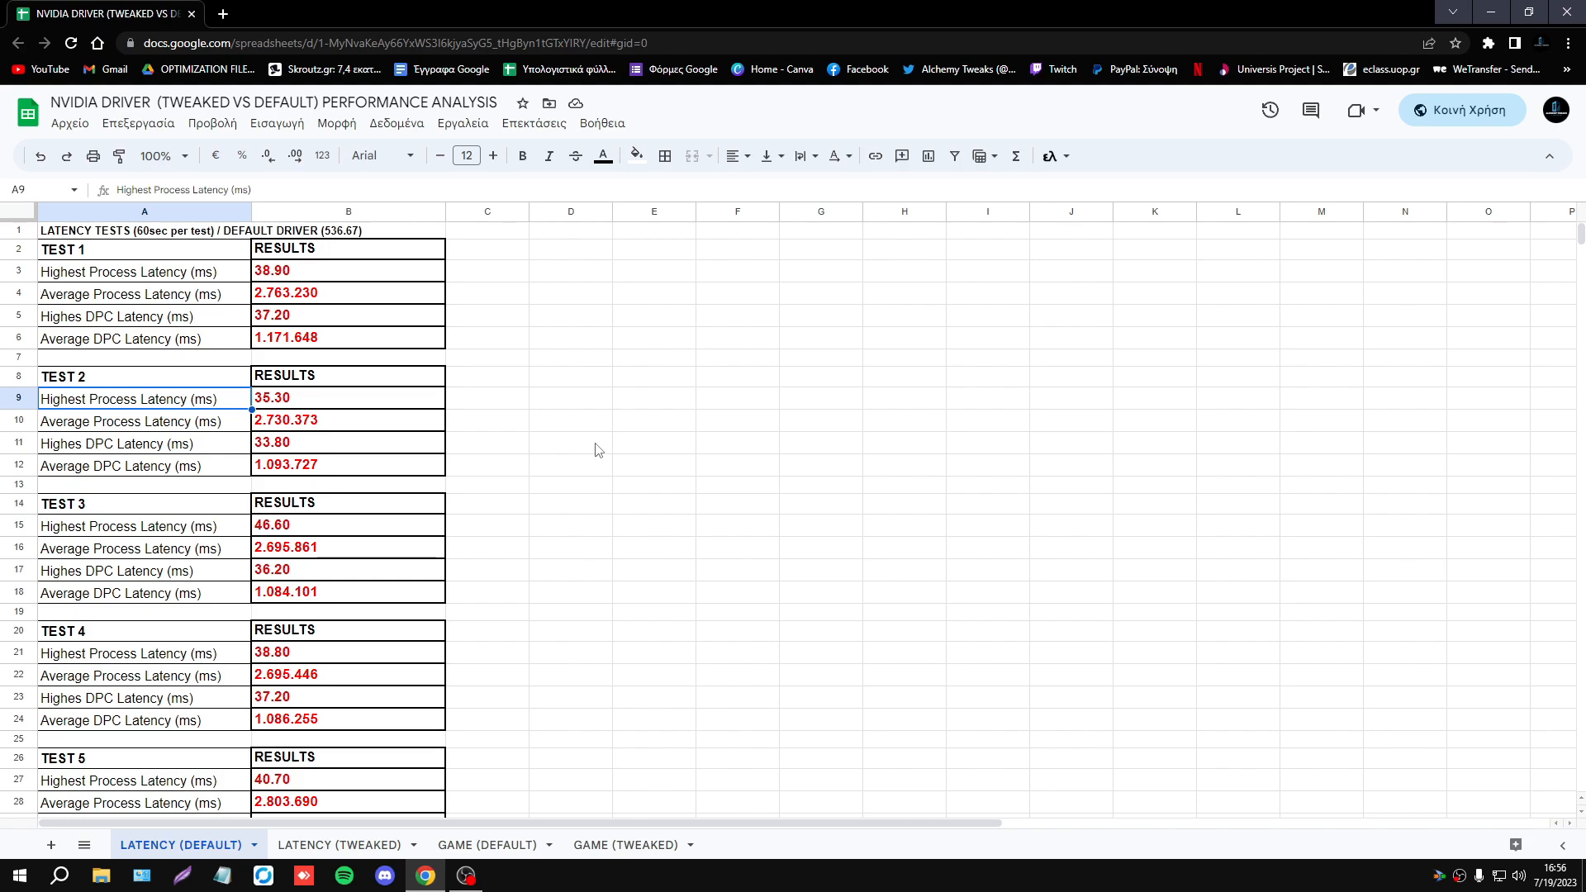
mouse_move(99, 260)
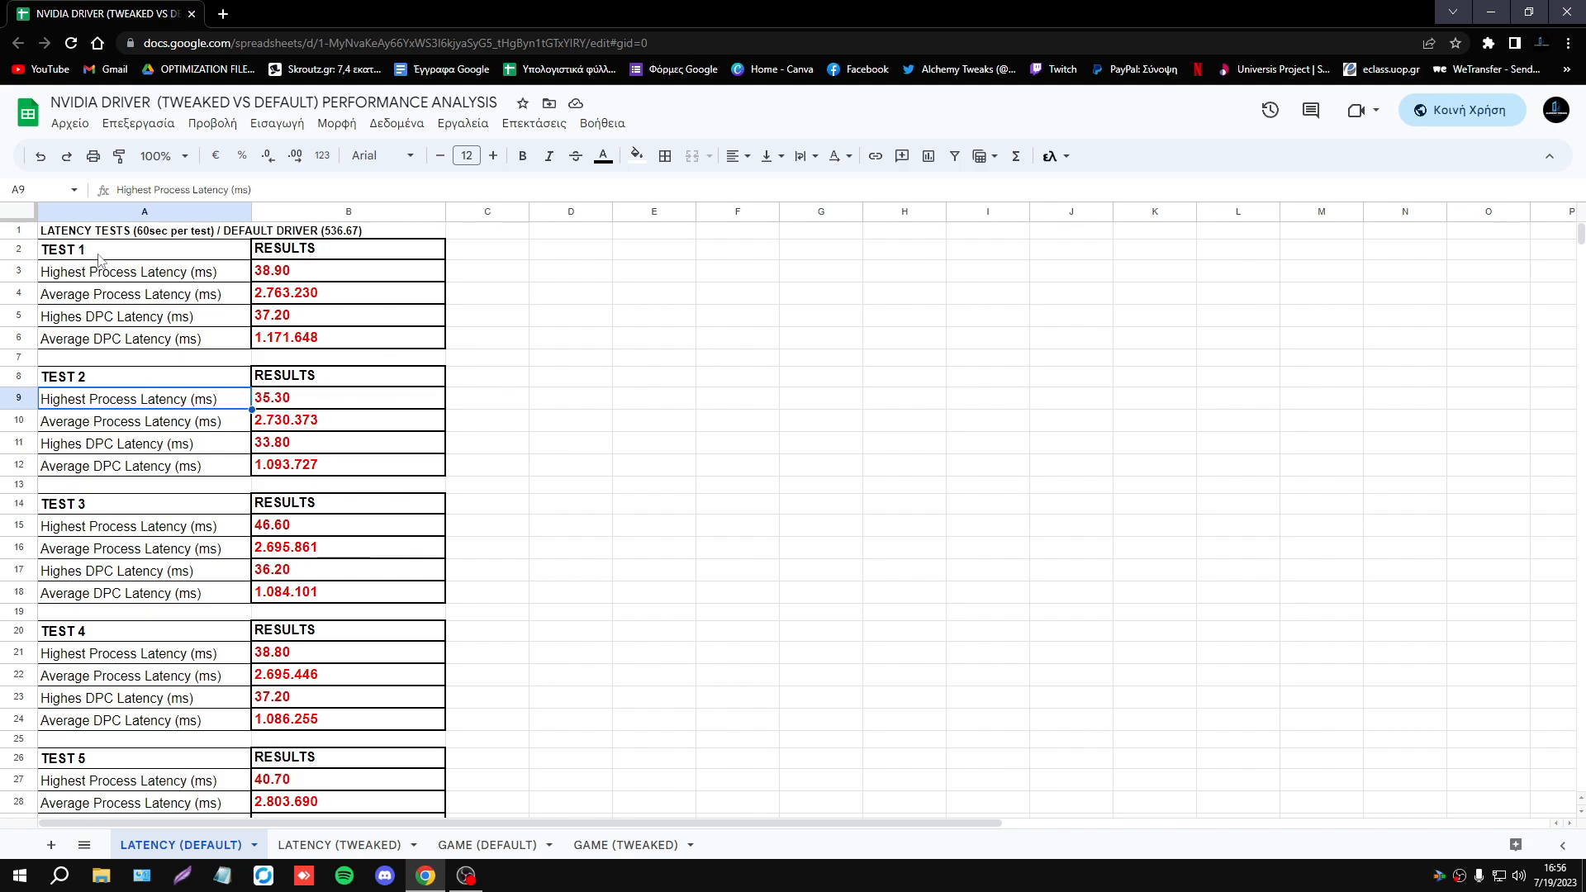
mouse_move(355, 235)
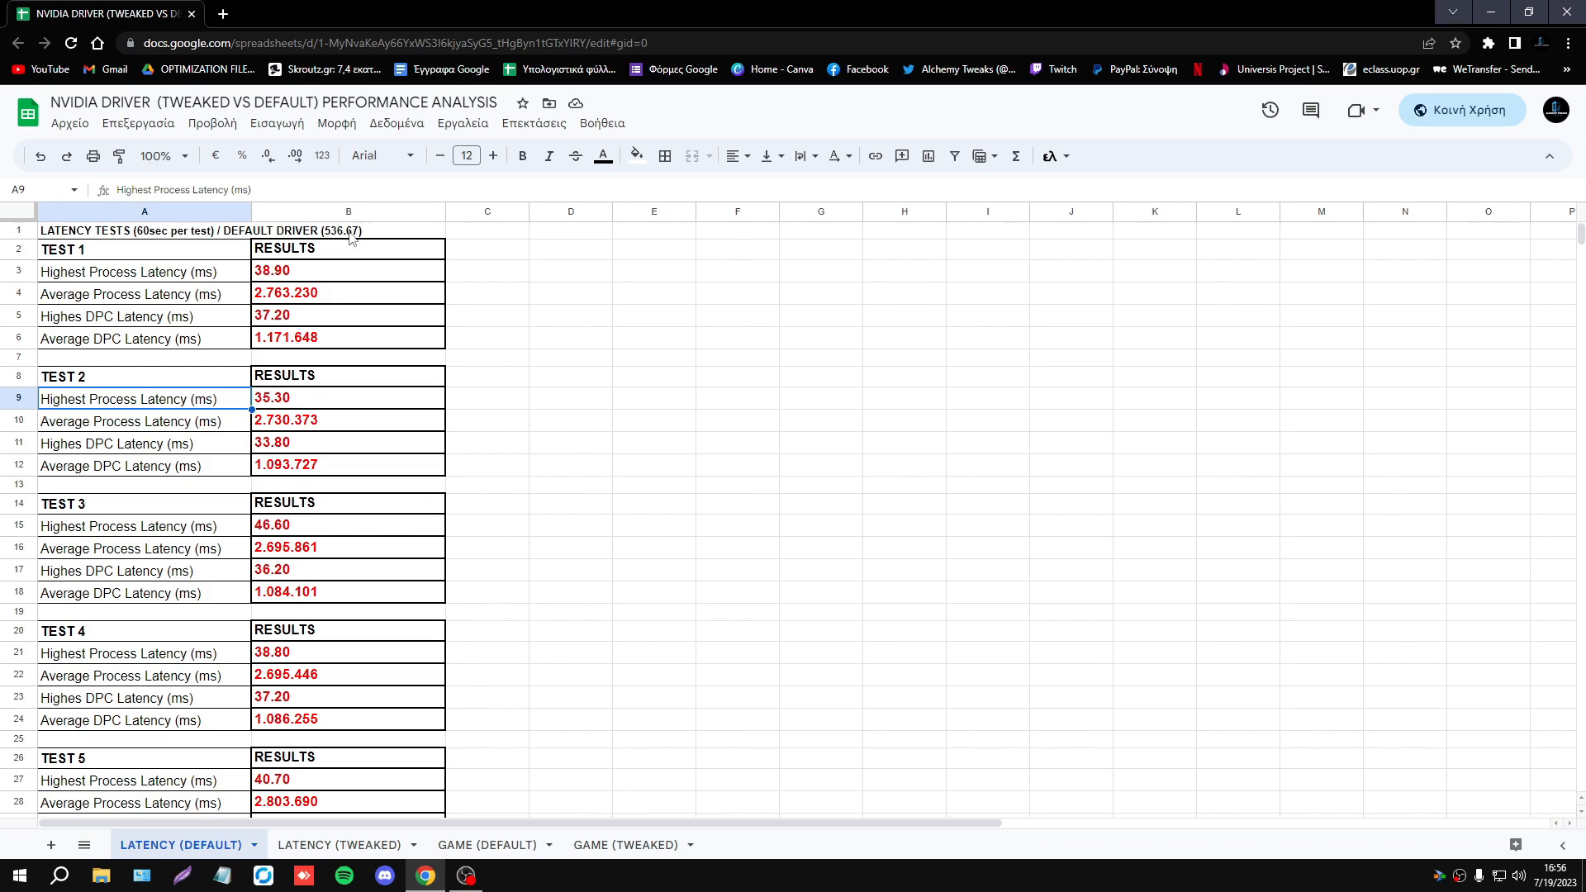
mouse_move(361, 250)
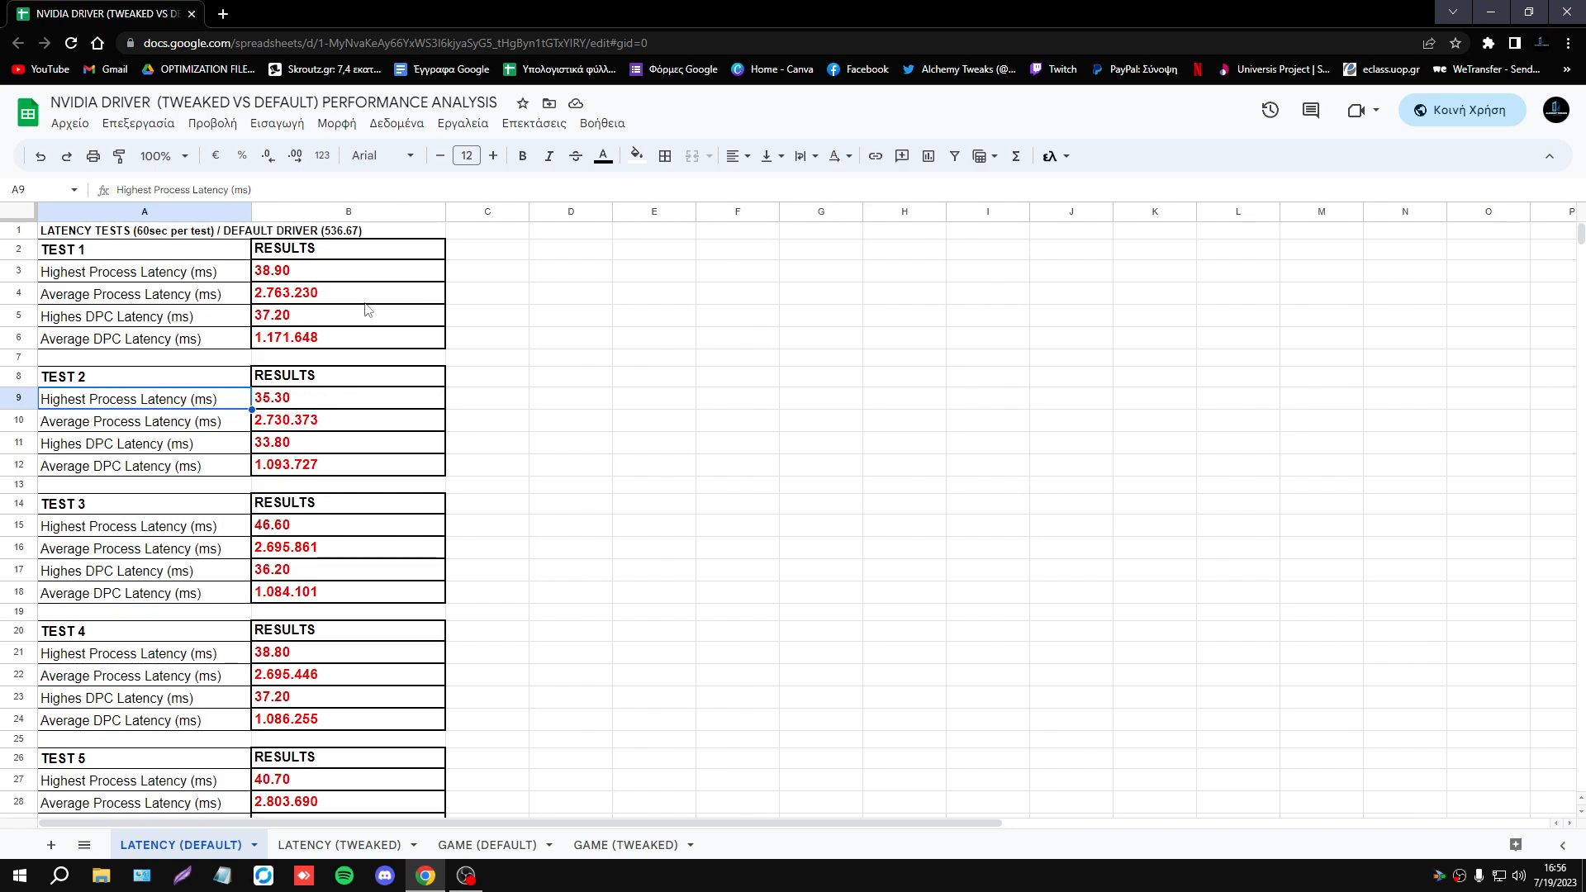
mouse_move(252, 267)
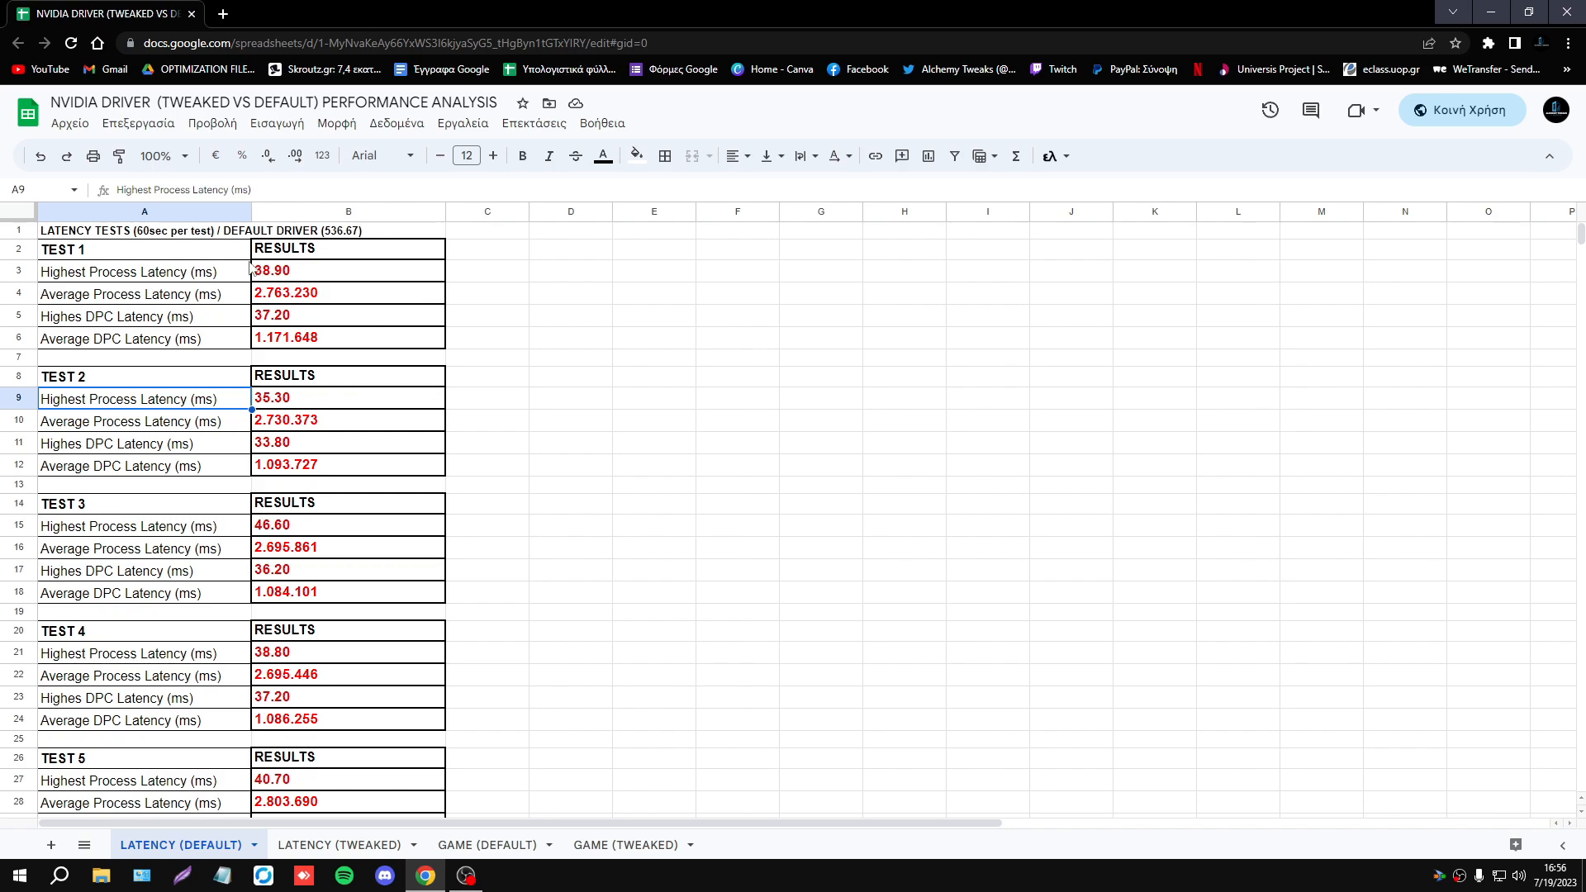
Correct the AVERAGE ALL TESTS label in A65 from 'Highes' to 'Highest DPC Latency (ms)'.
scroll(down, 3)
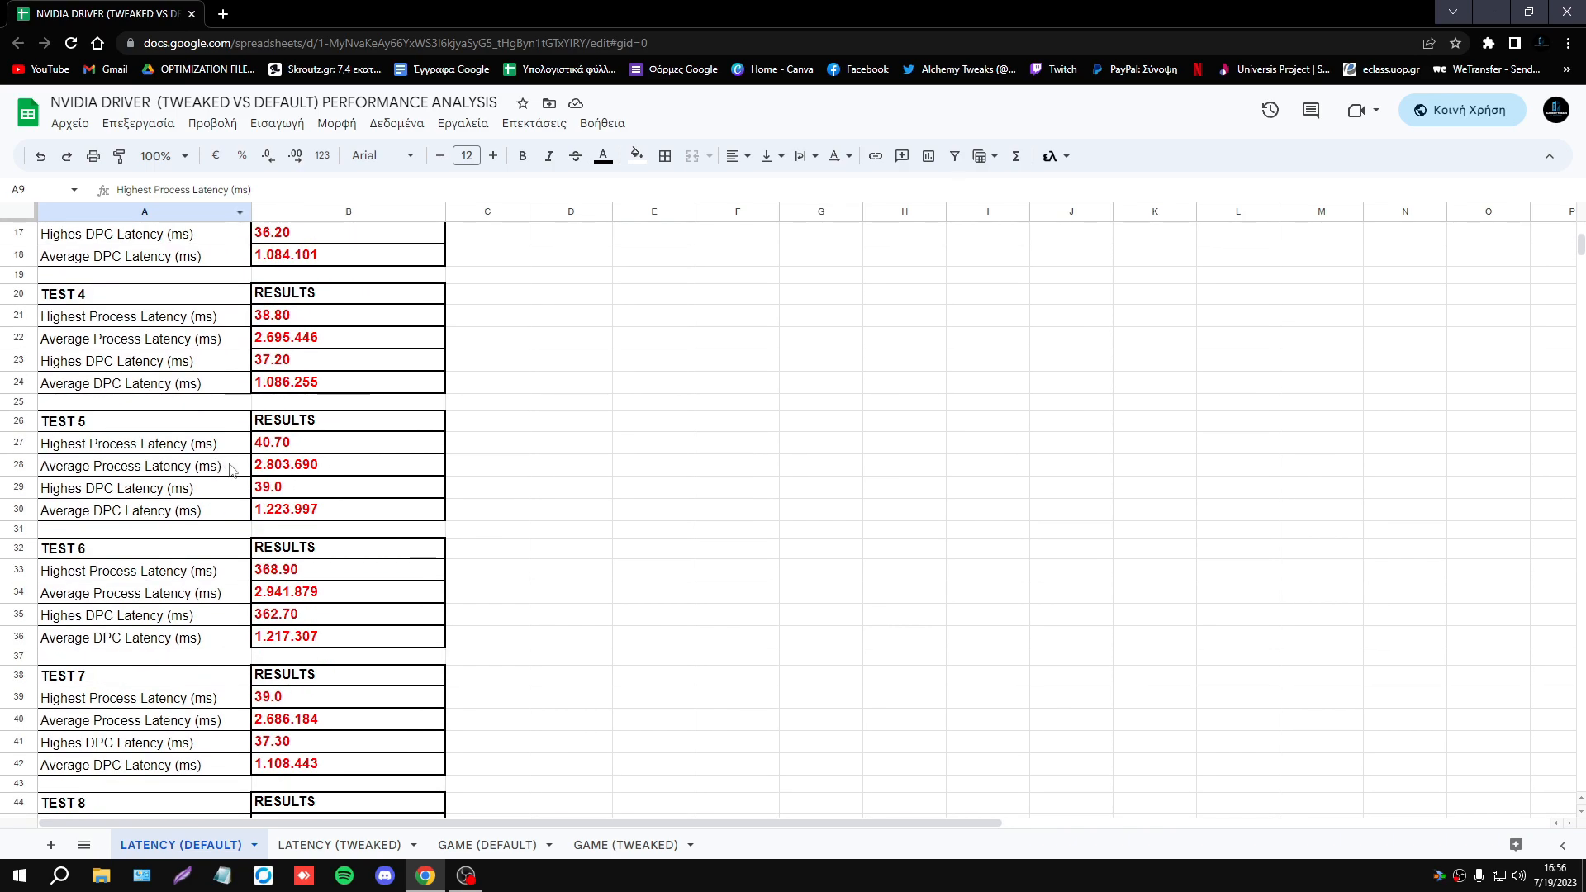
scroll(up, 3)
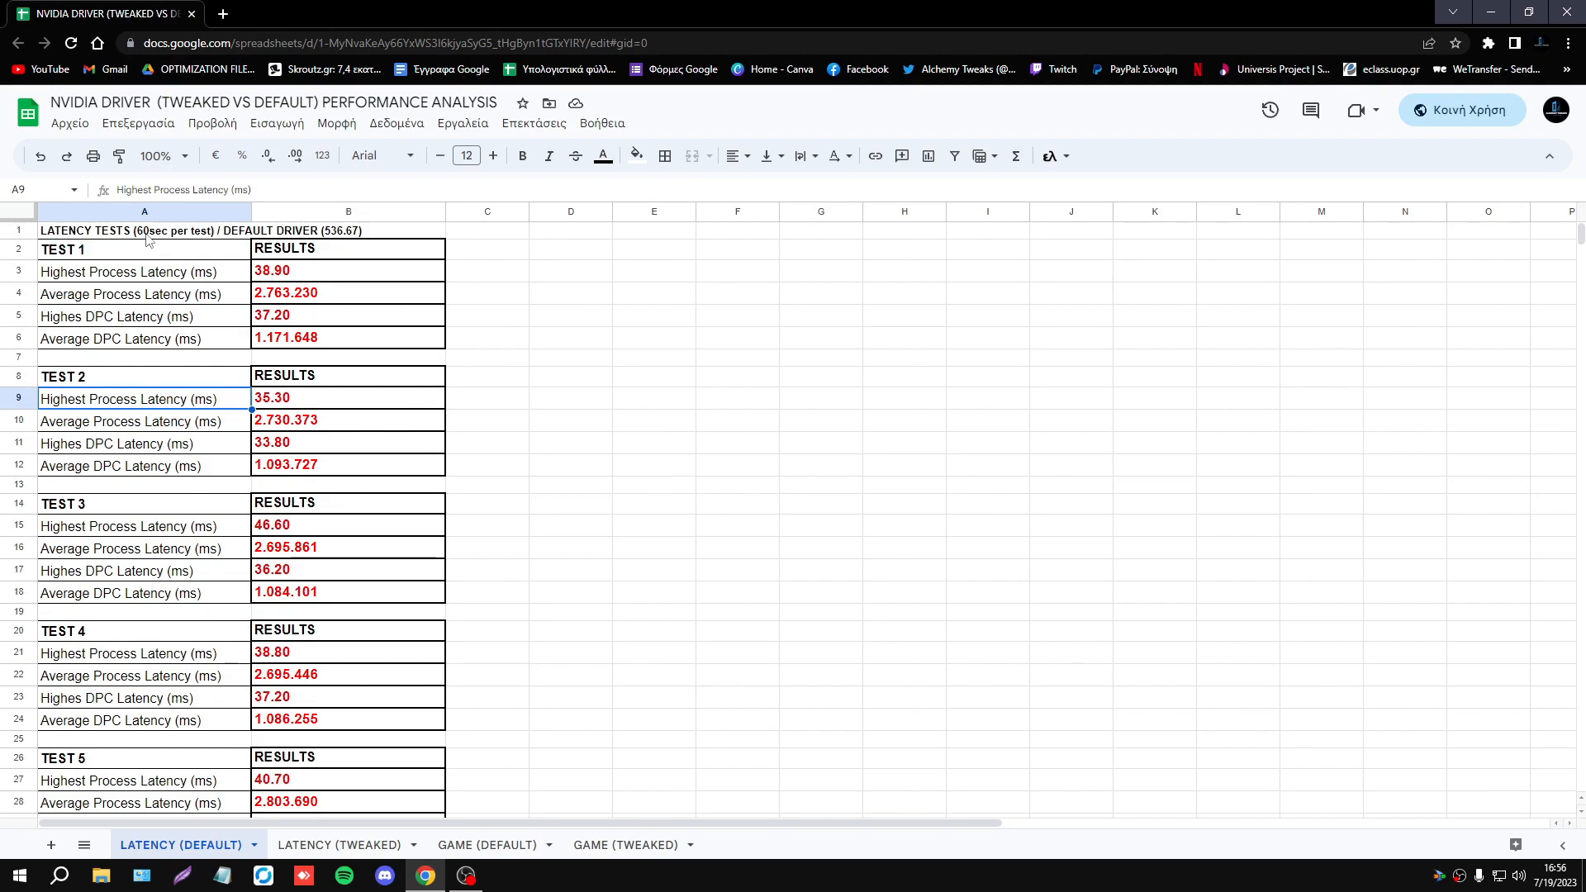
mouse_move(153, 259)
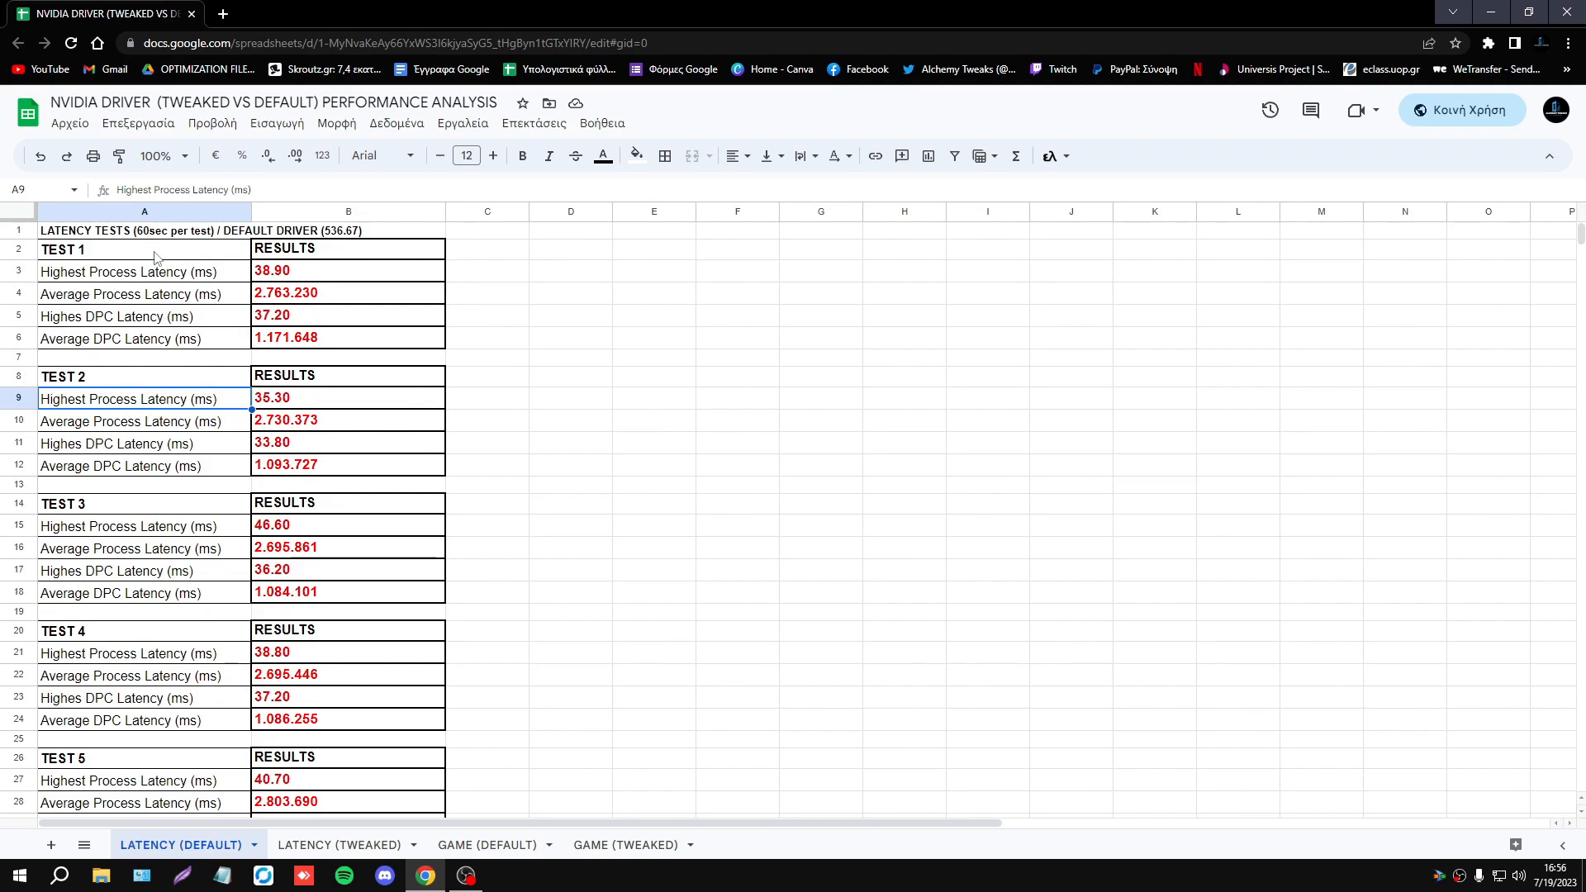
scroll(down, 3)
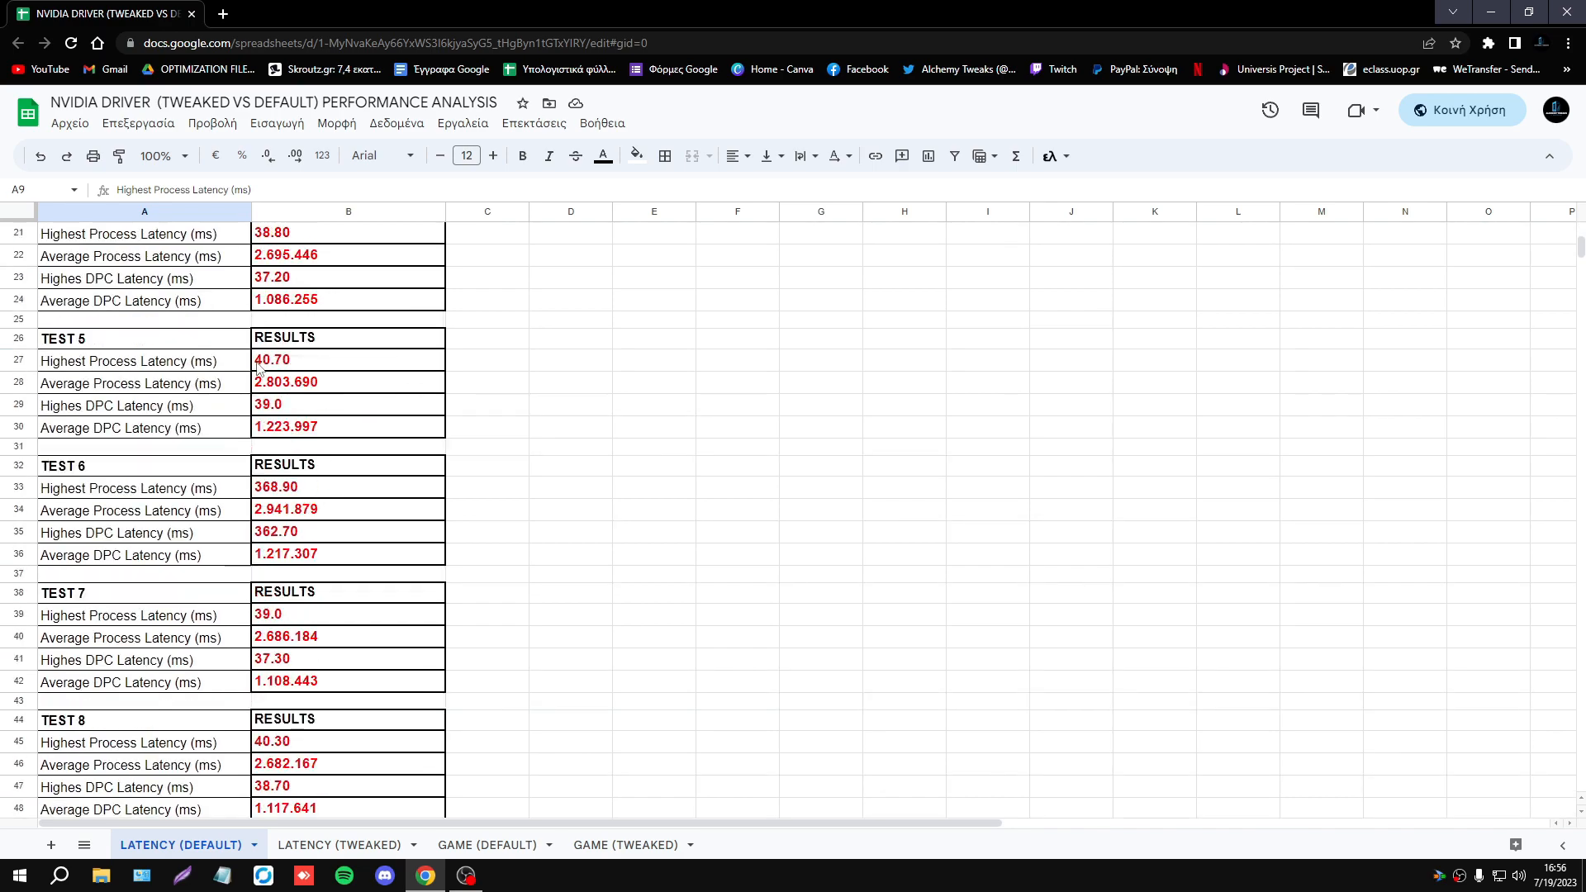
scroll(up, 3)
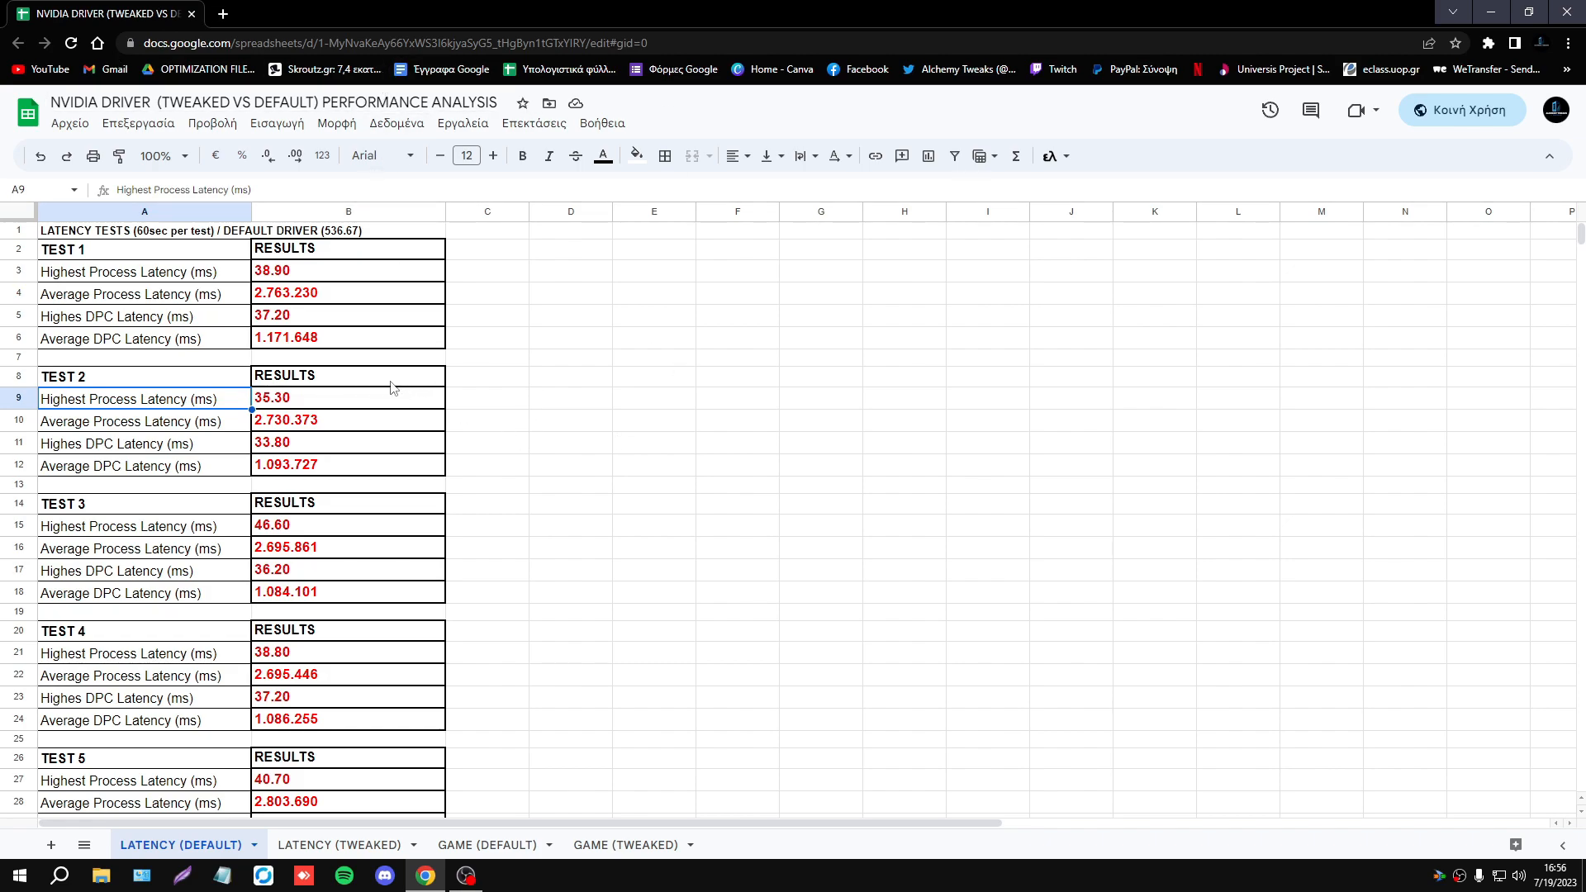
mouse_move(555, 488)
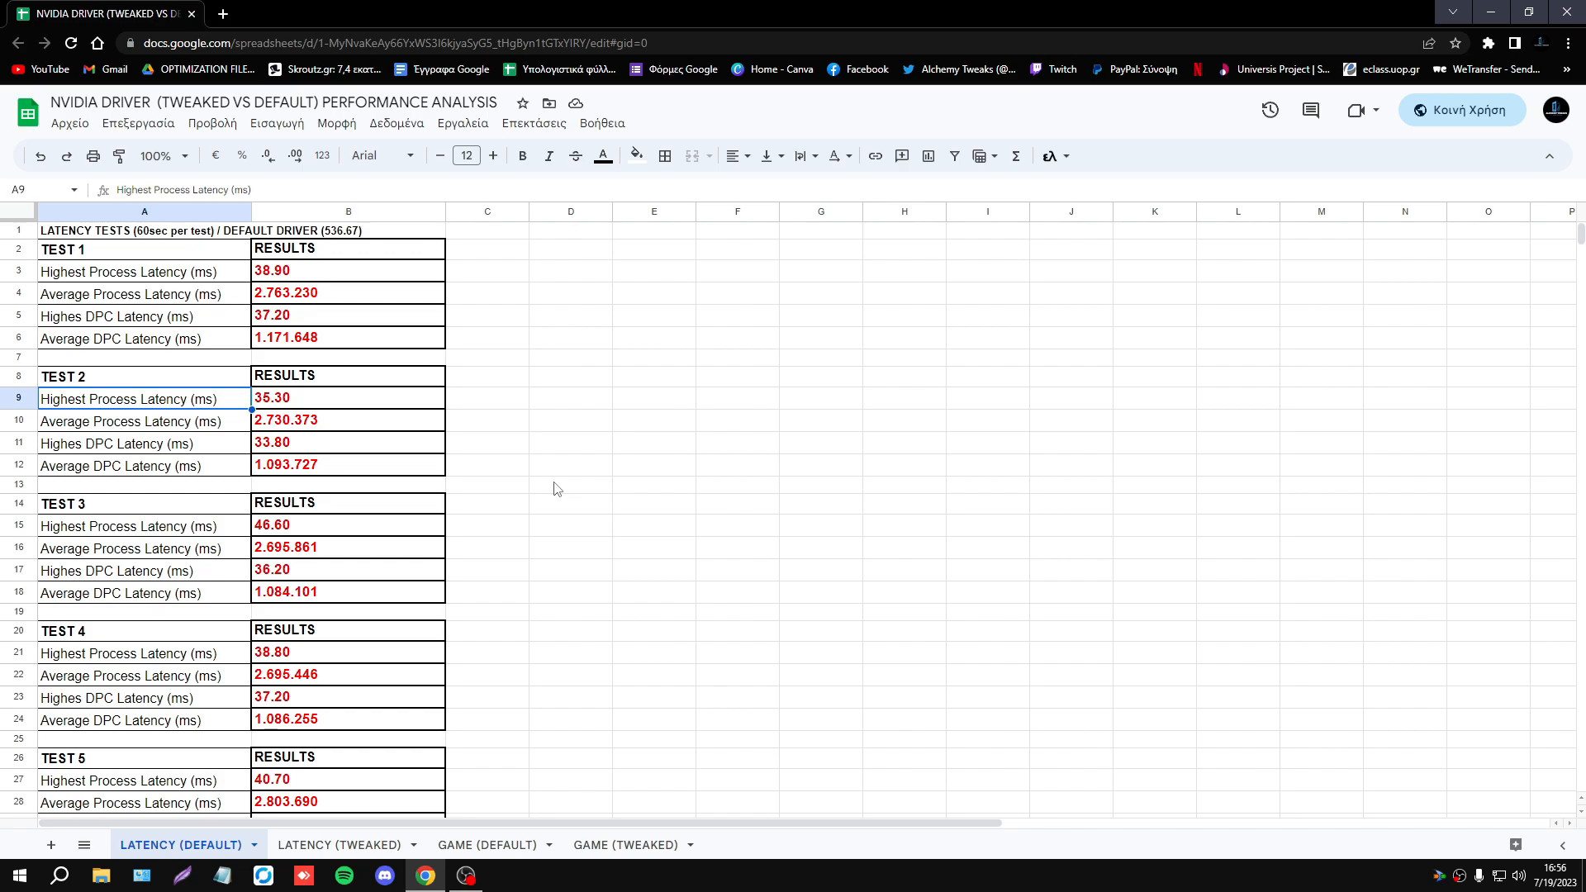
mouse_move(392, 487)
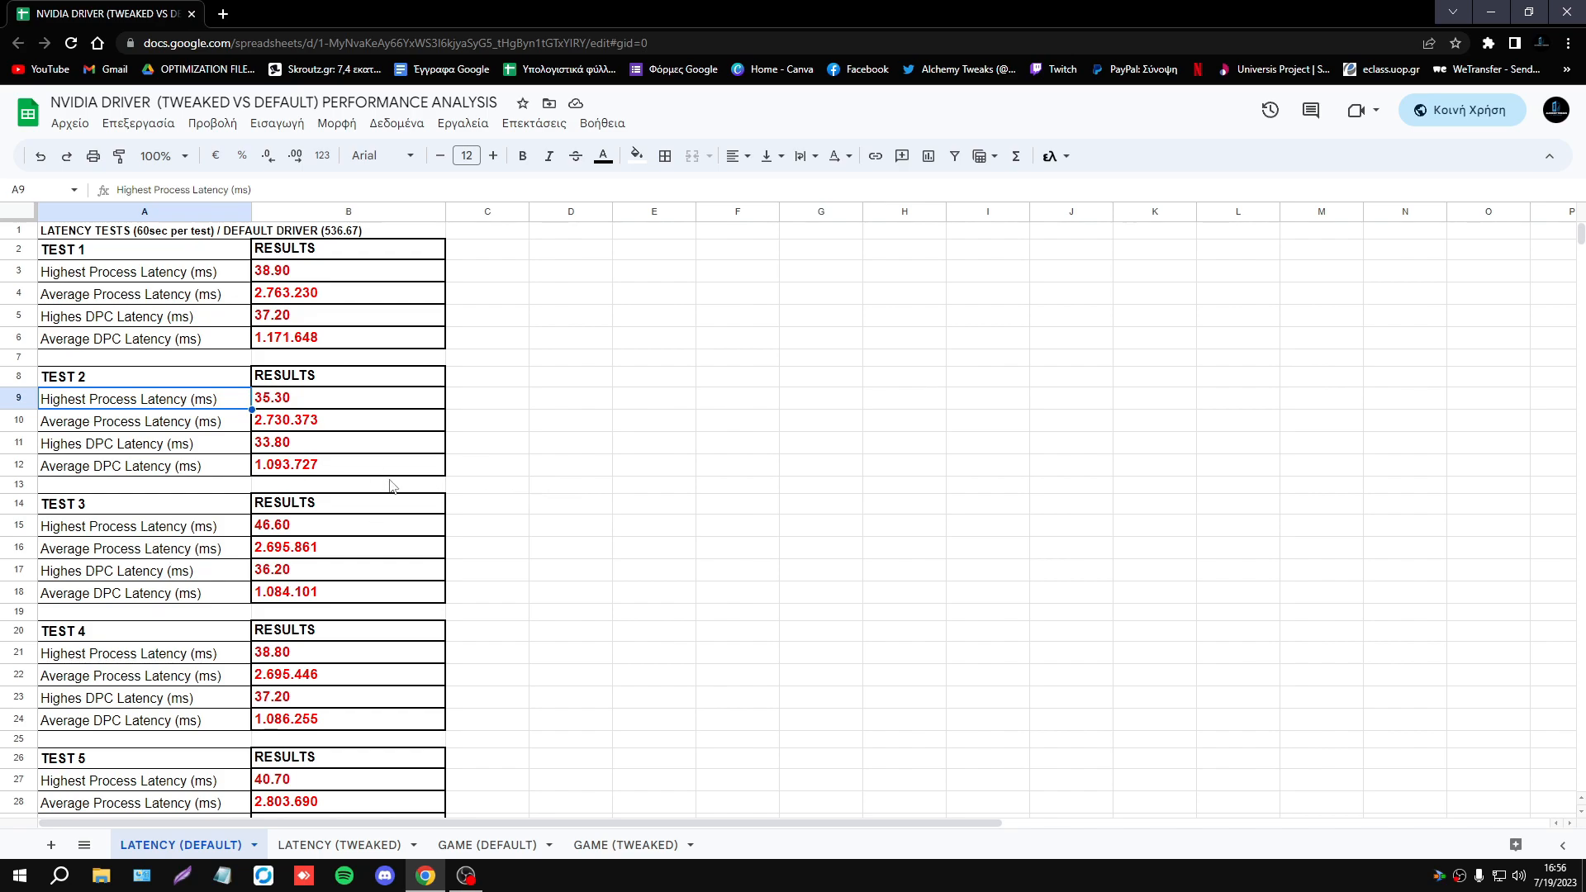
scroll(down, 3)
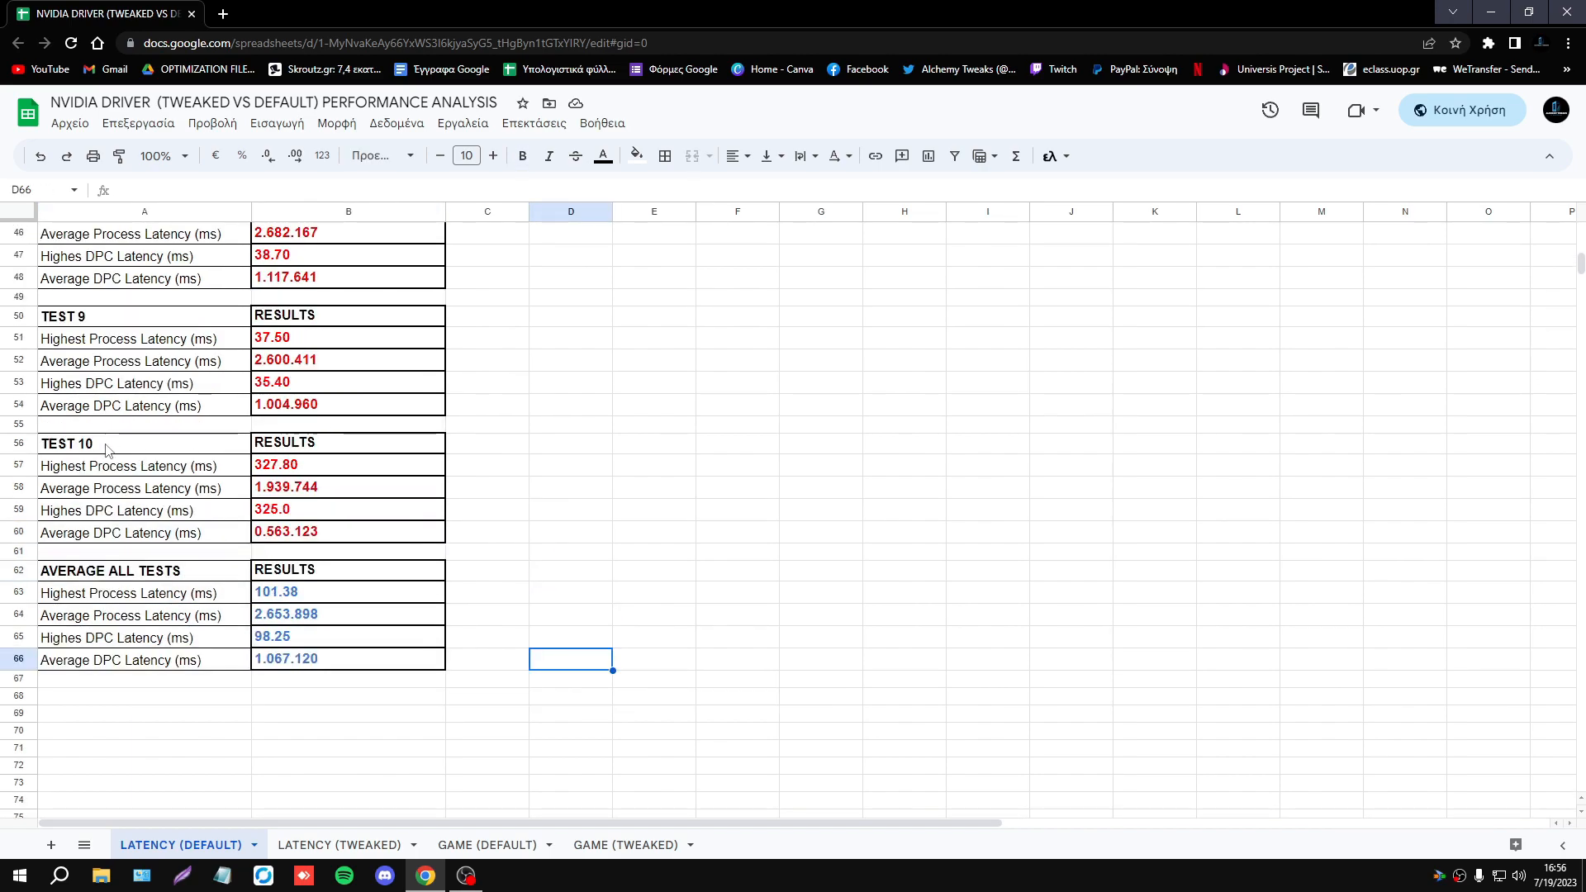
mouse_move(343, 603)
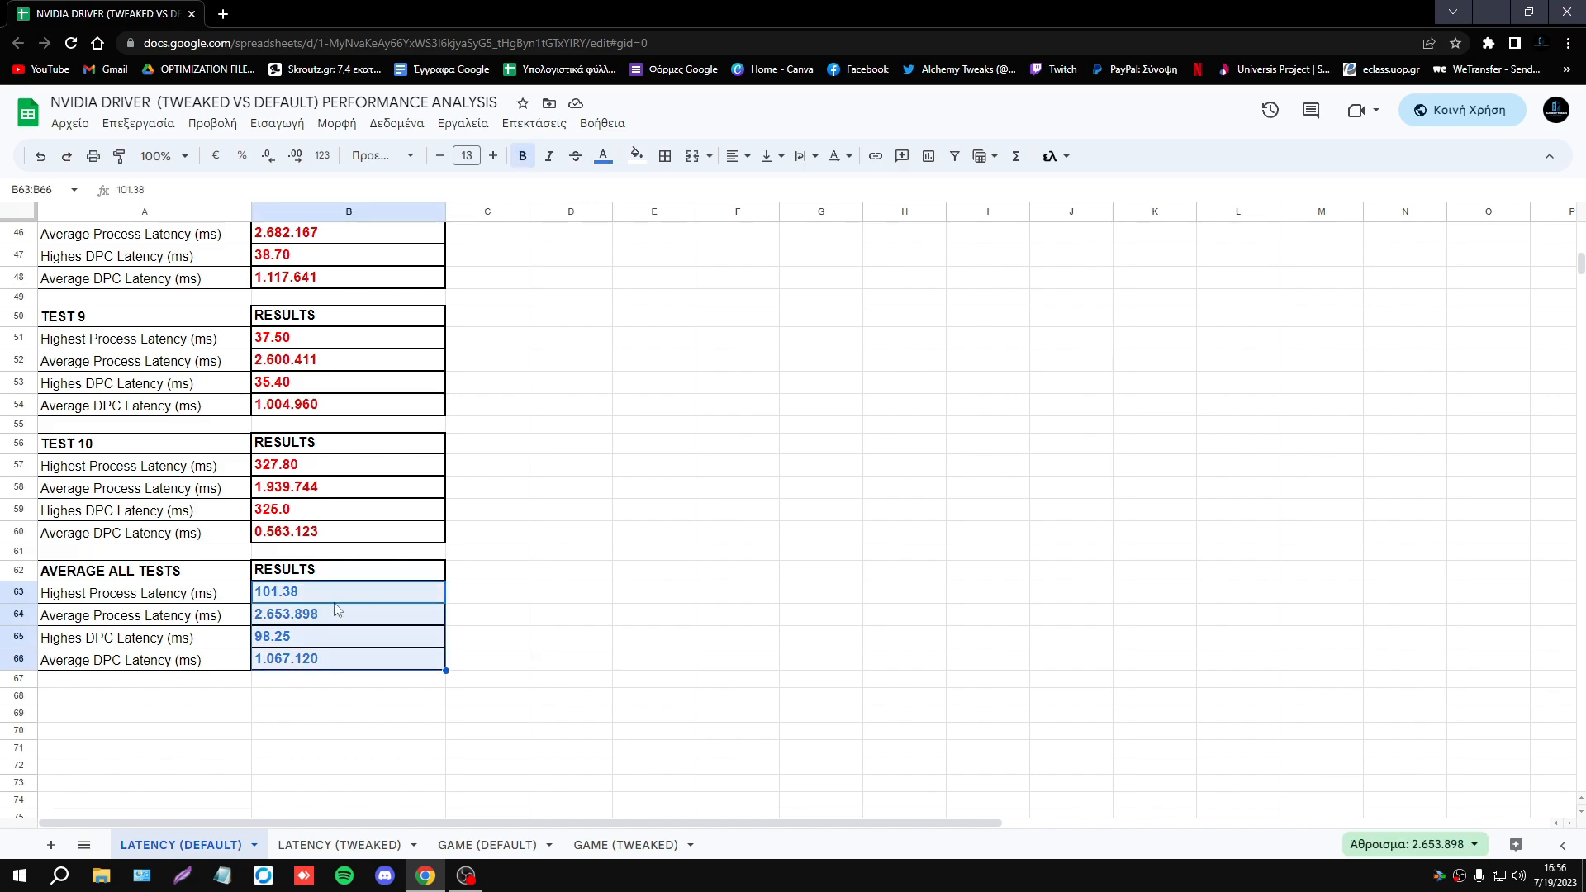
click(127, 594)
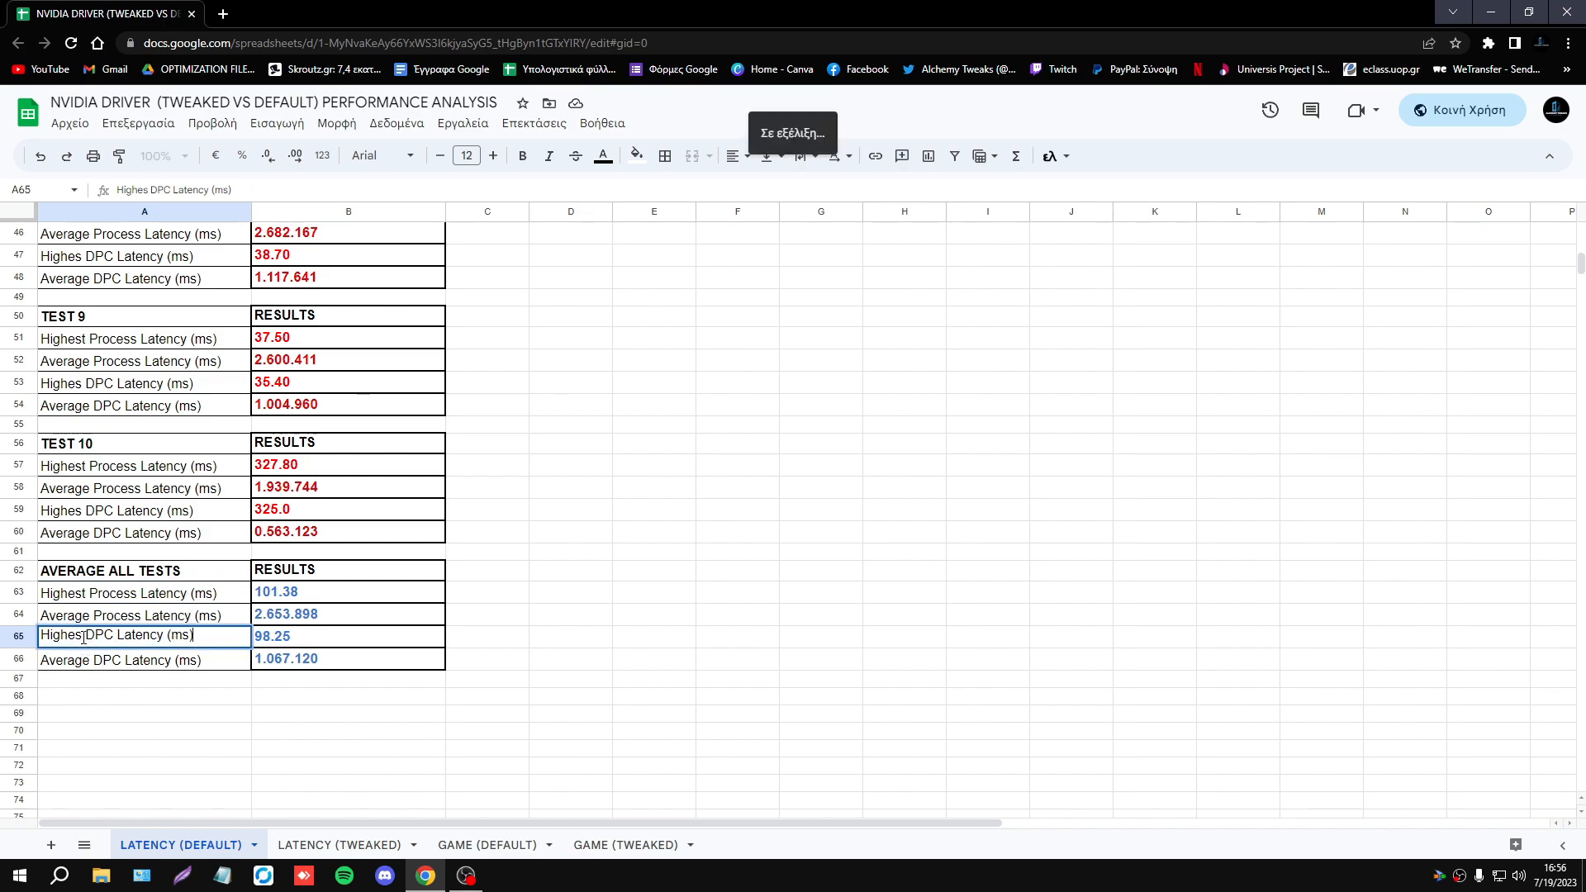
click(653, 613)
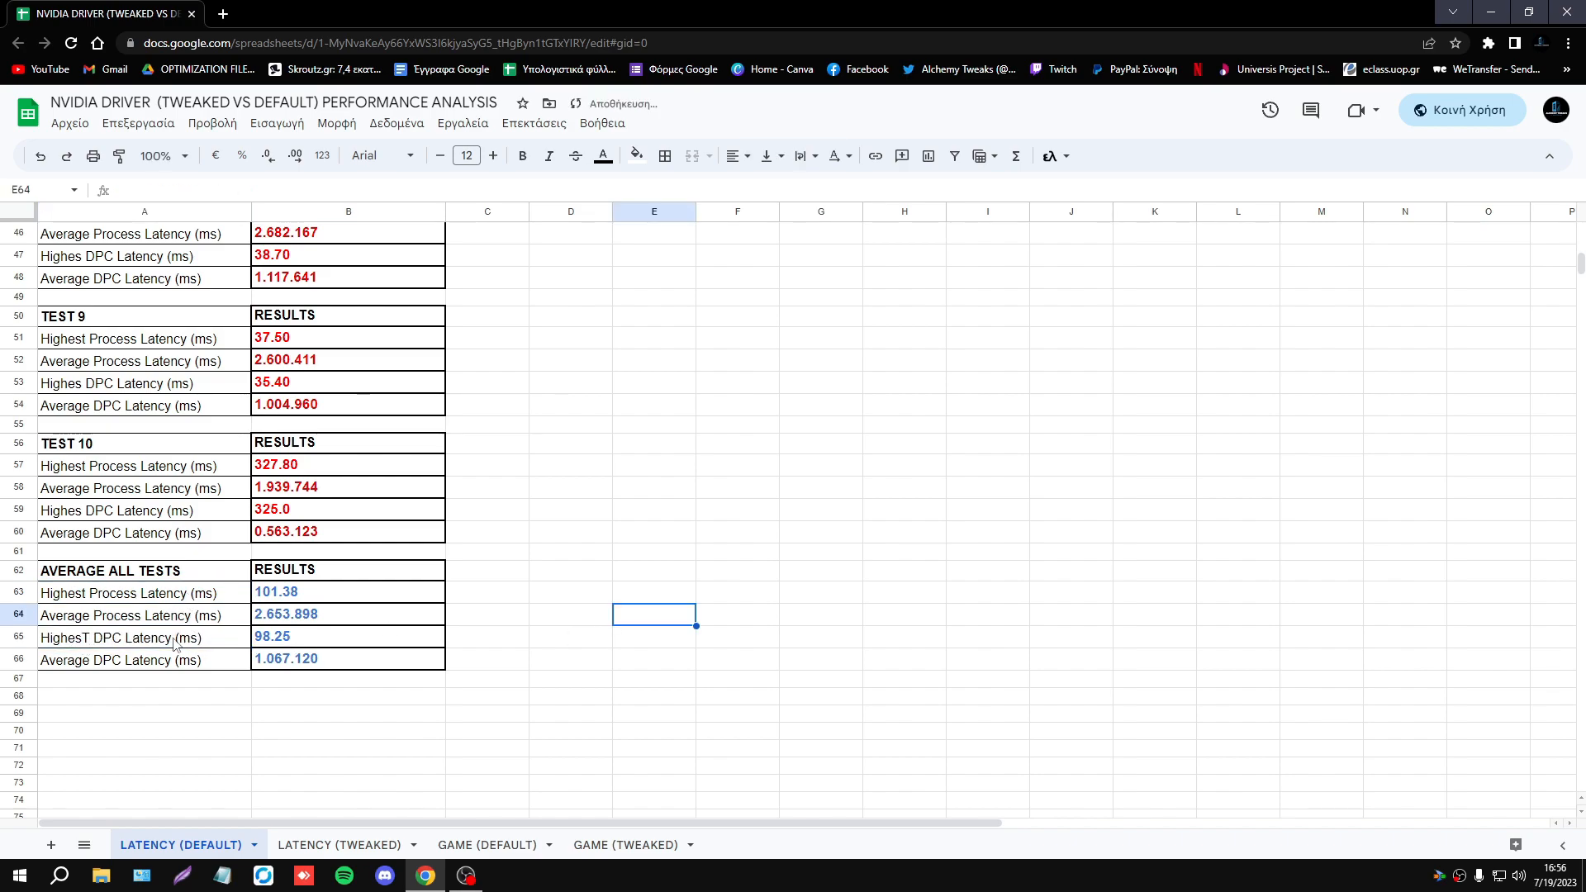
click(143, 634)
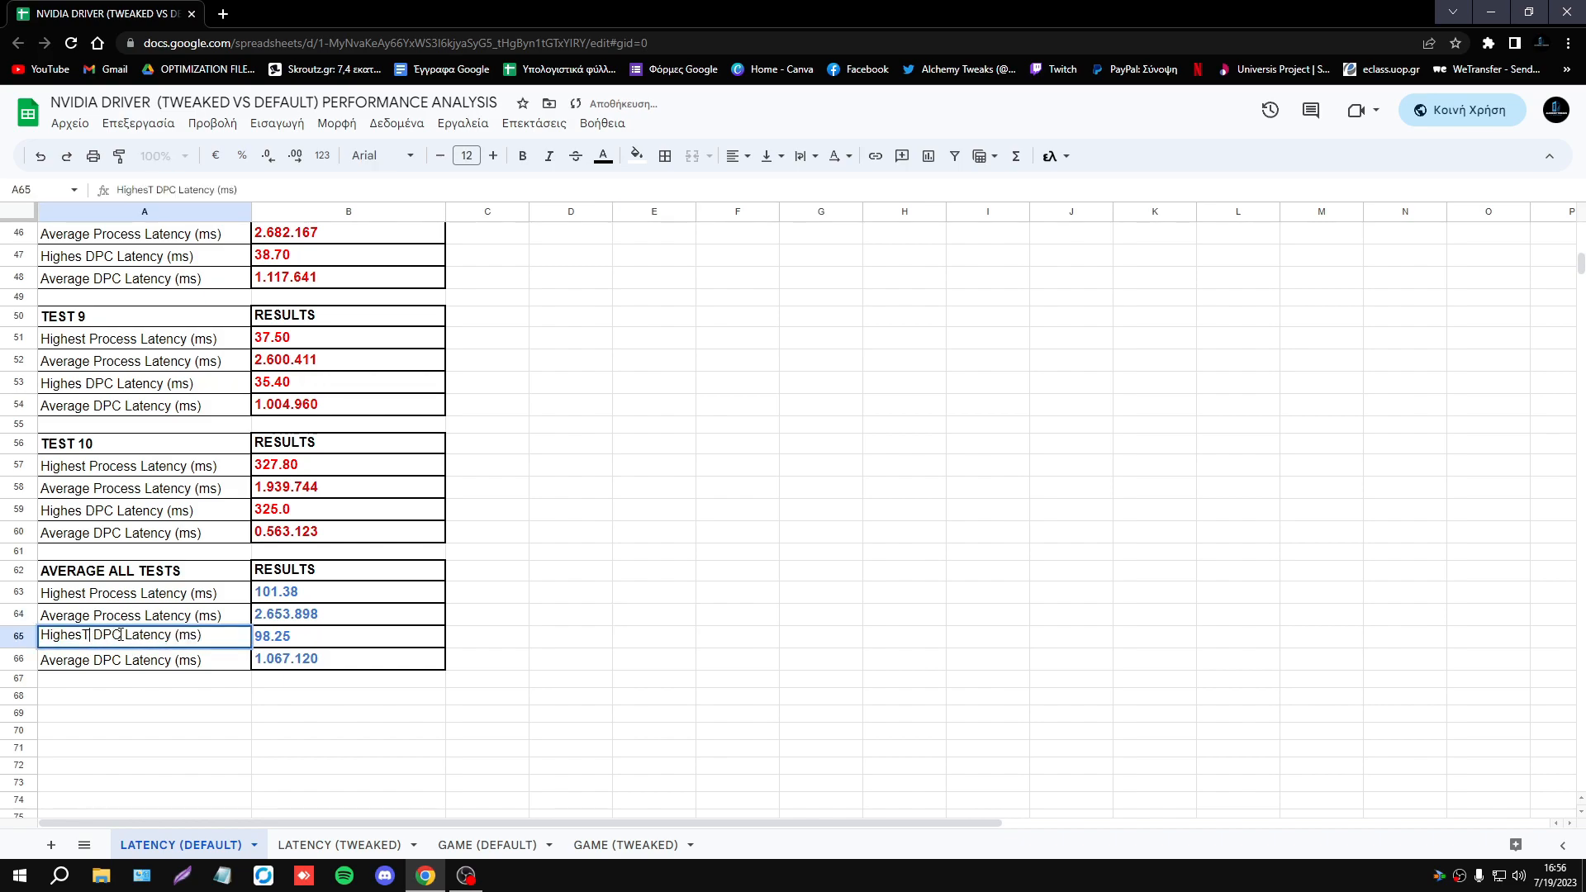
click(653, 613)
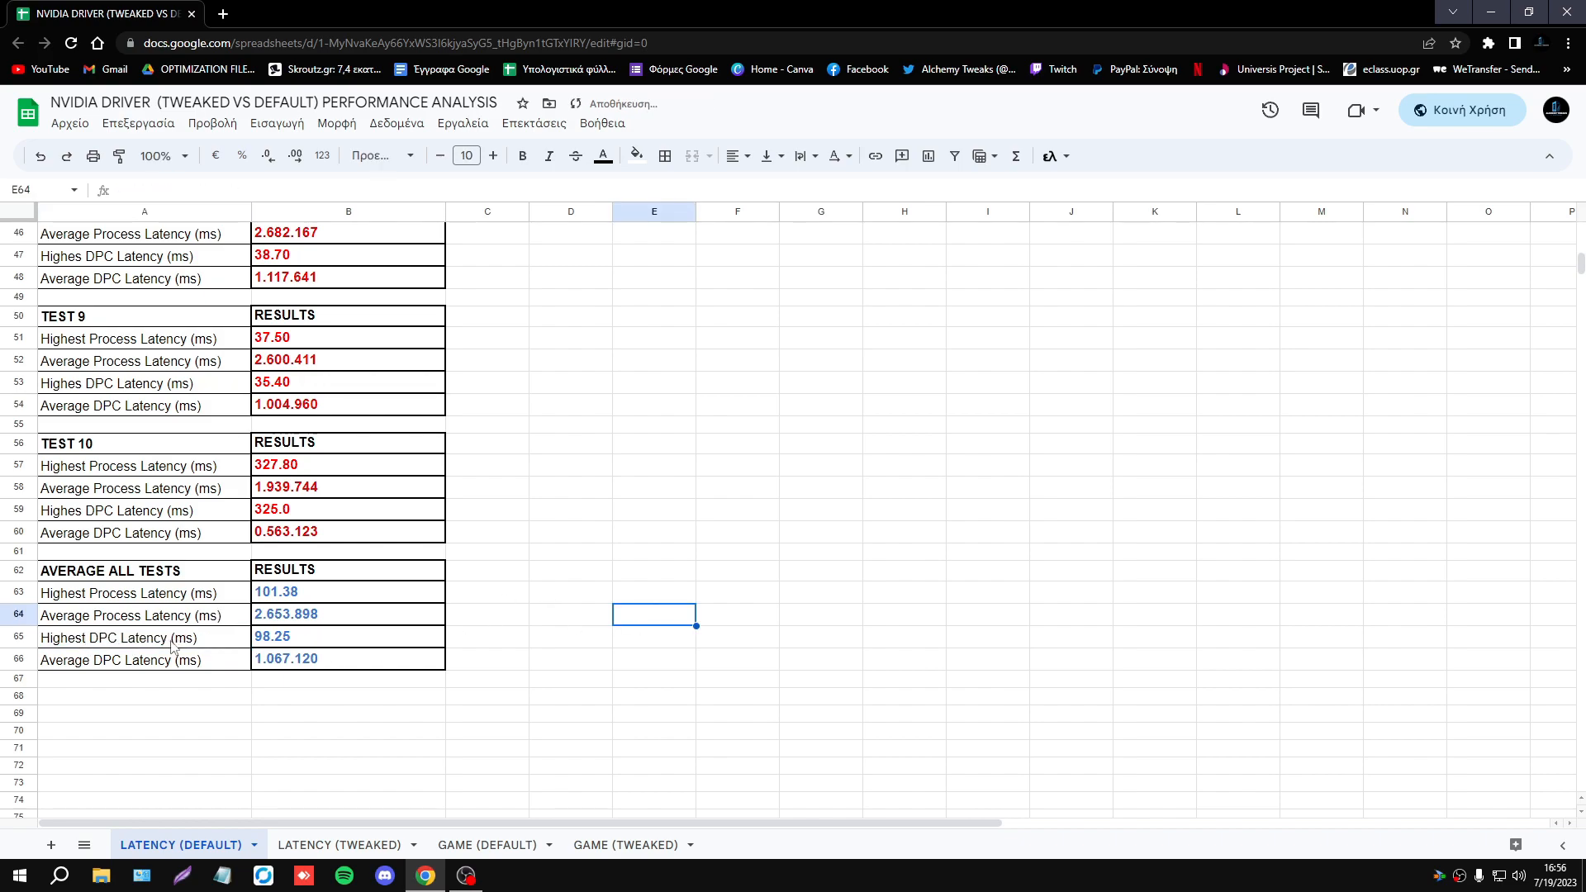
click(143, 660)
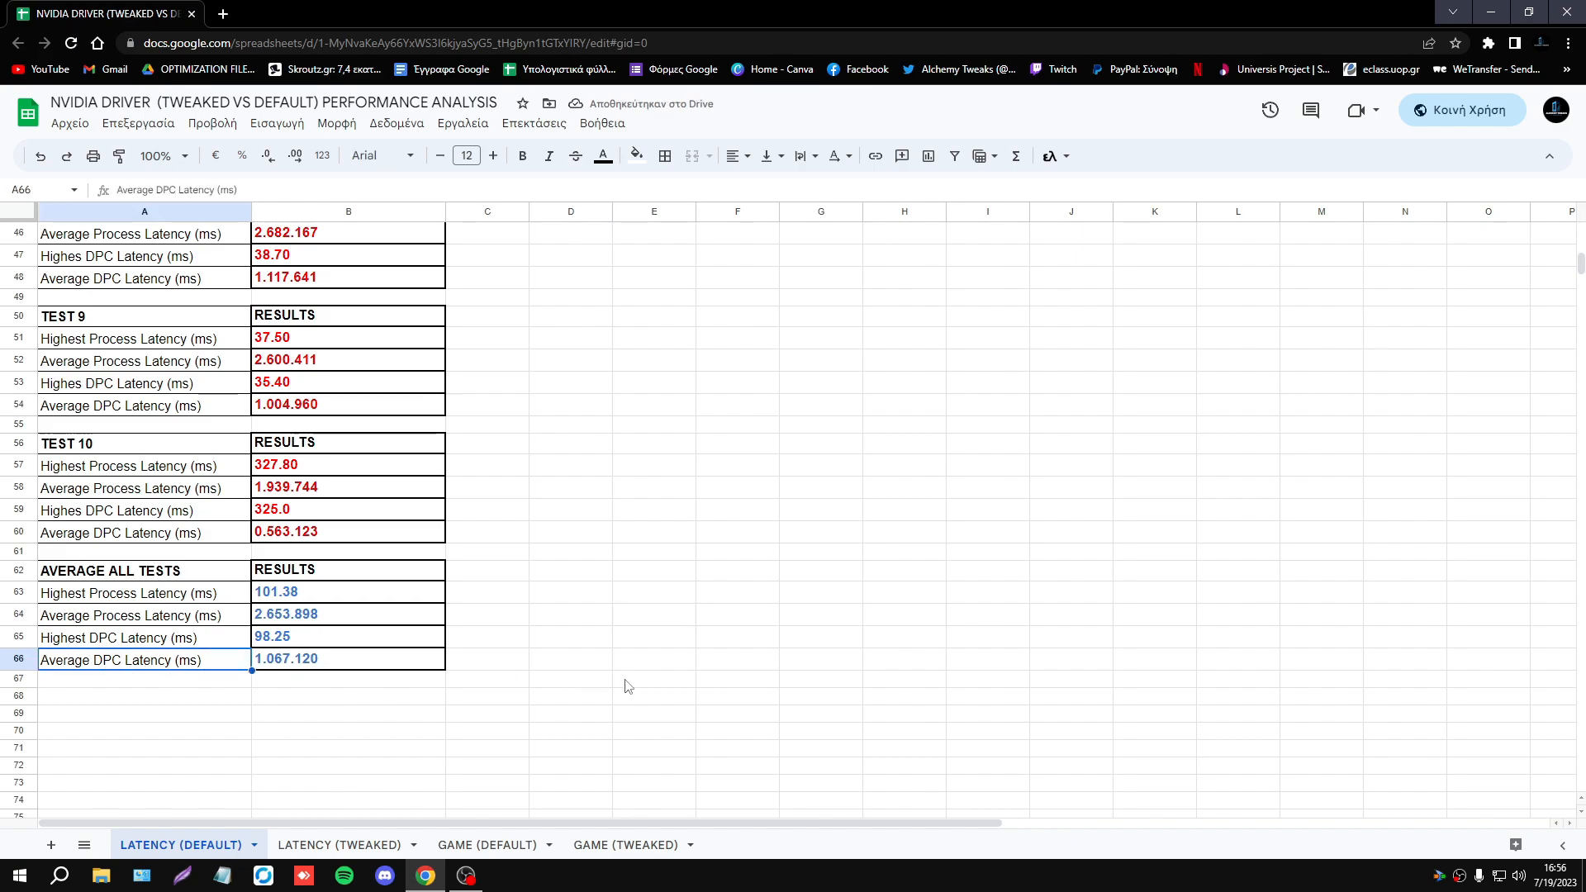
click(653, 677)
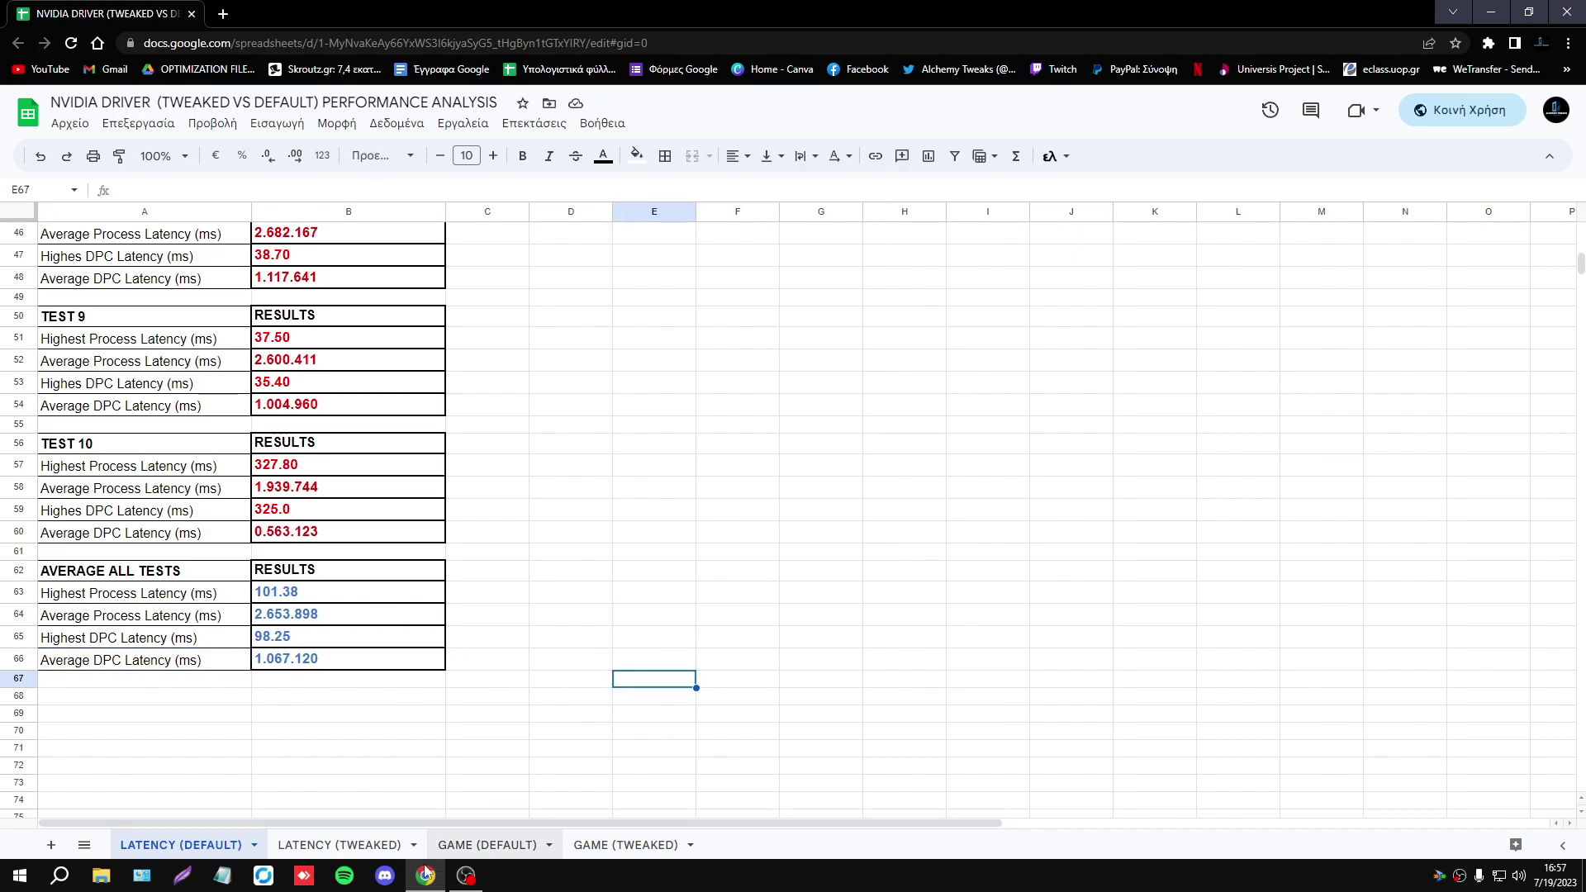
Review the LATENCY (TWEAKED) averages, then flip to DEFAULT, TWEAKED, and back to DEFAULT.
click(340, 844)
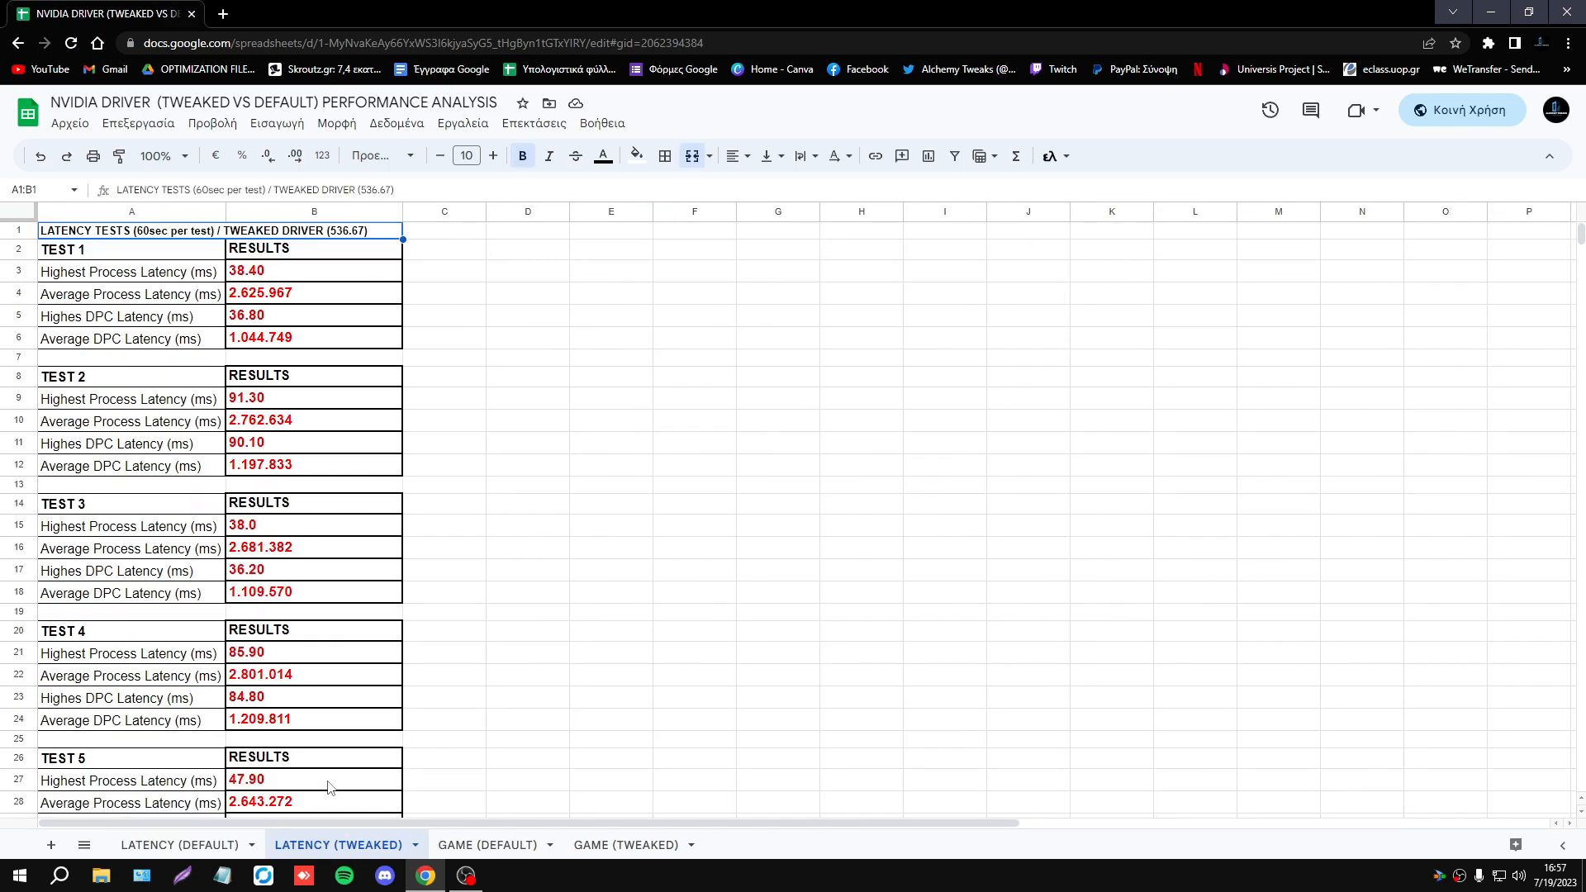
mouse_move(98, 437)
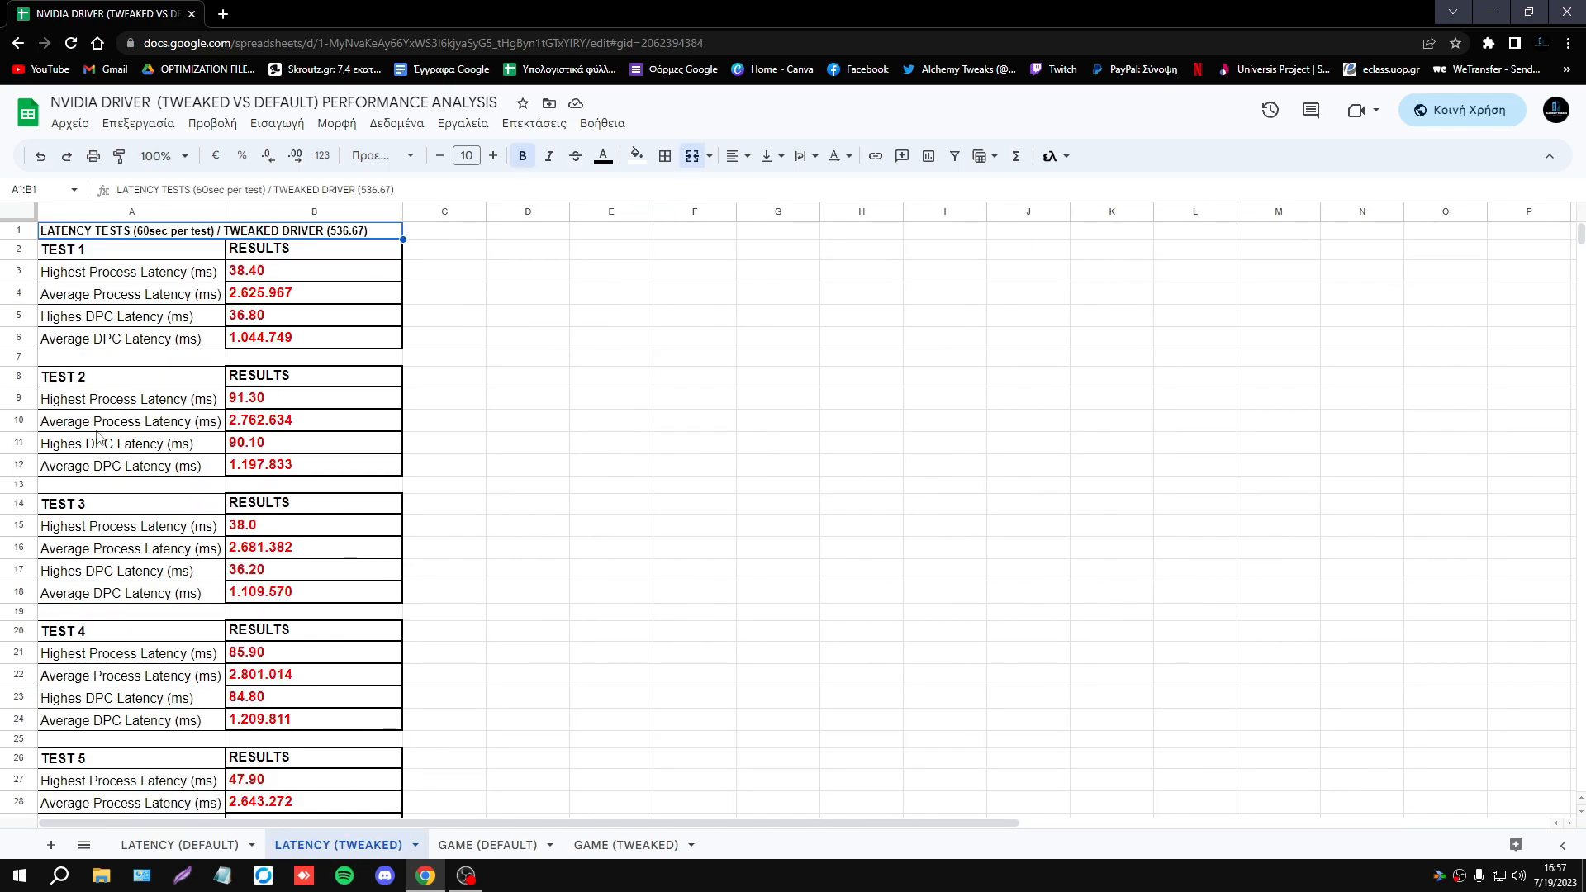
scroll(down, 3)
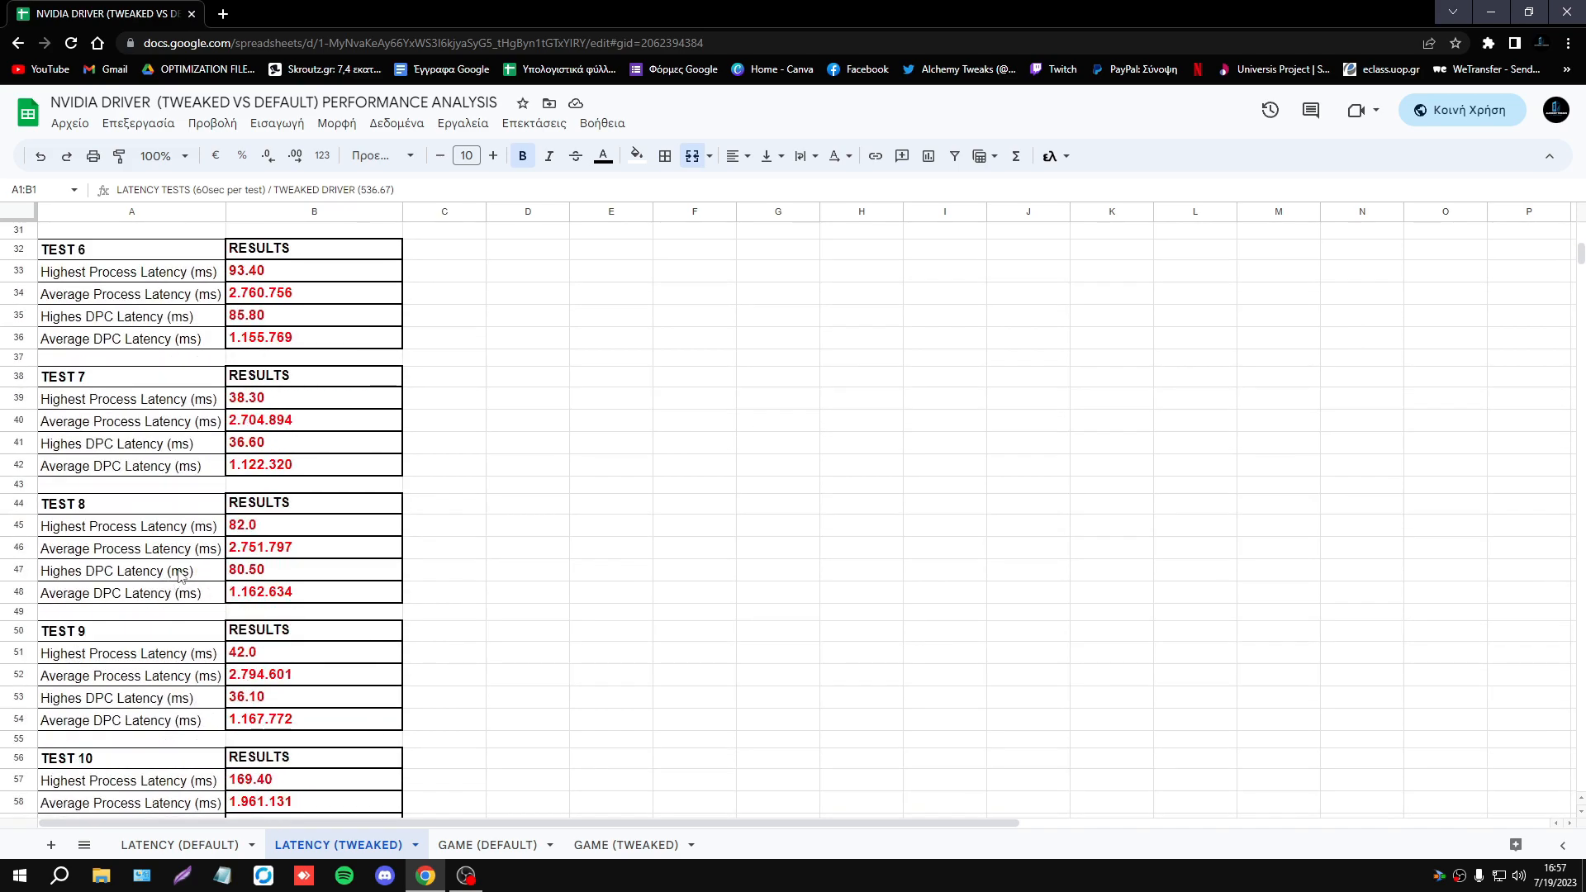
scroll(down, 3)
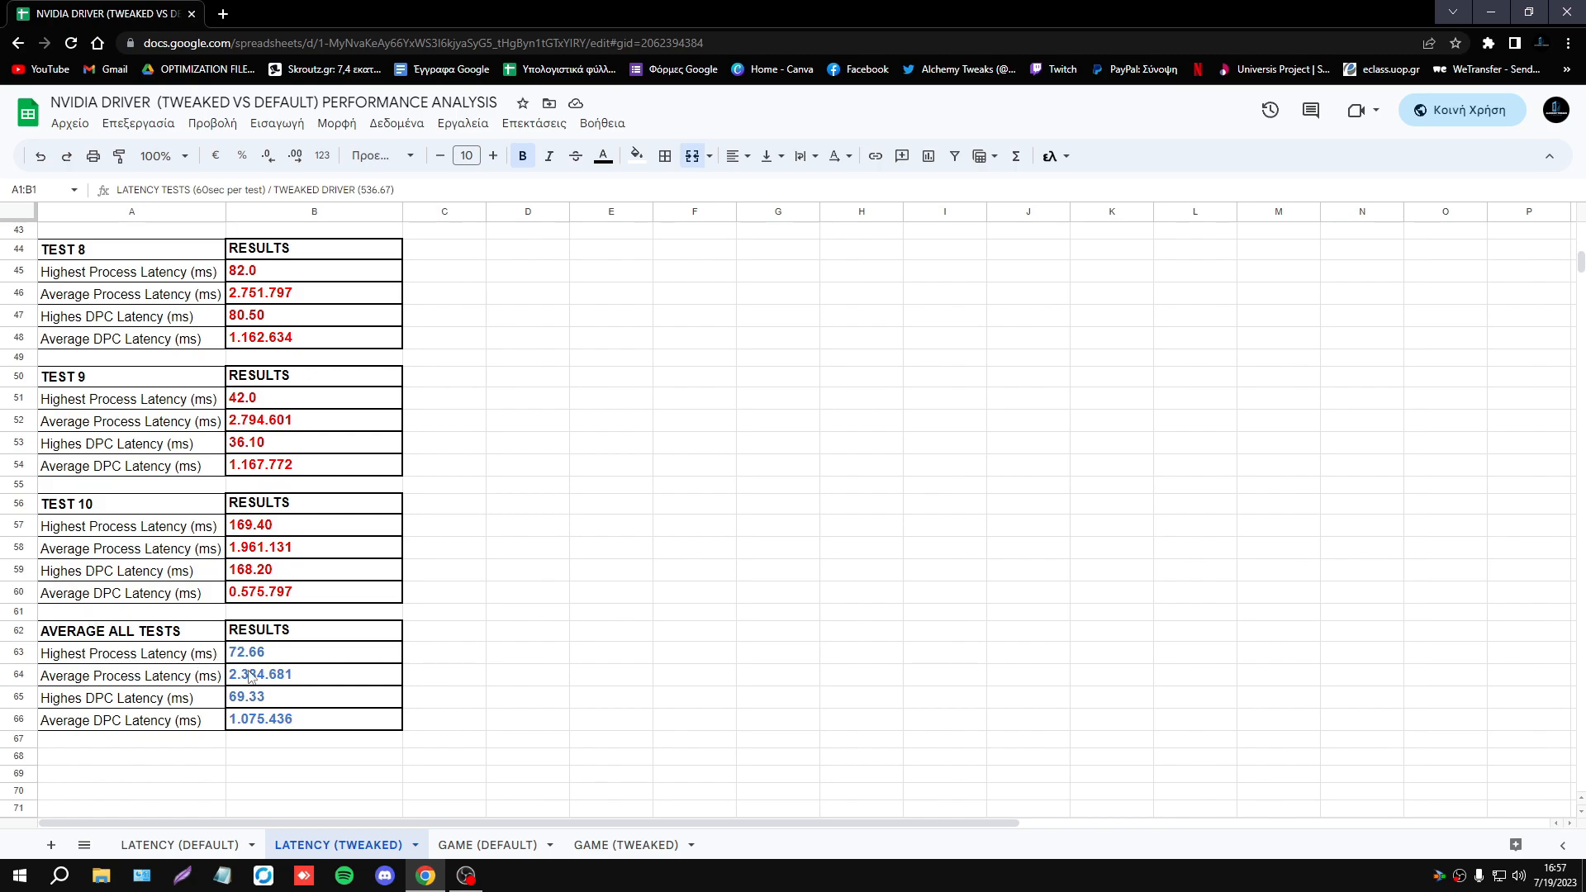
click(174, 844)
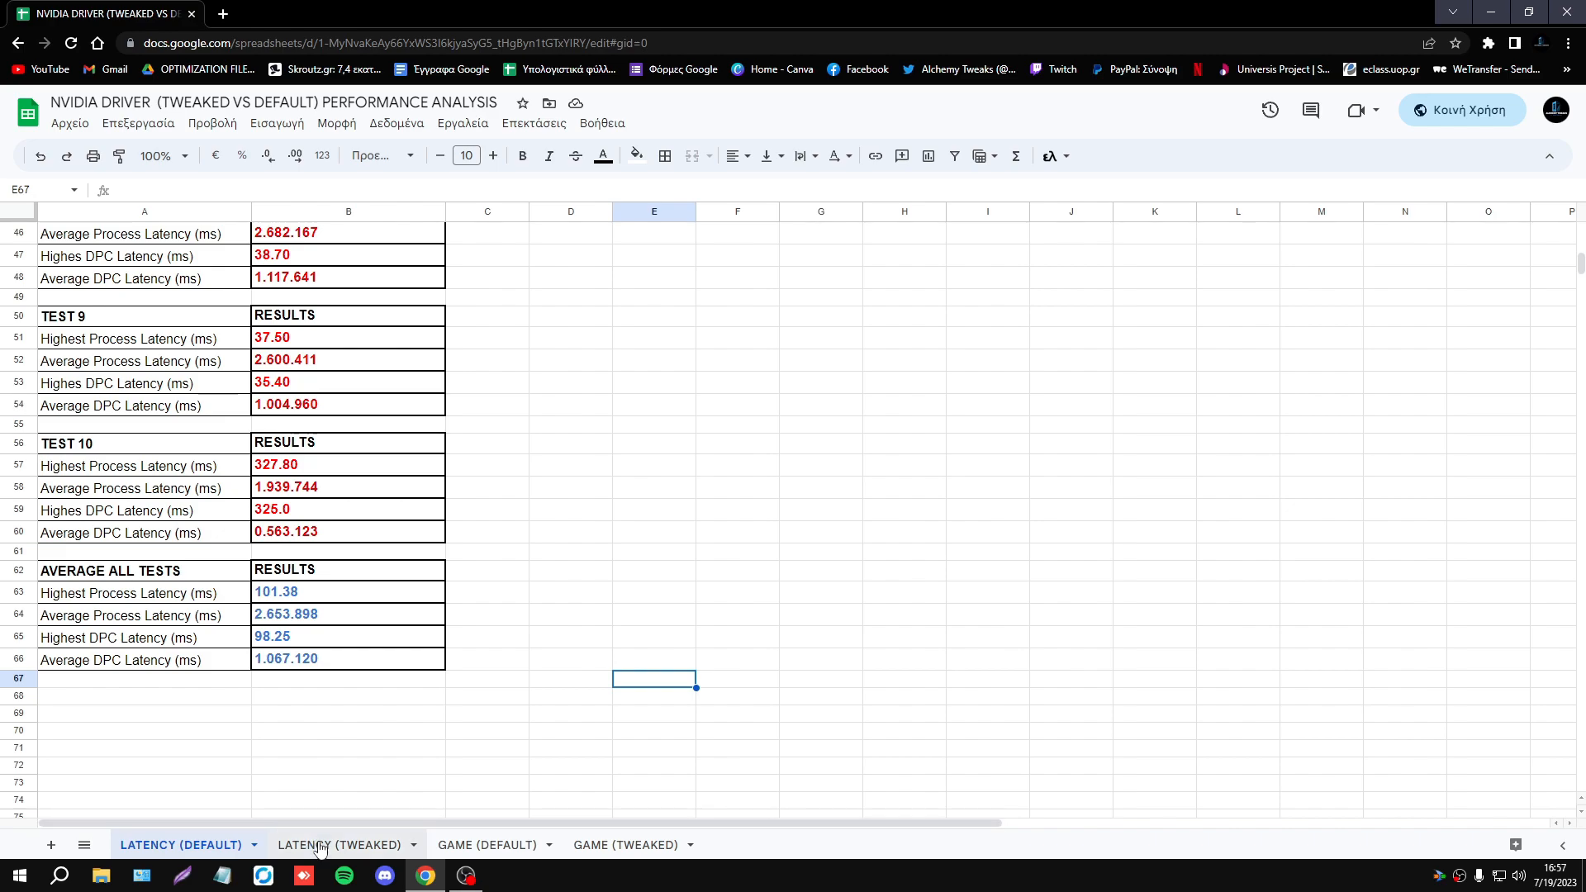
click(339, 844)
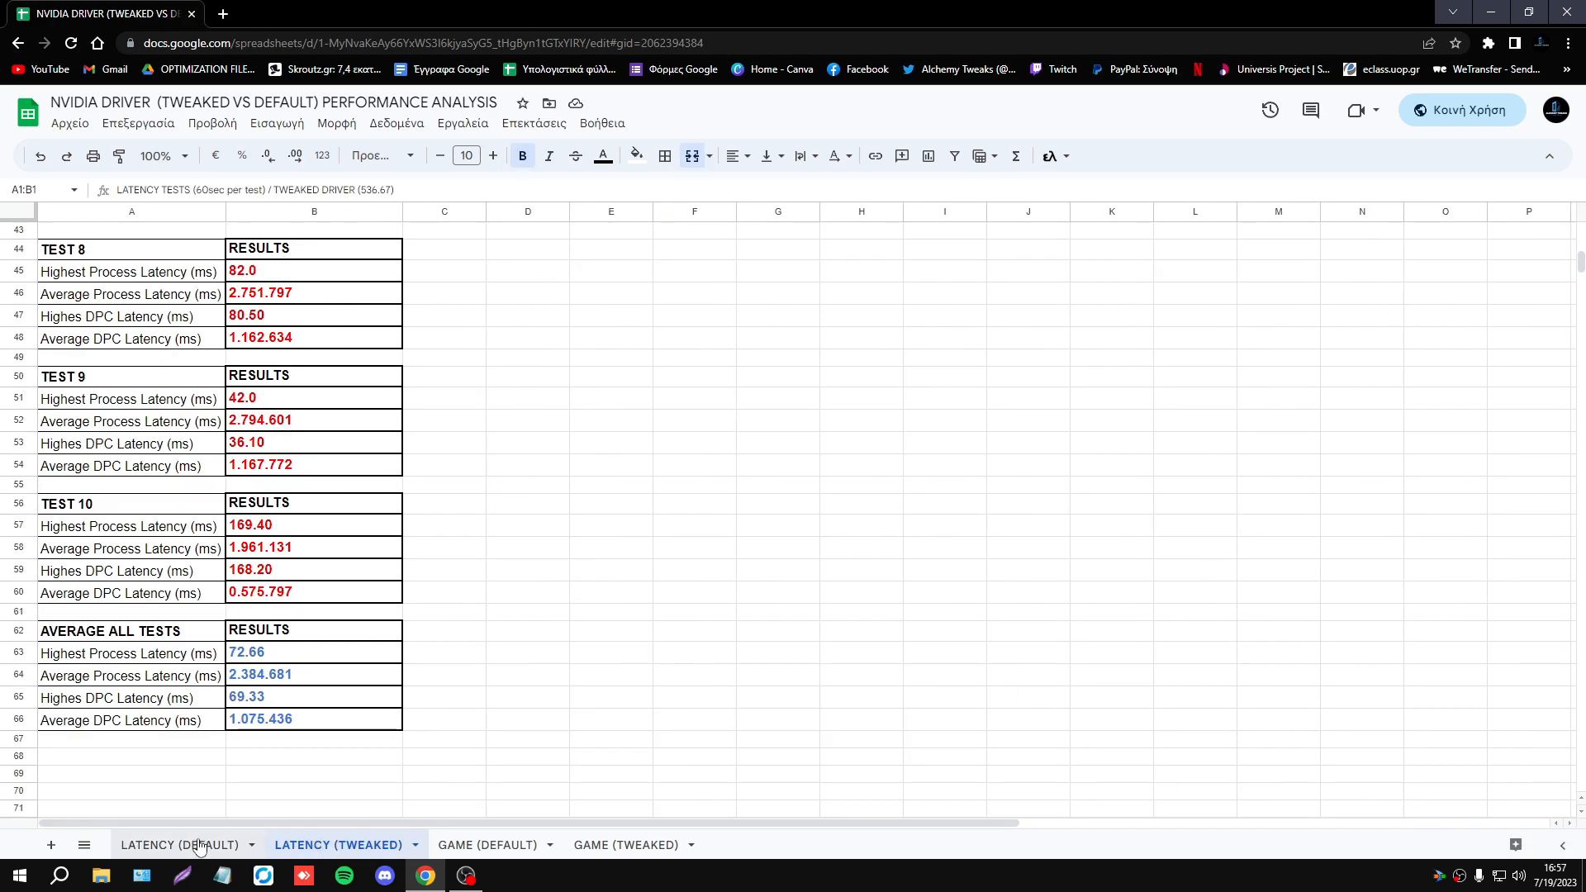
click(180, 844)
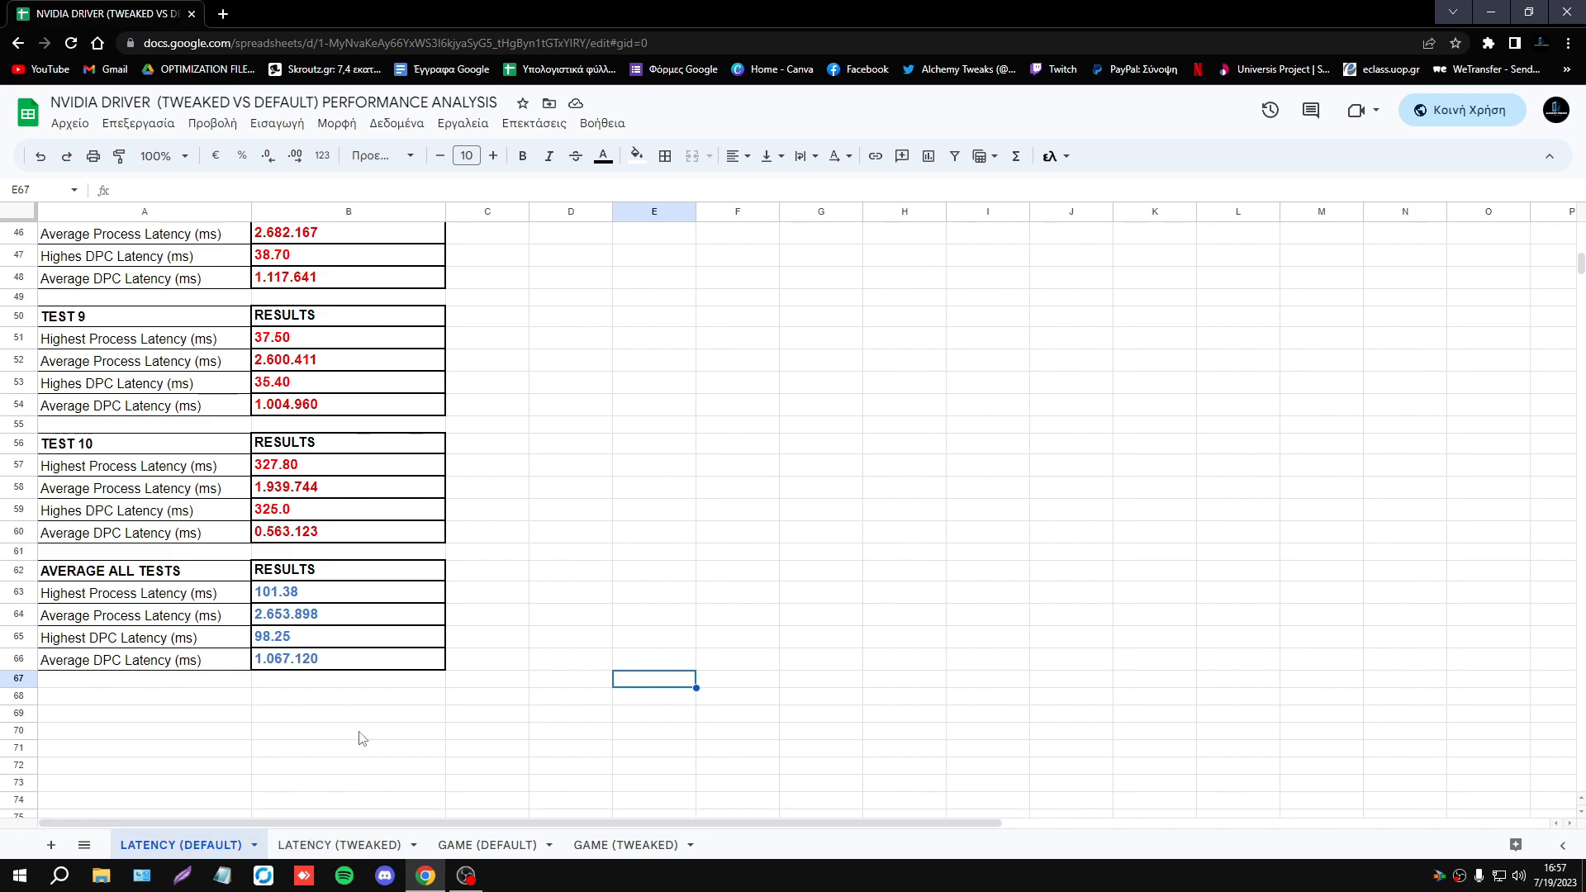
mouse_move(162, 652)
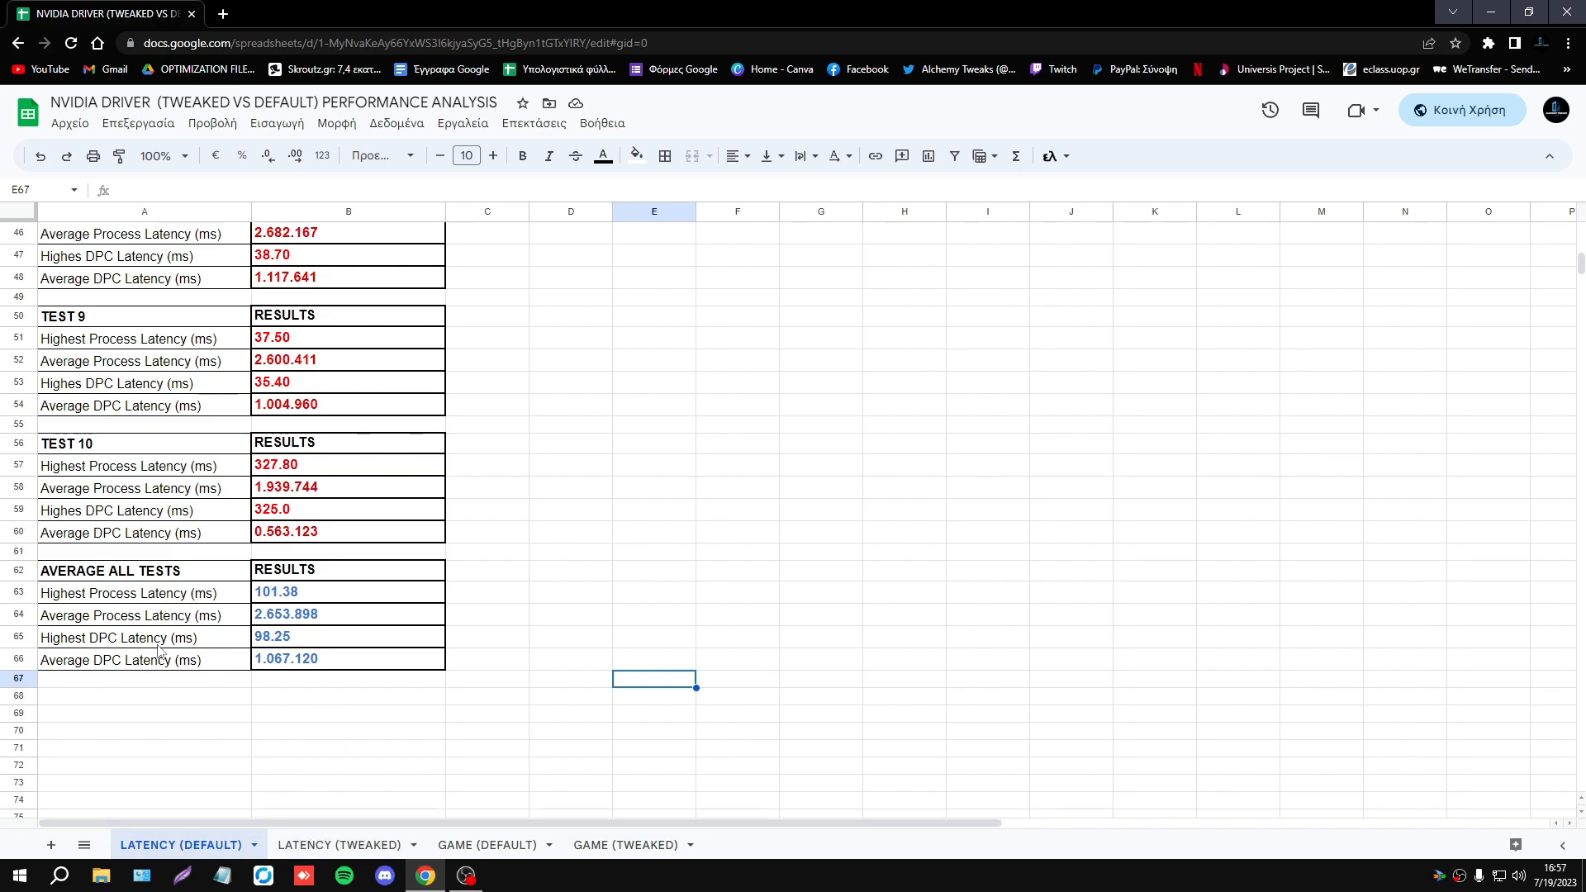
Alternate between the LATENCY (TWEAKED) and LATENCY (DEFAULT) sheets twice, comparing averages.
click(339, 844)
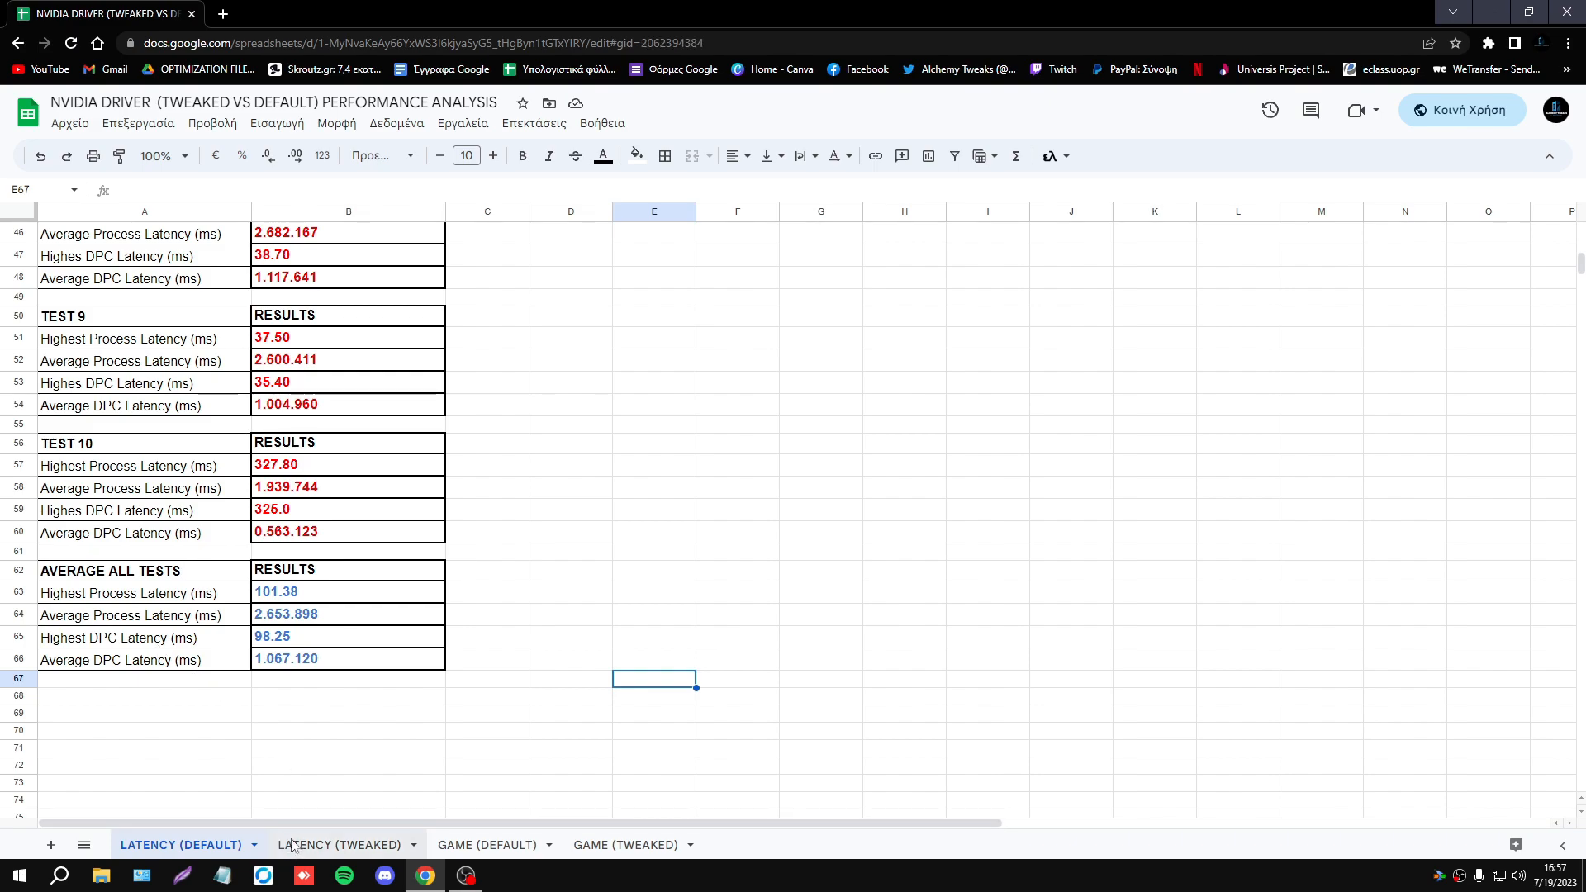
click(340, 845)
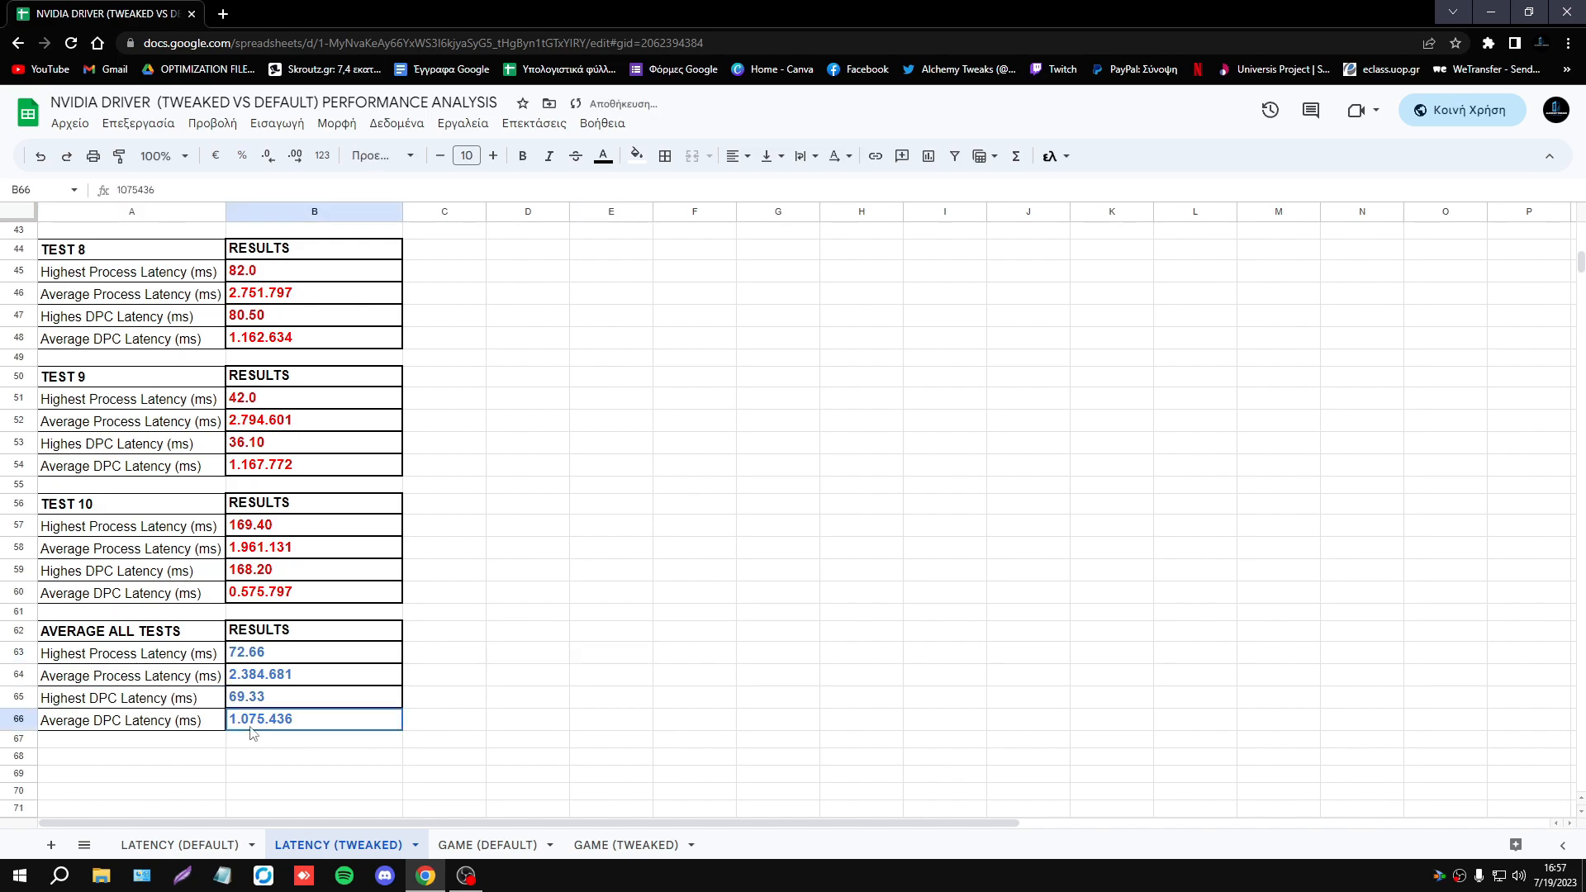
click(178, 844)
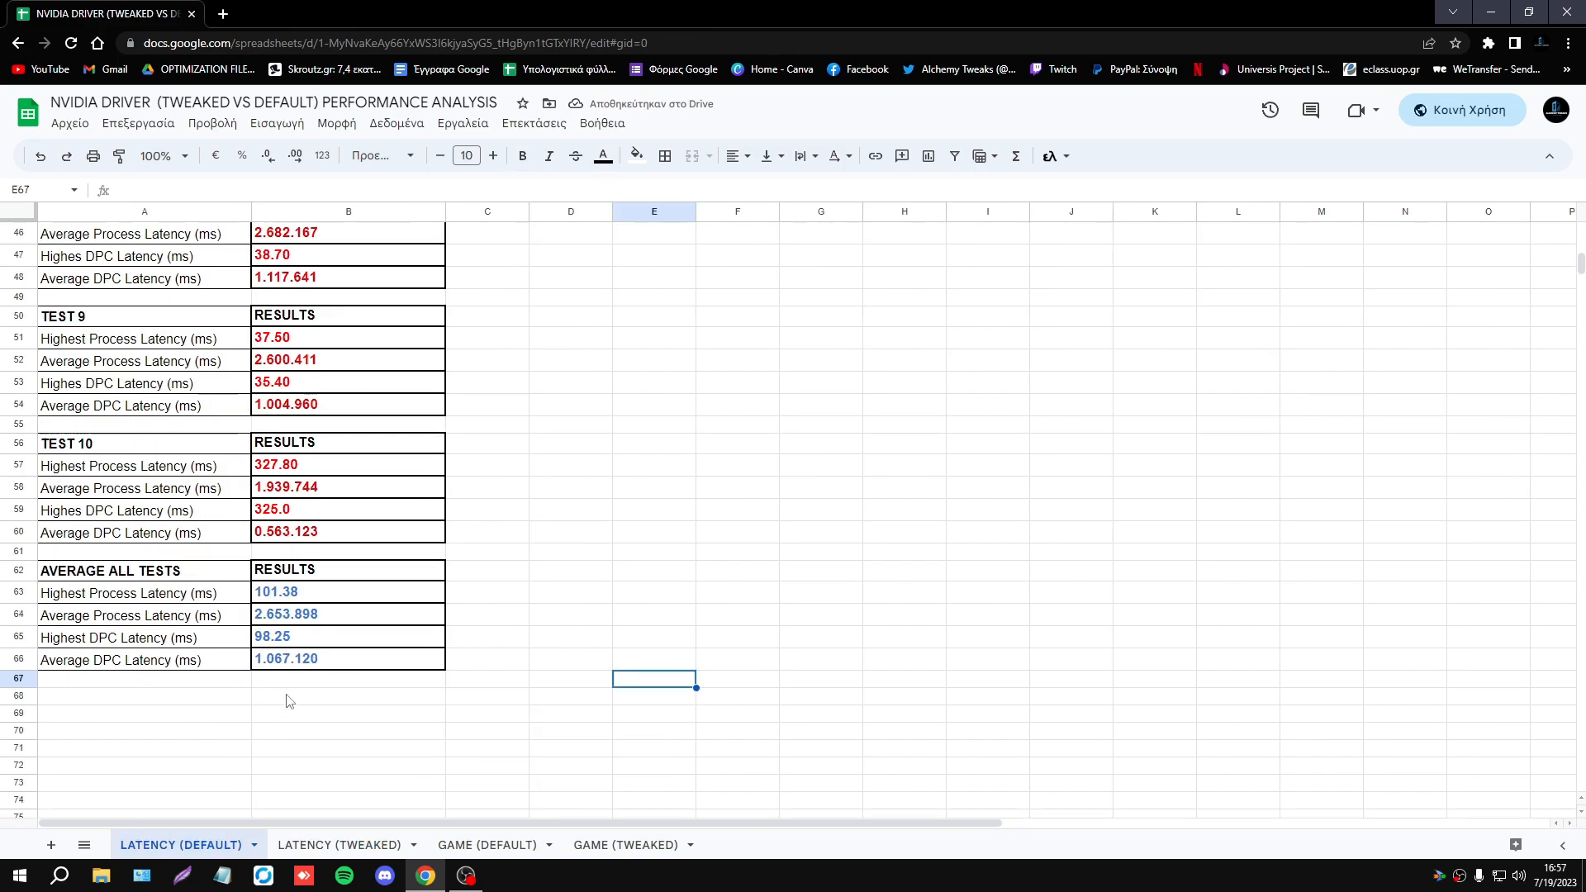
mouse_move(412, 713)
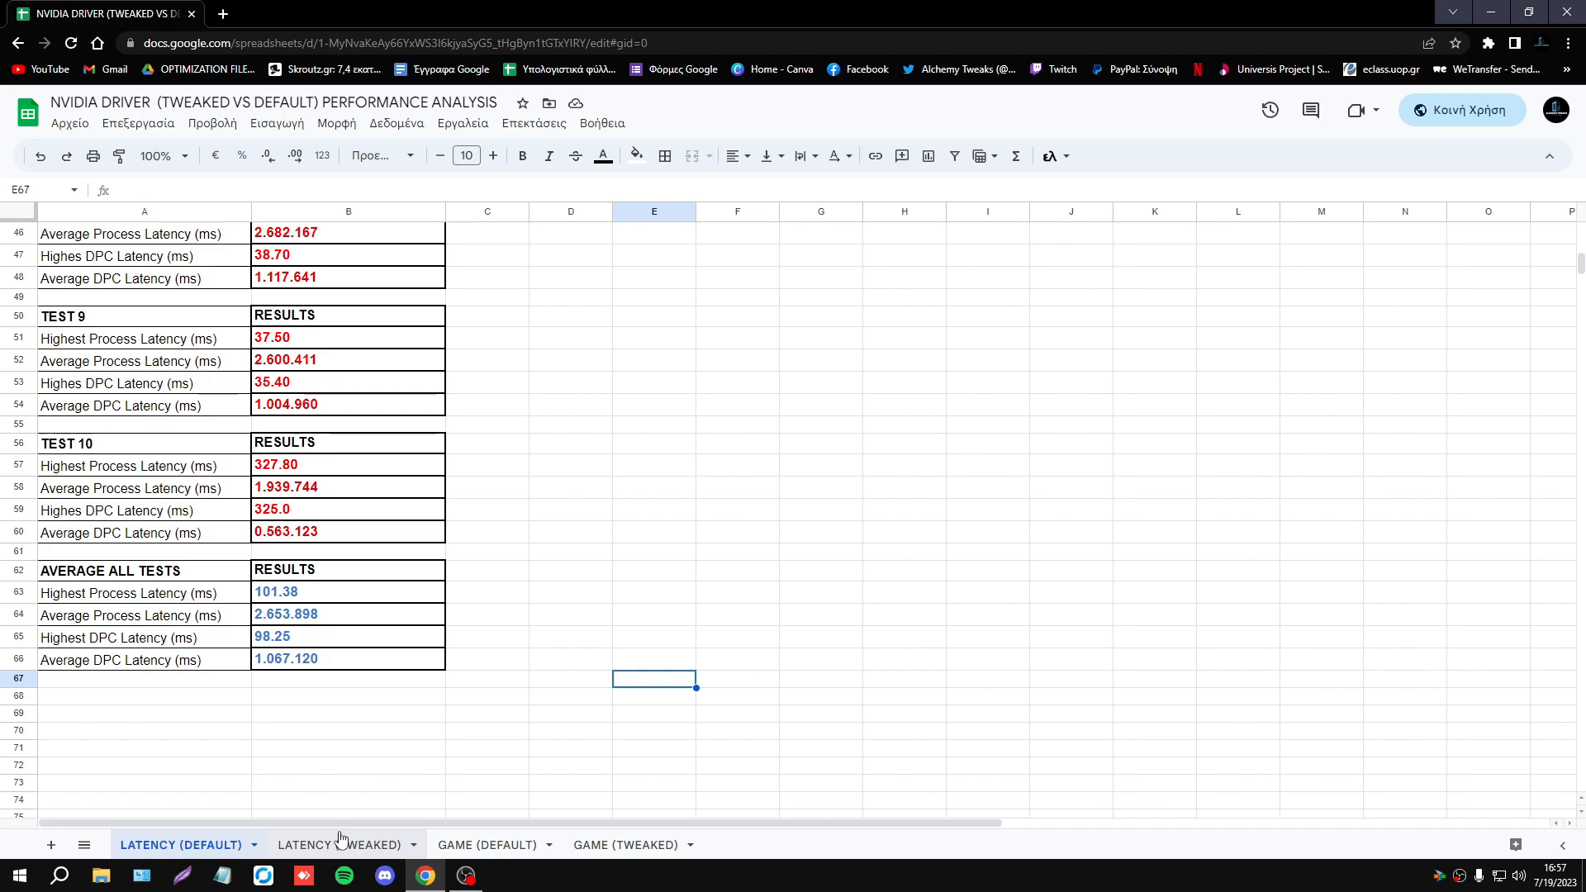
mouse_move(318, 739)
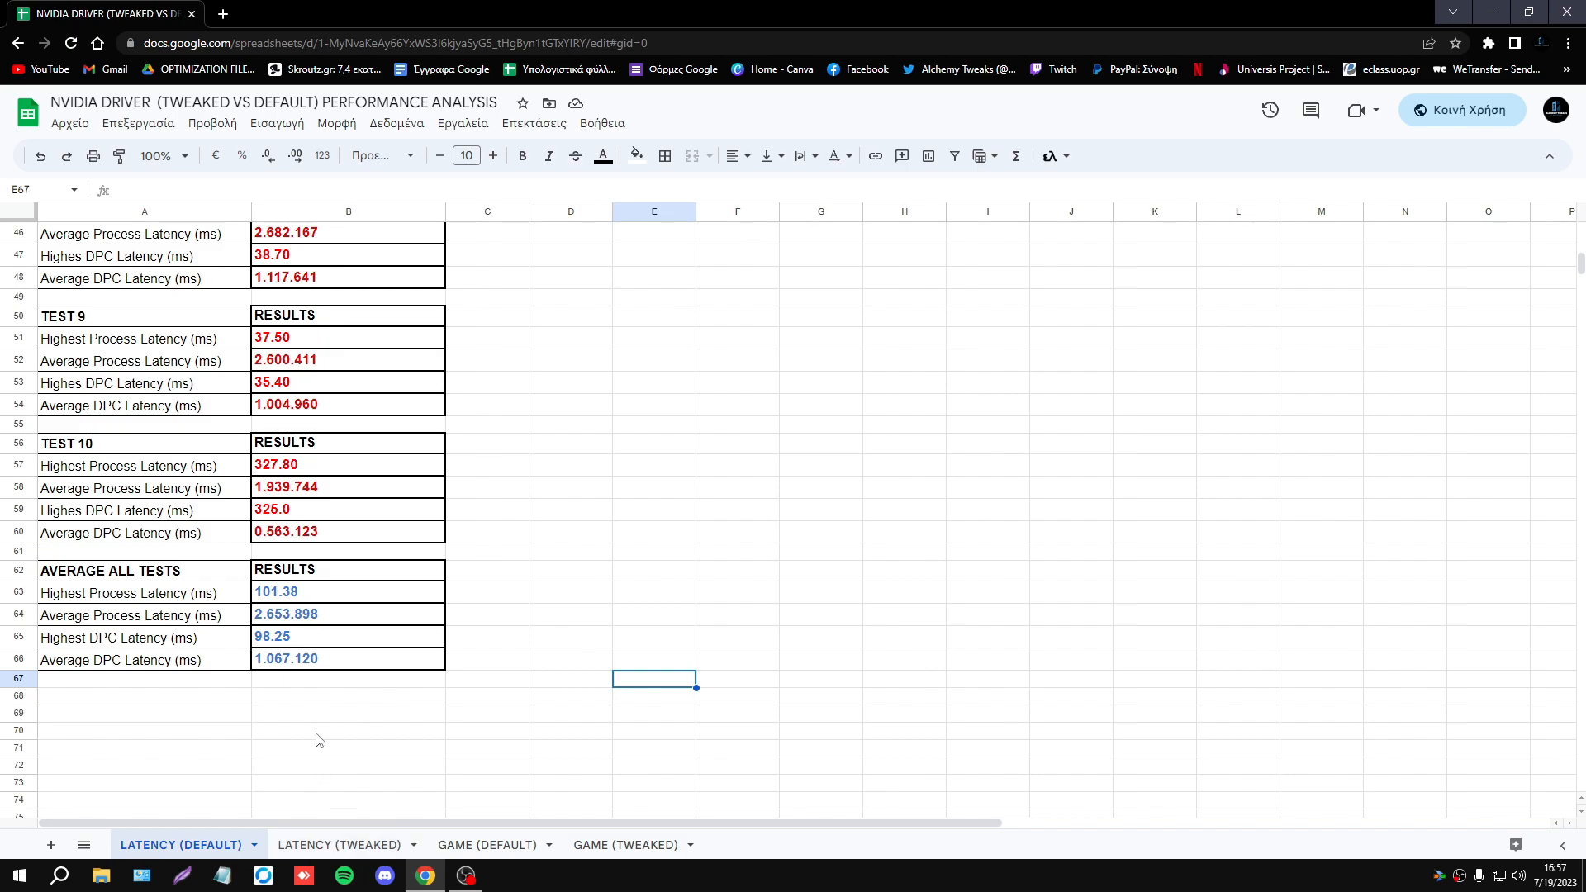
click(340, 843)
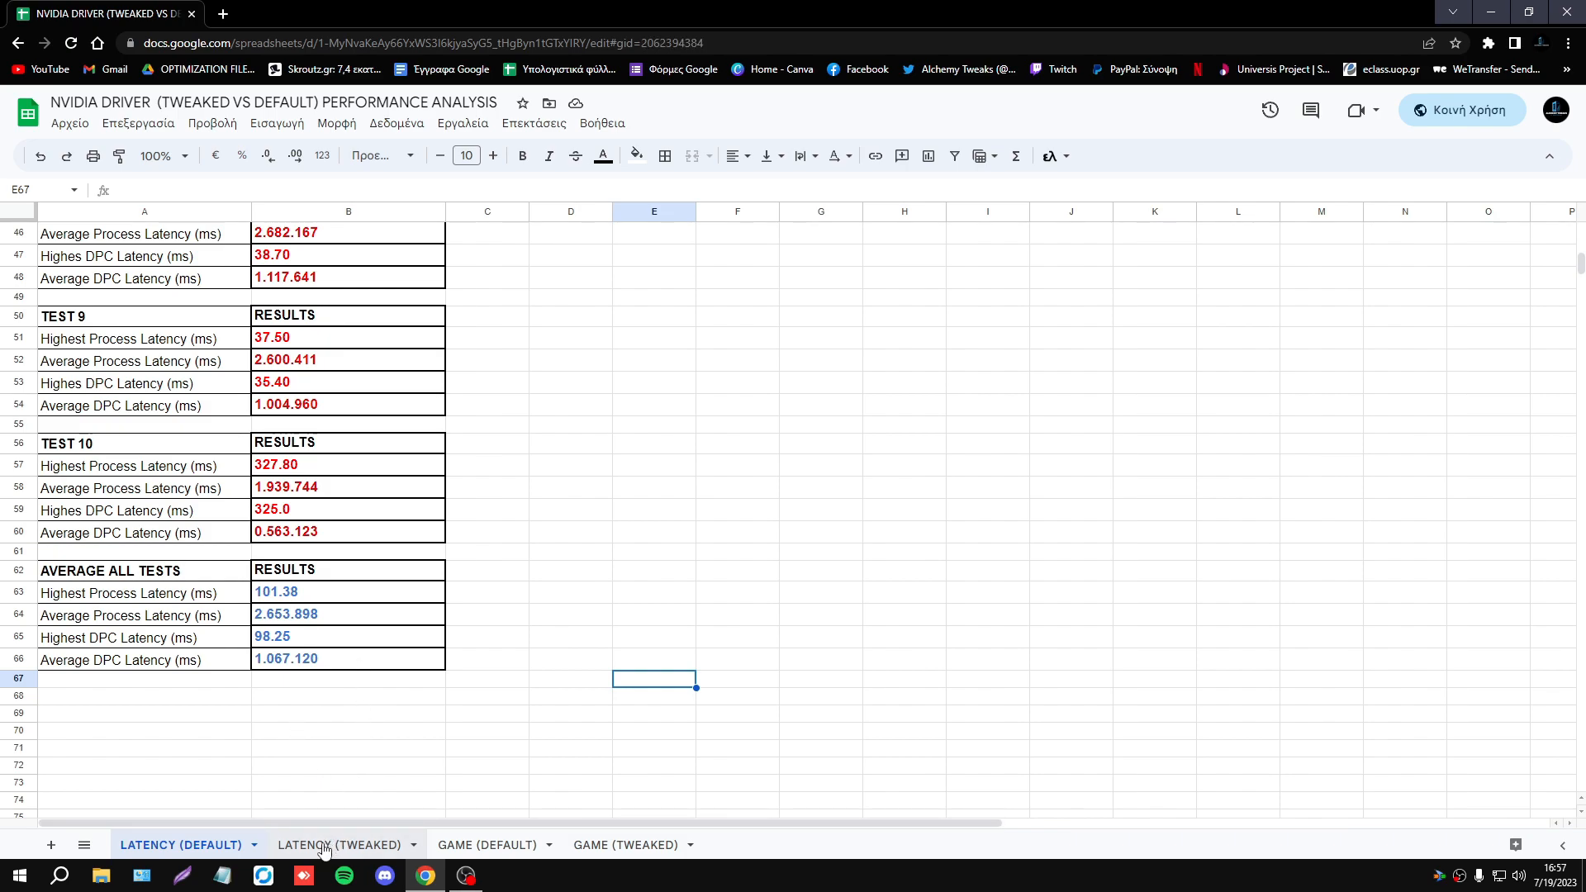
click(339, 845)
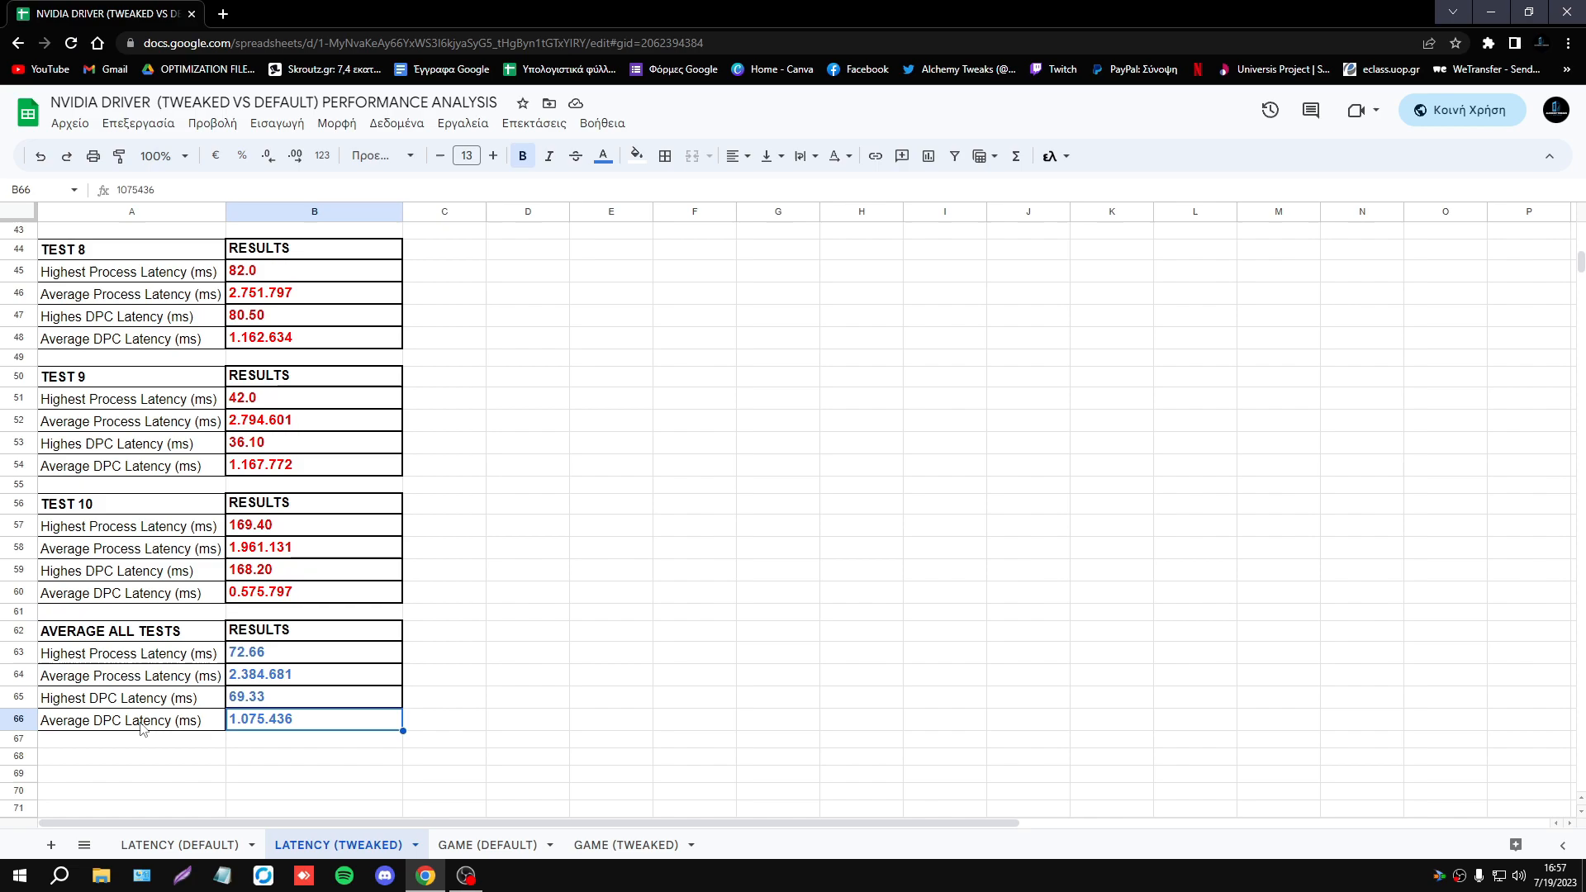
mouse_move(209, 726)
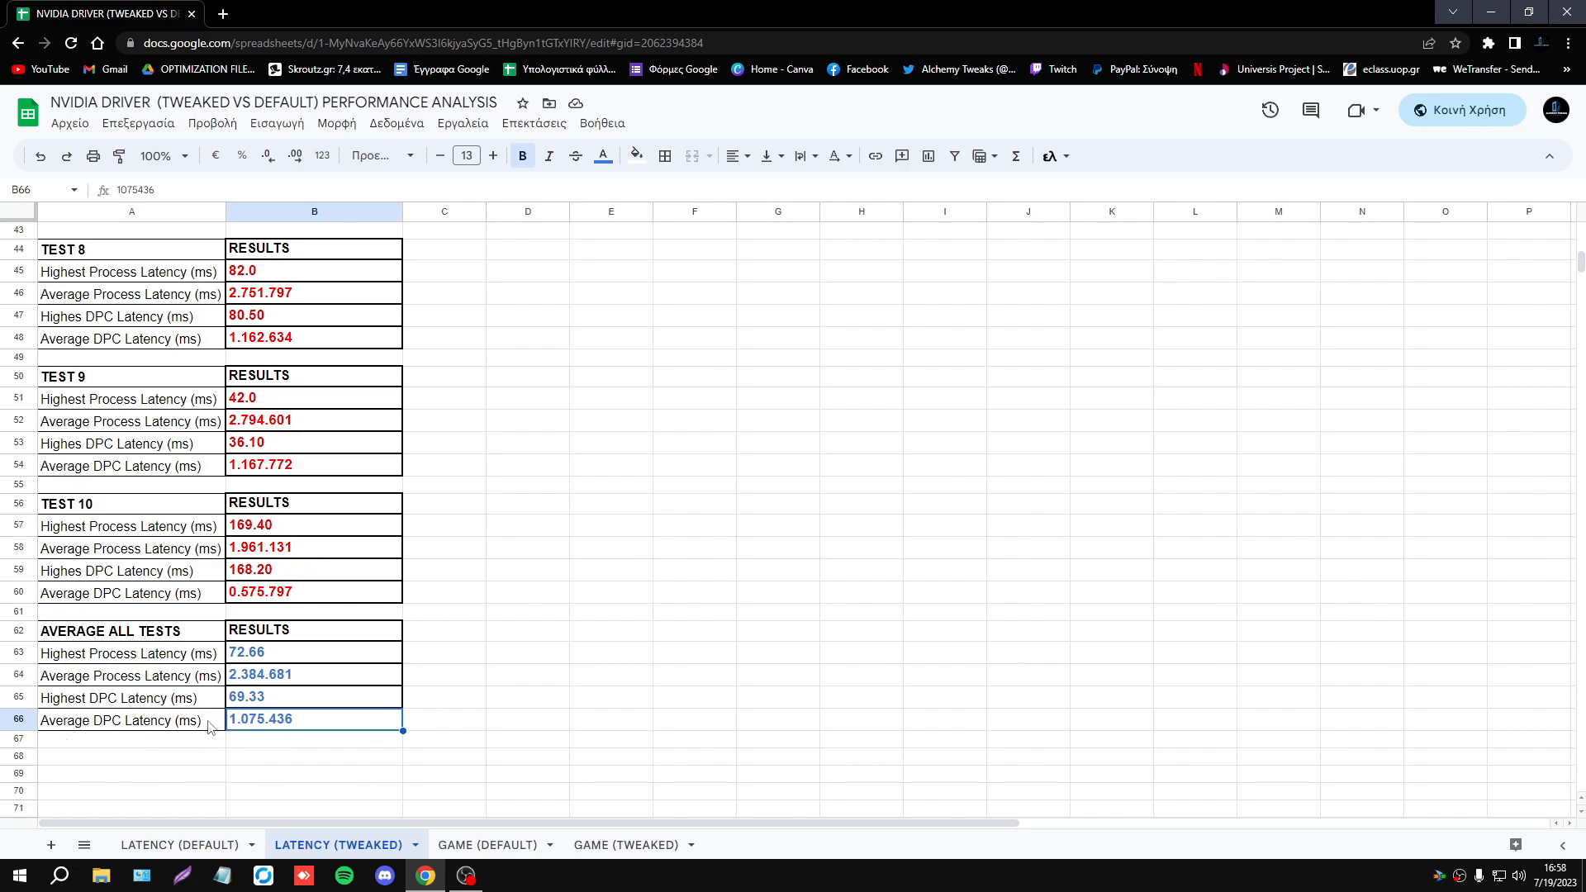
mouse_move(213, 751)
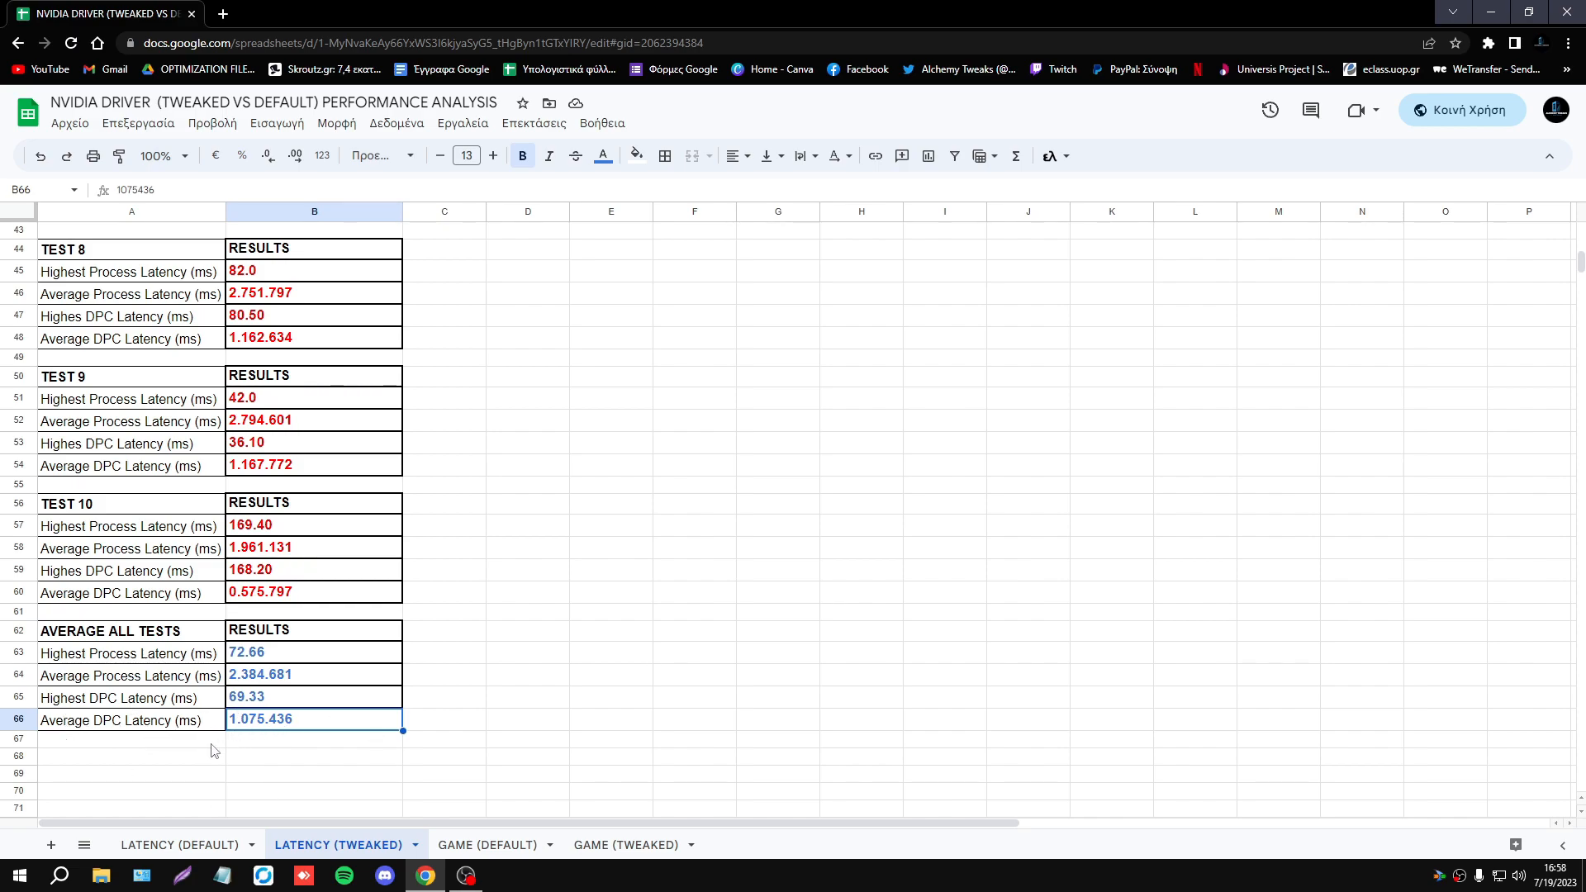
mouse_move(283, 760)
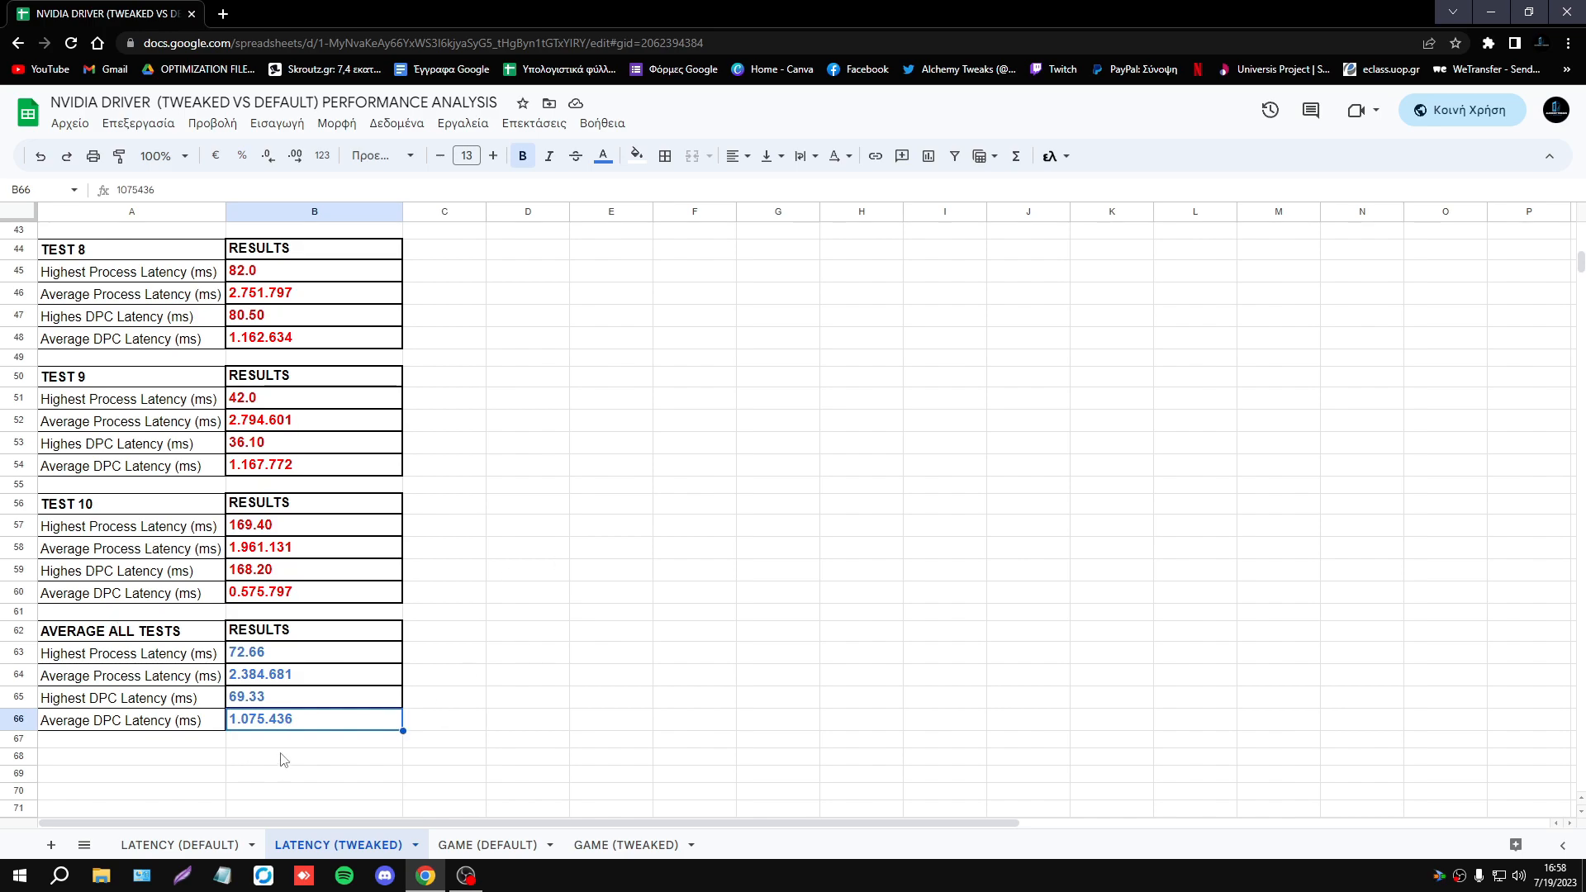
click(176, 844)
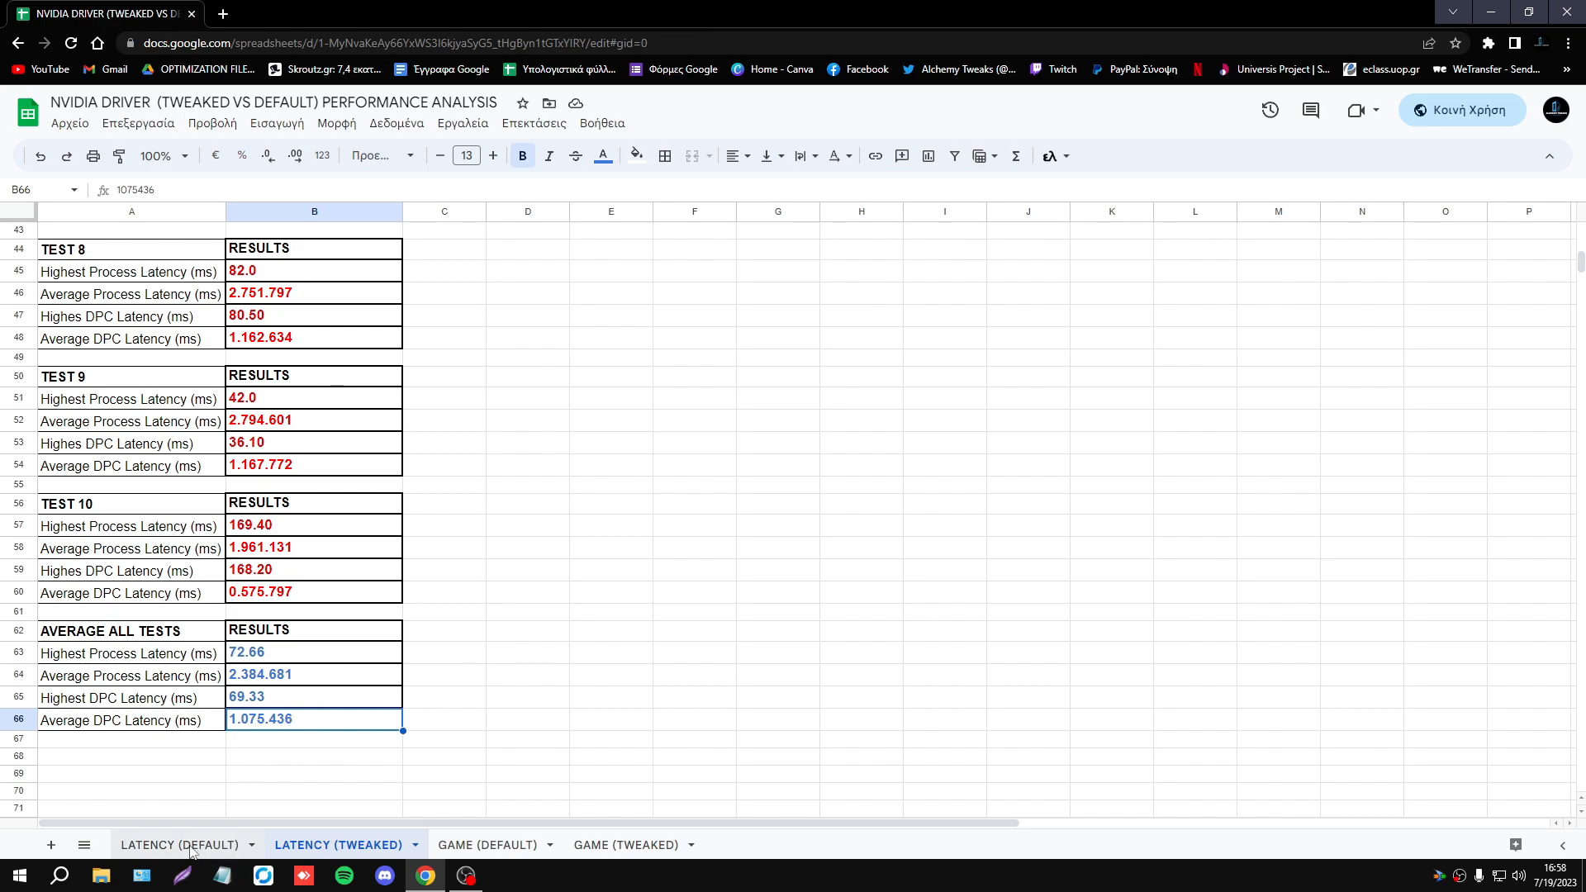
click(177, 844)
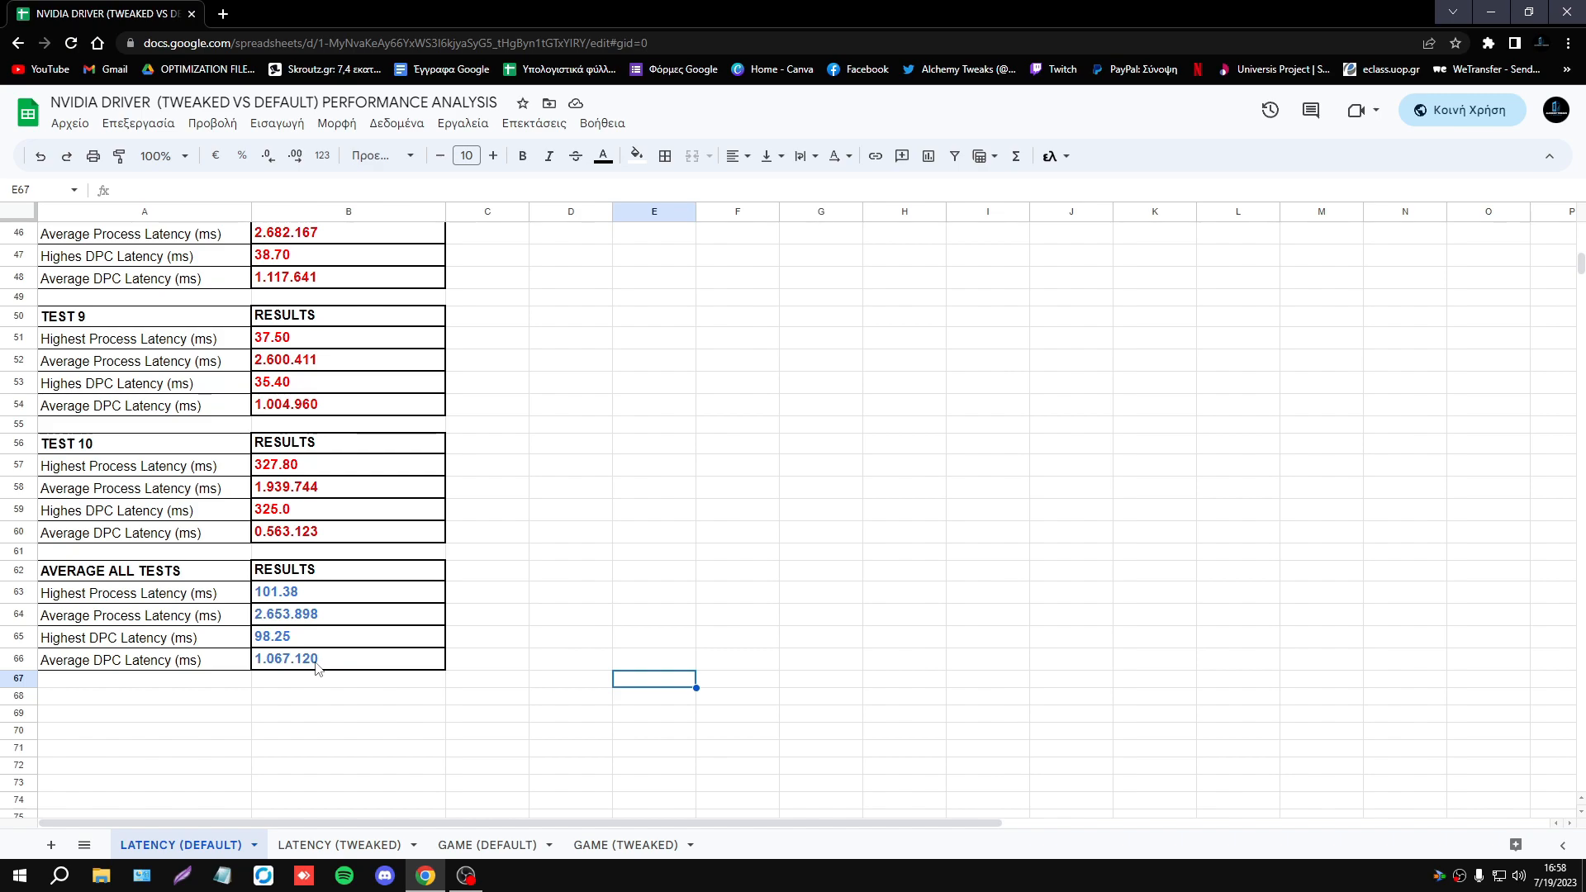
Return to LATENCY (TWEAKED) and look over its results, then move to GAME (DEFAULT).
click(339, 844)
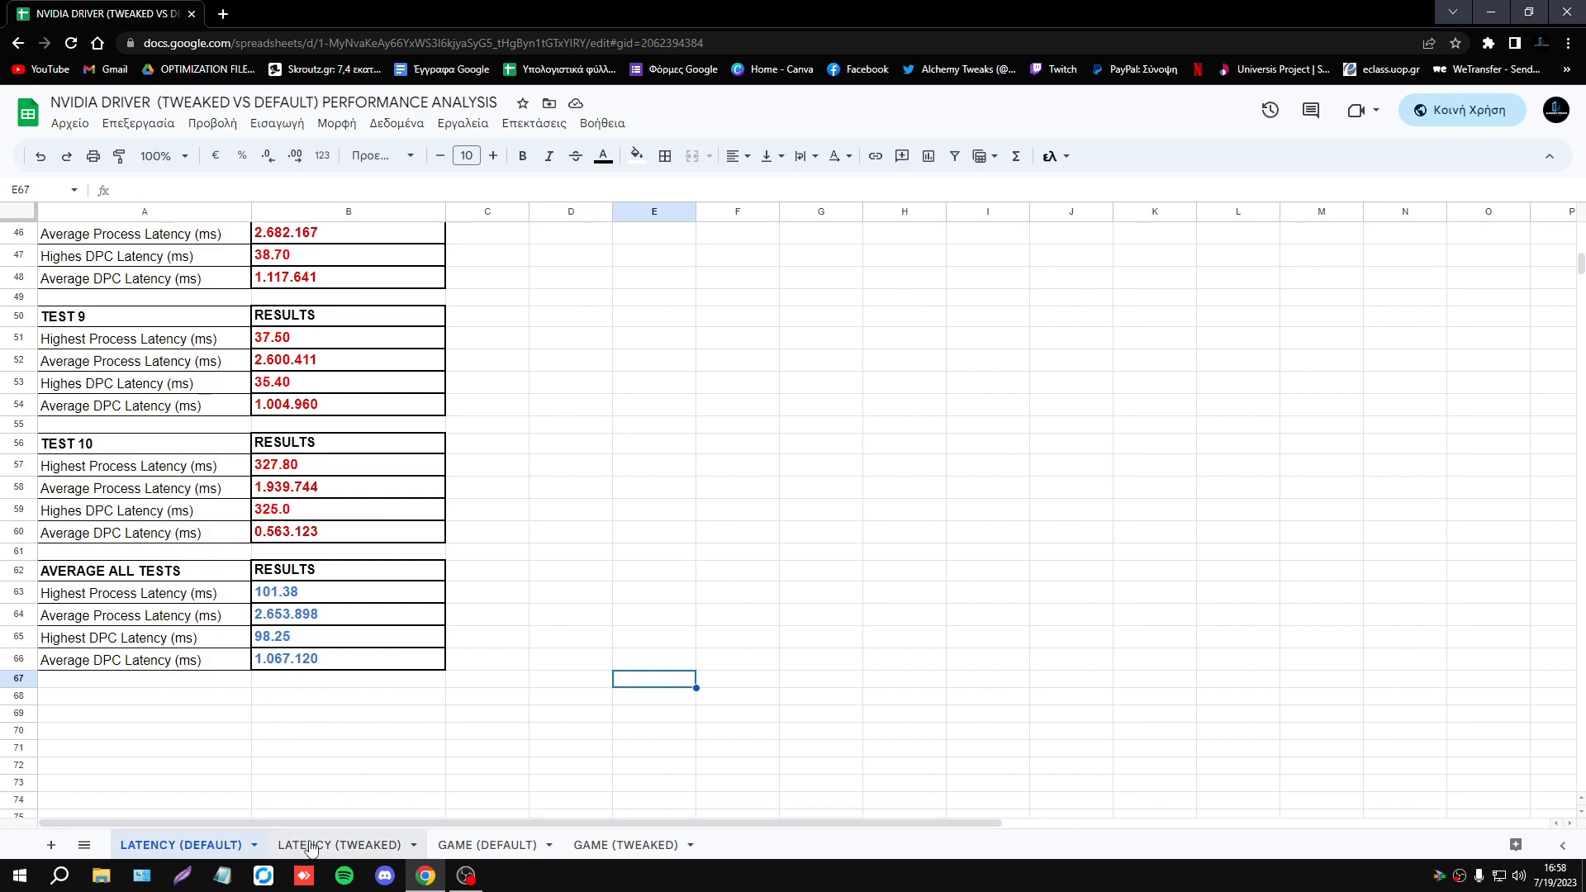
click(339, 844)
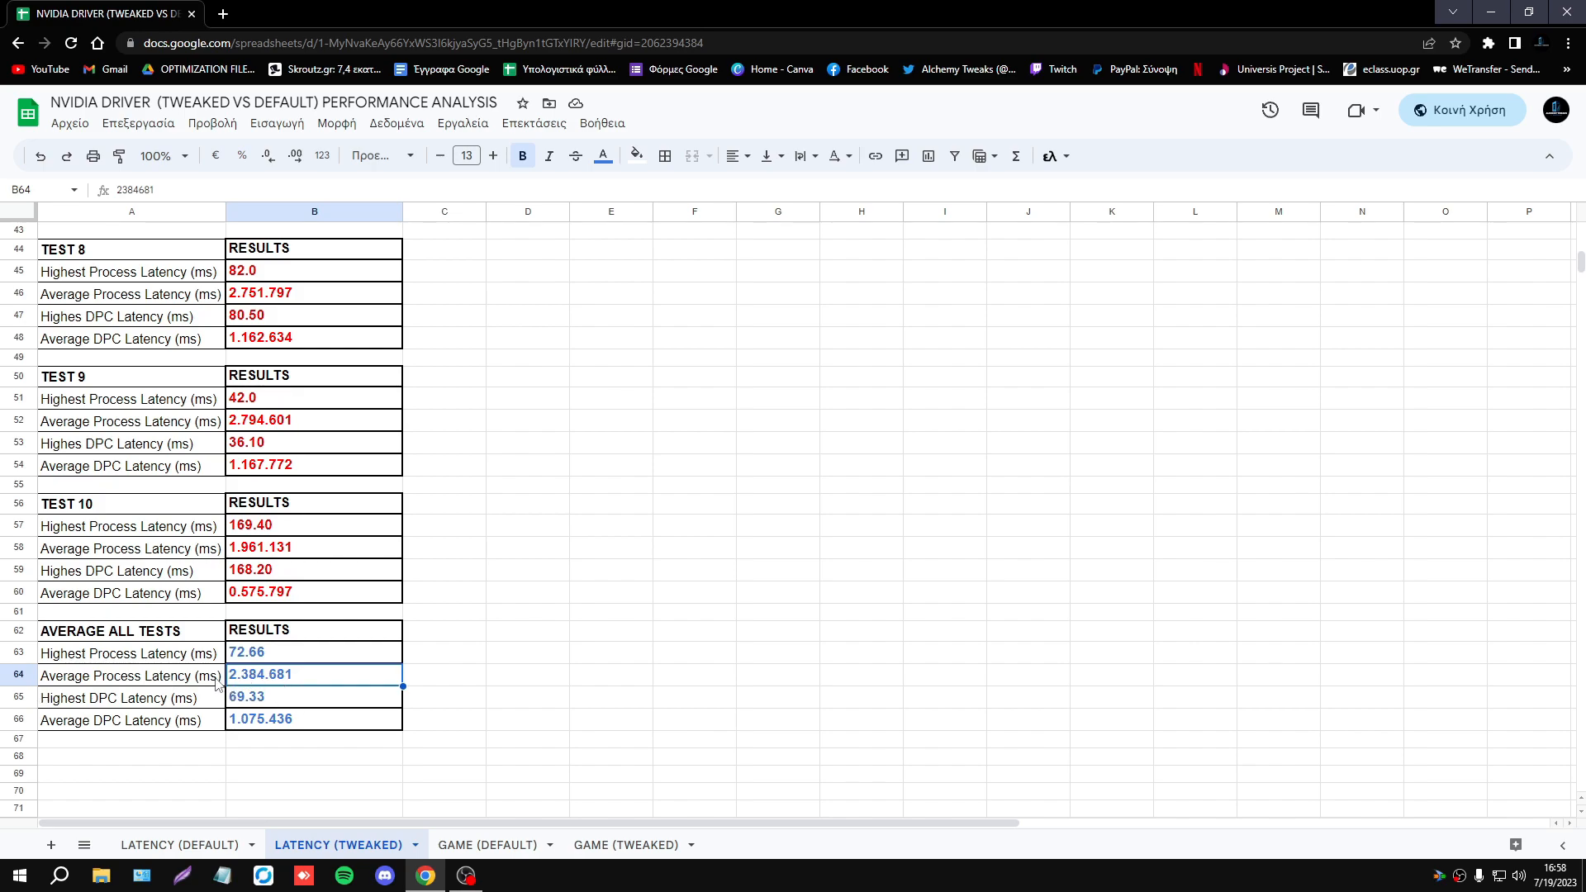
click(129, 698)
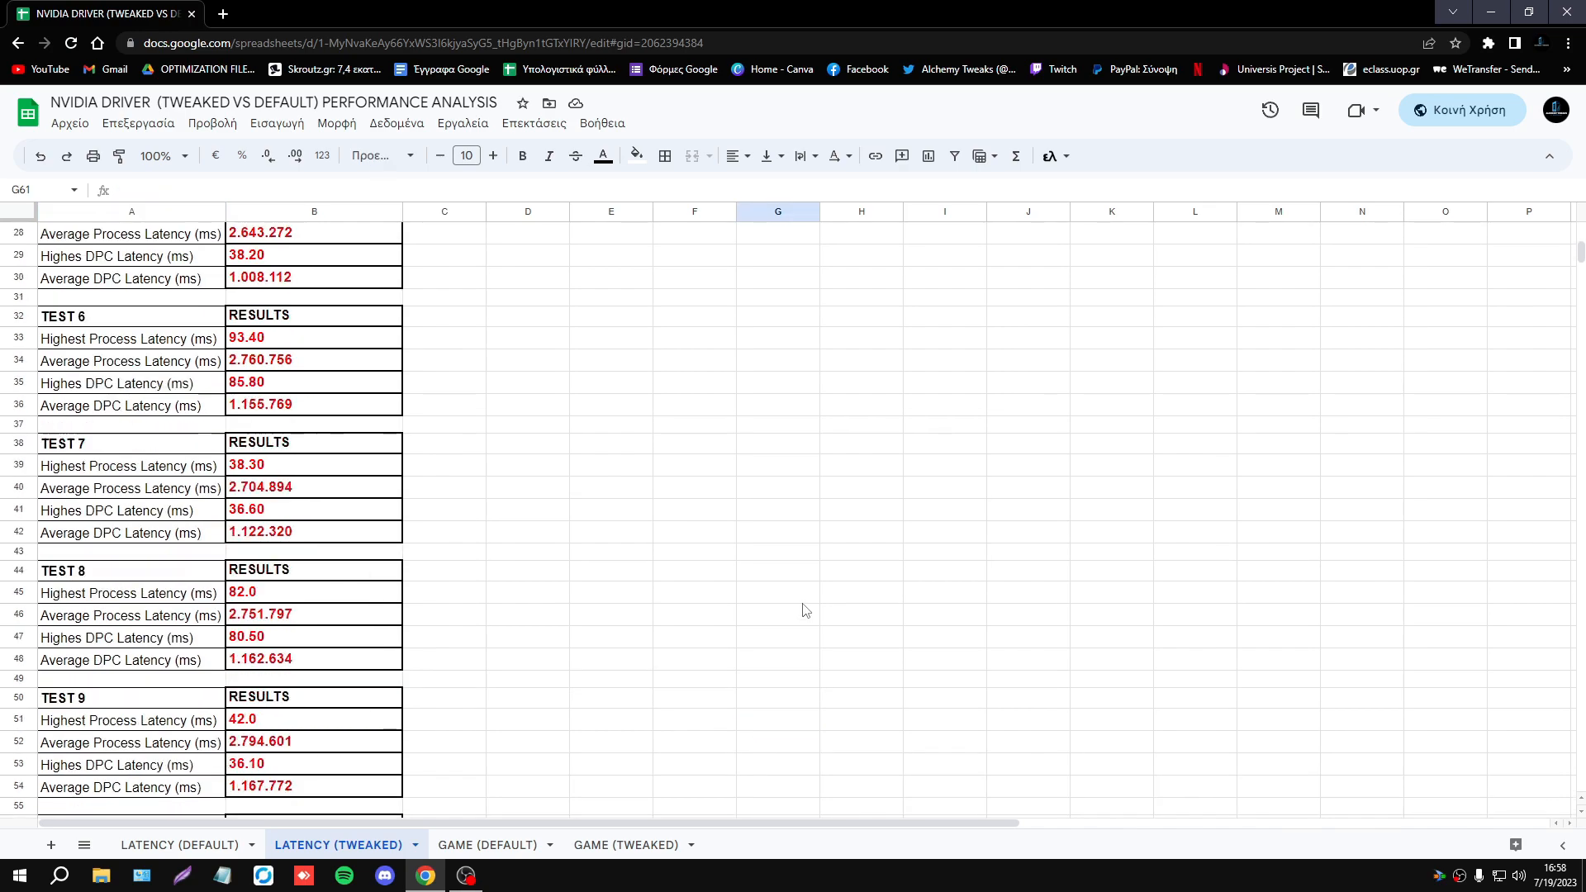
scroll(up, 3)
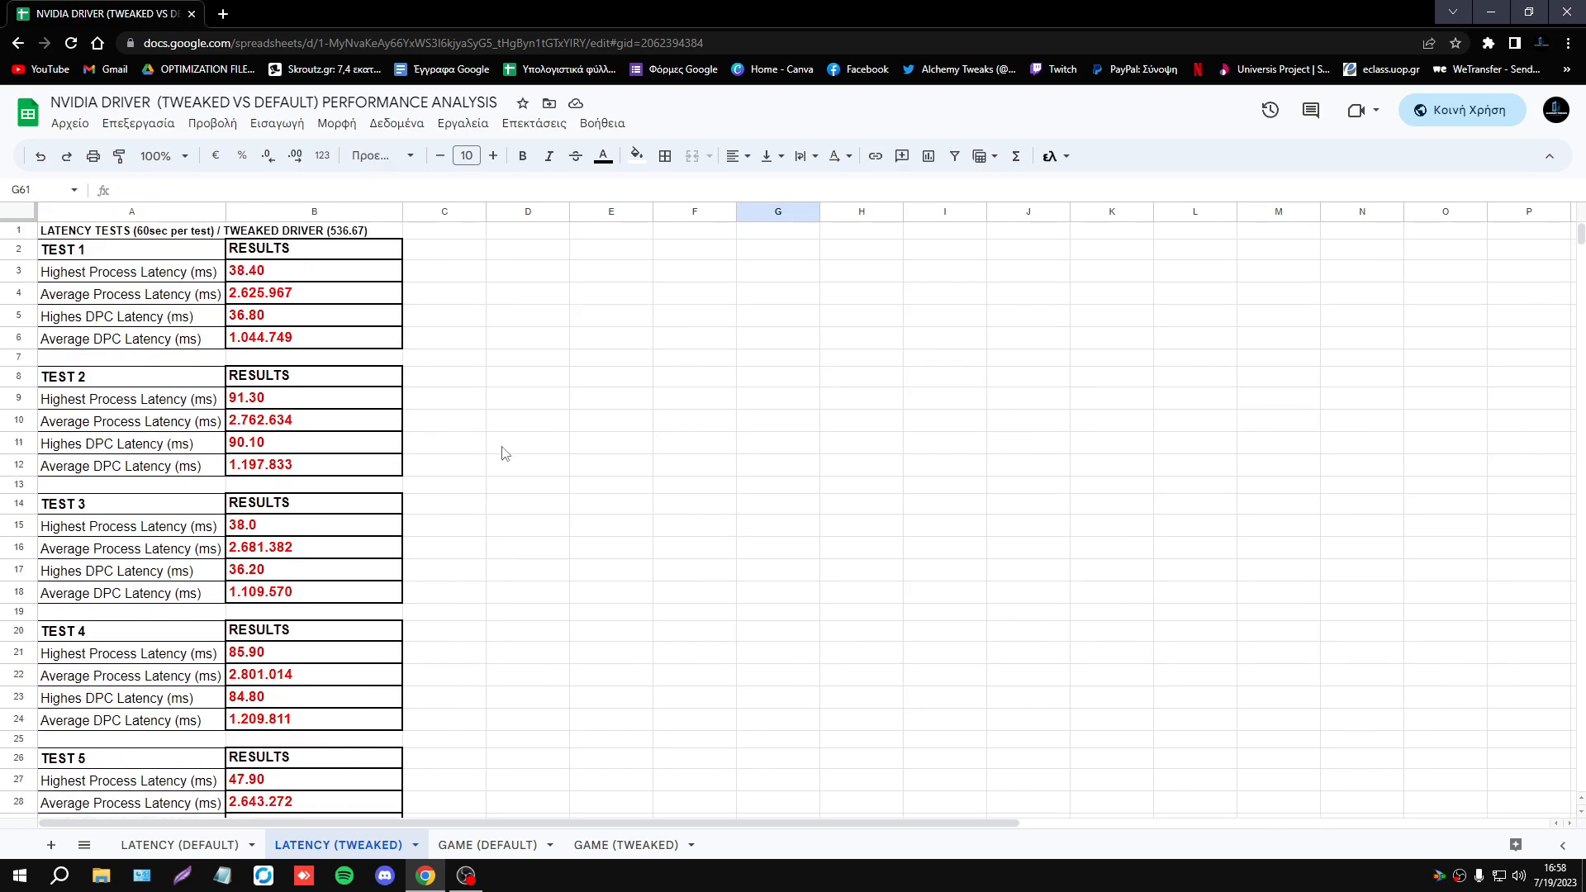
scroll(down, 3)
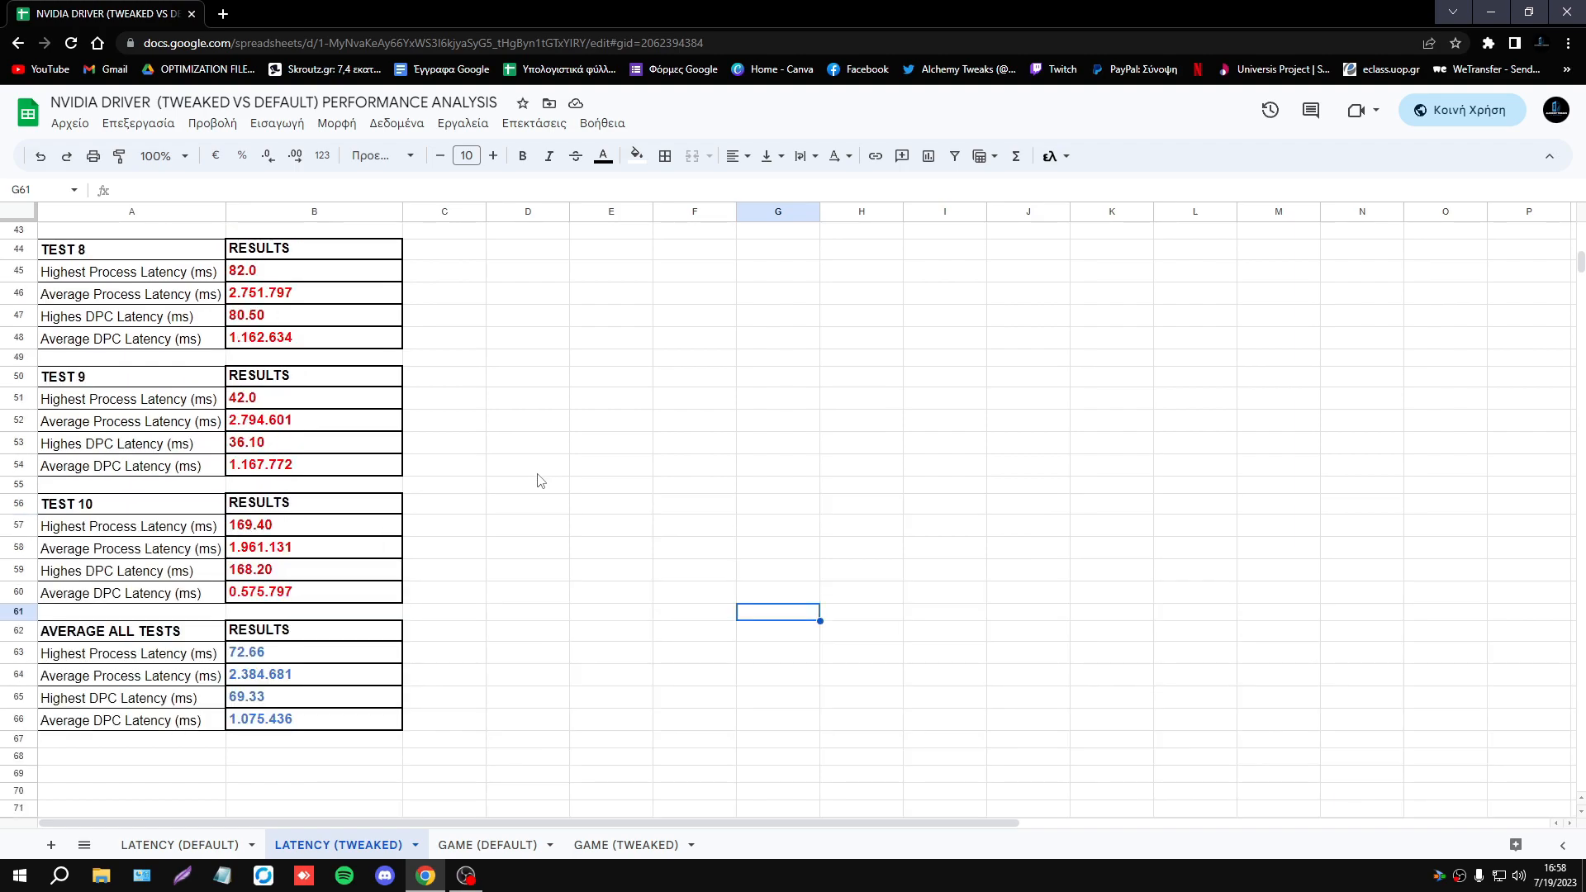
mouse_move(461, 783)
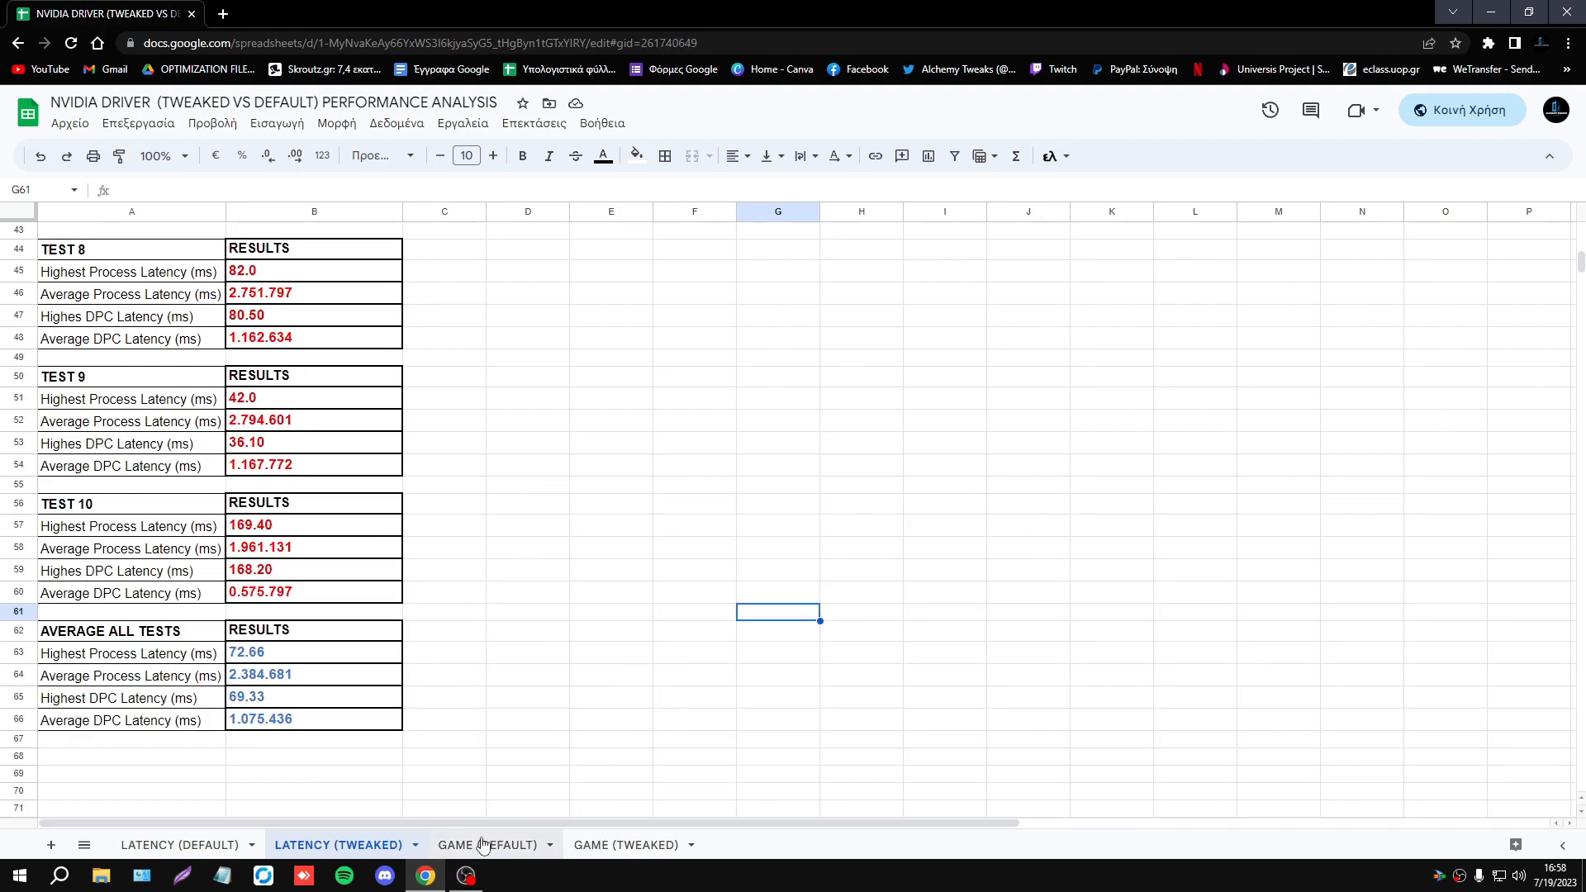
click(486, 844)
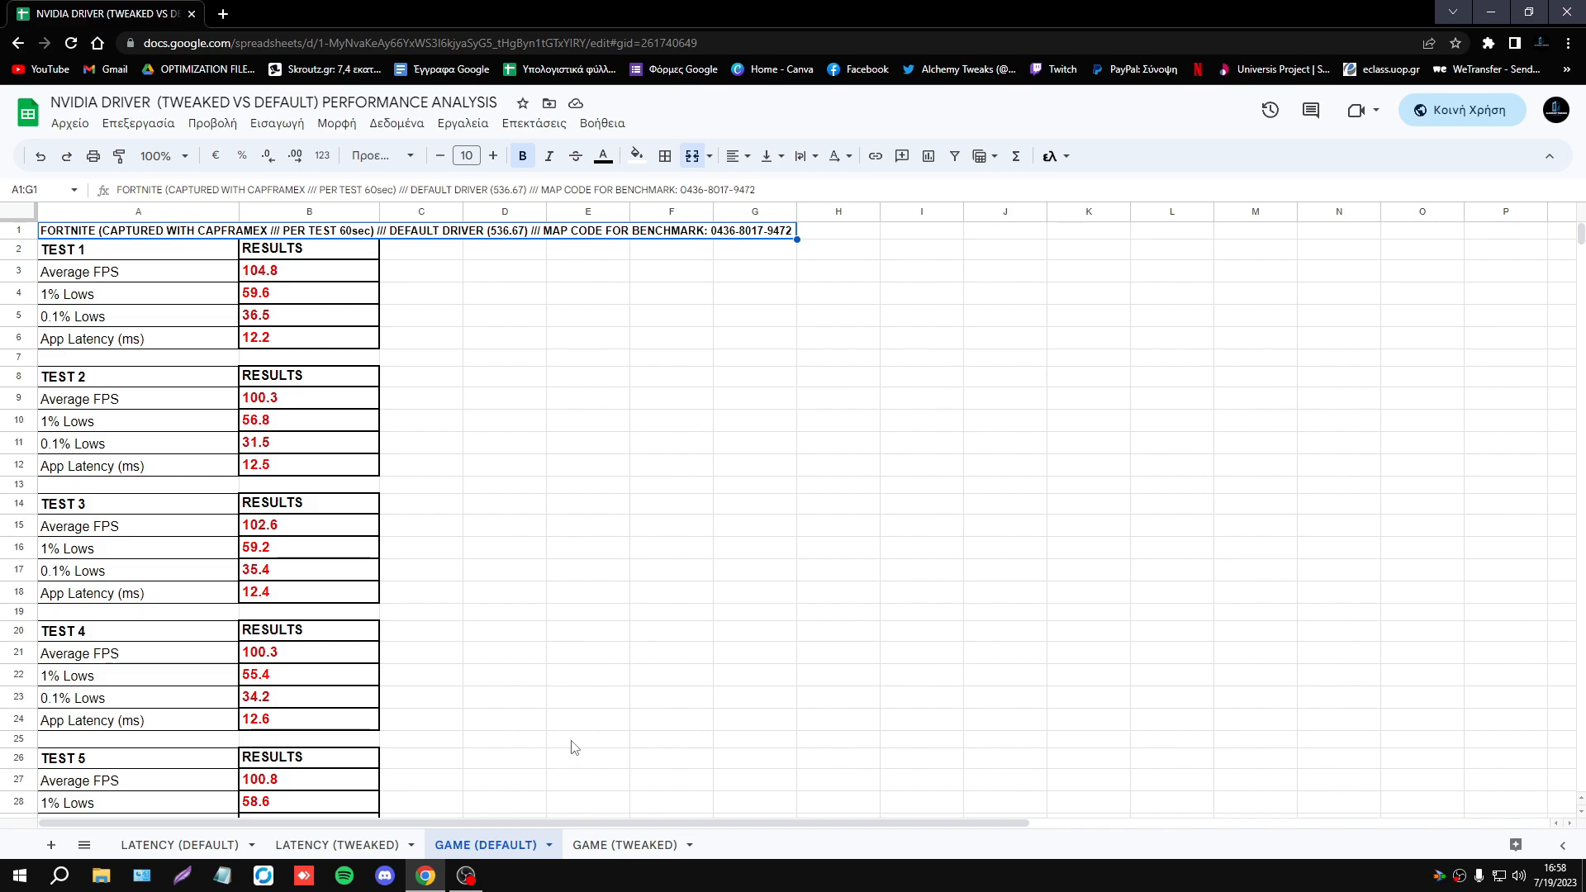
mouse_move(123, 339)
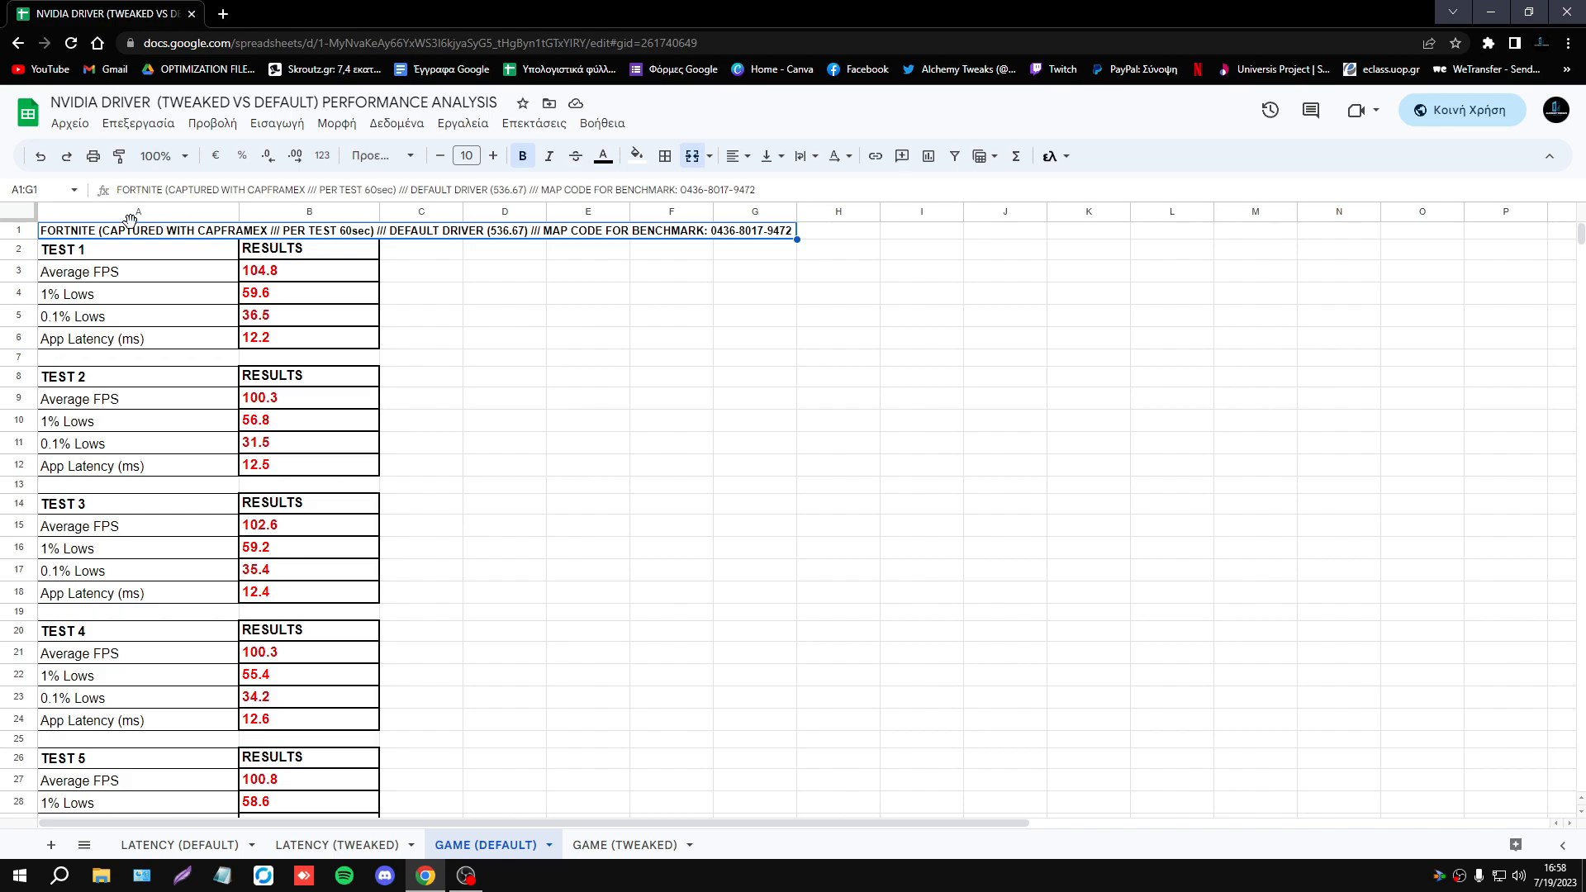
mouse_move(206, 245)
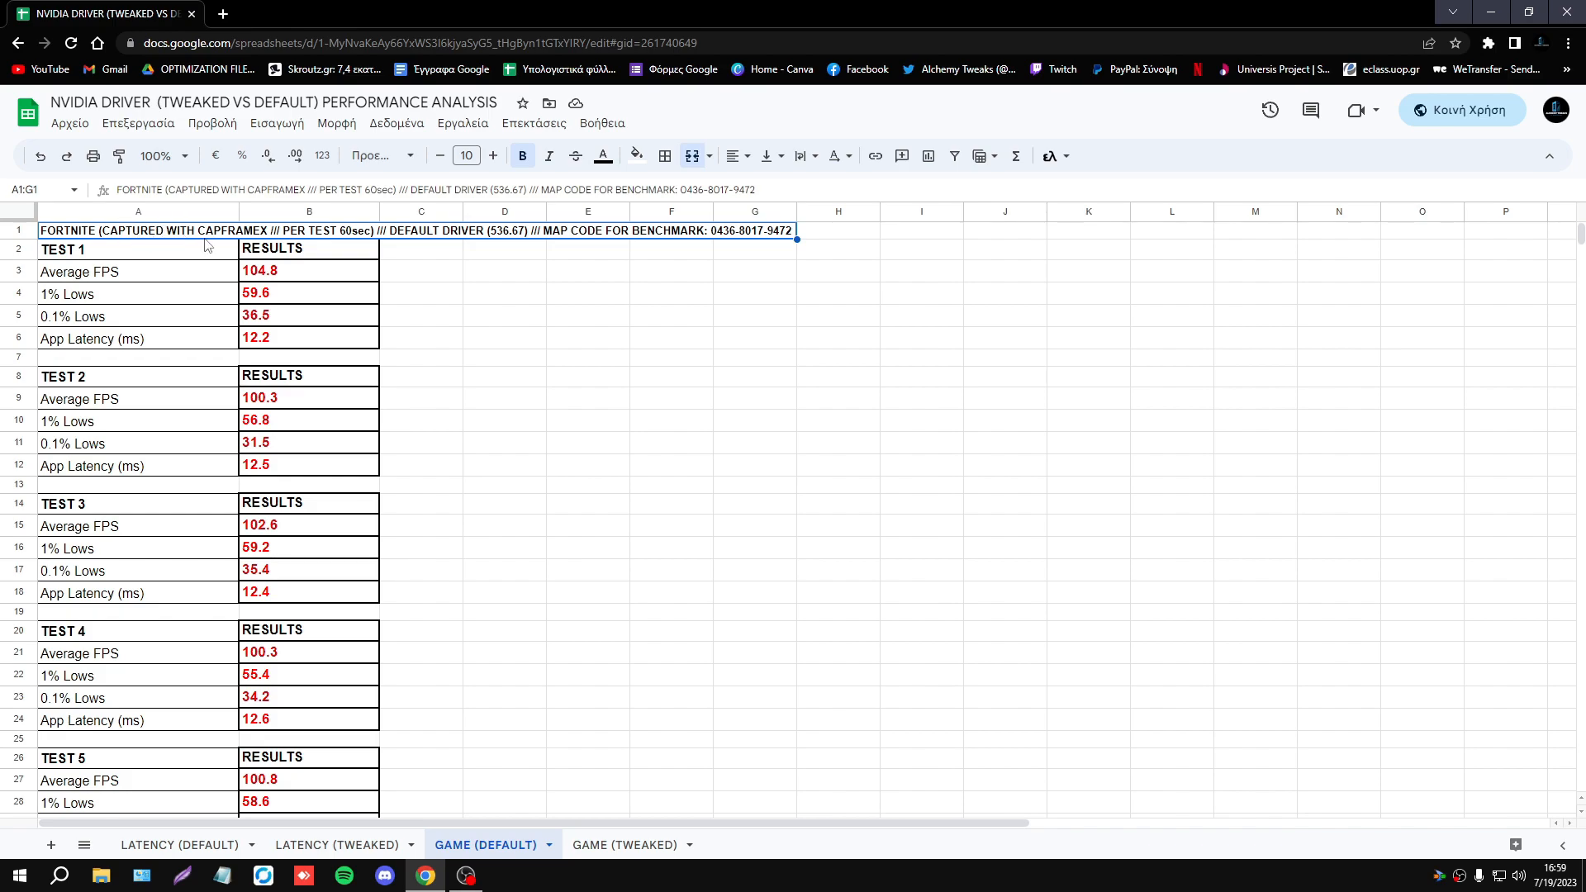
mouse_move(483, 237)
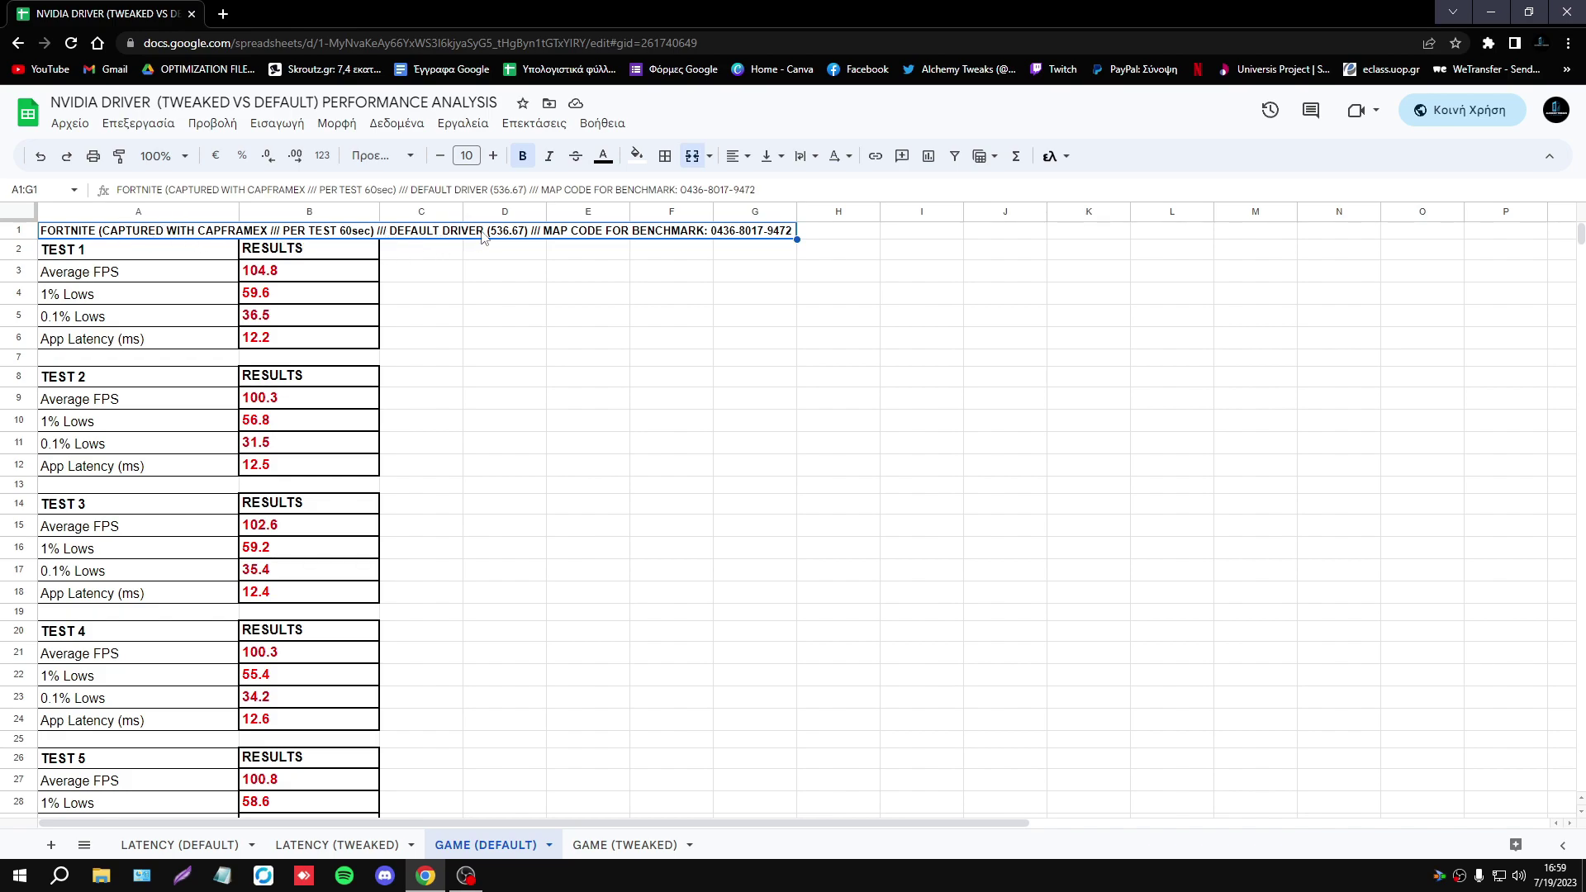
mouse_move(654, 240)
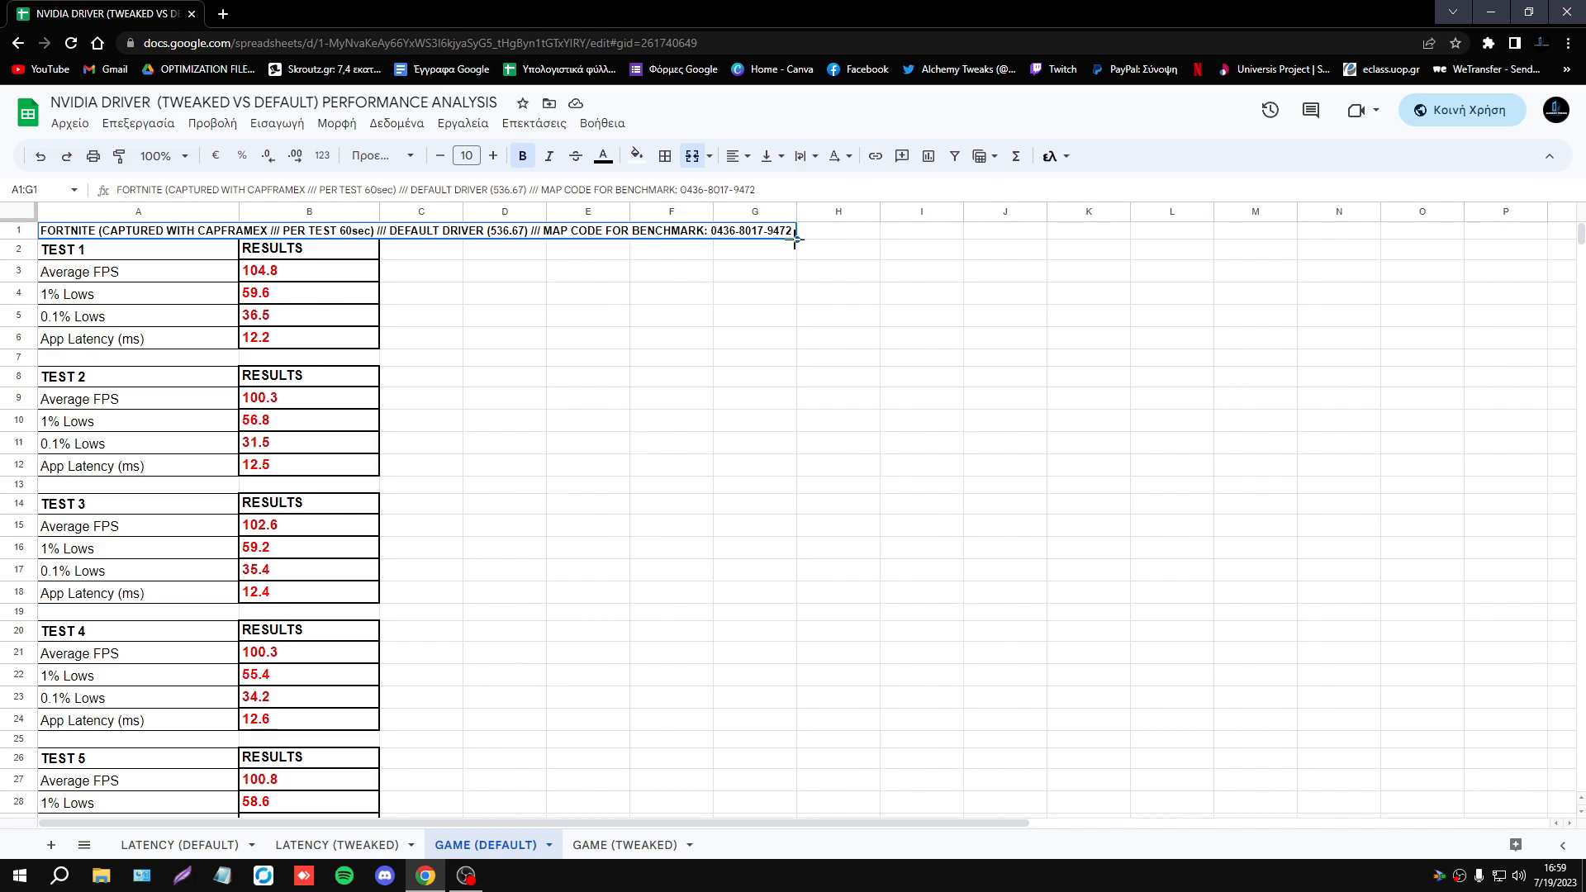
mouse_move(491, 509)
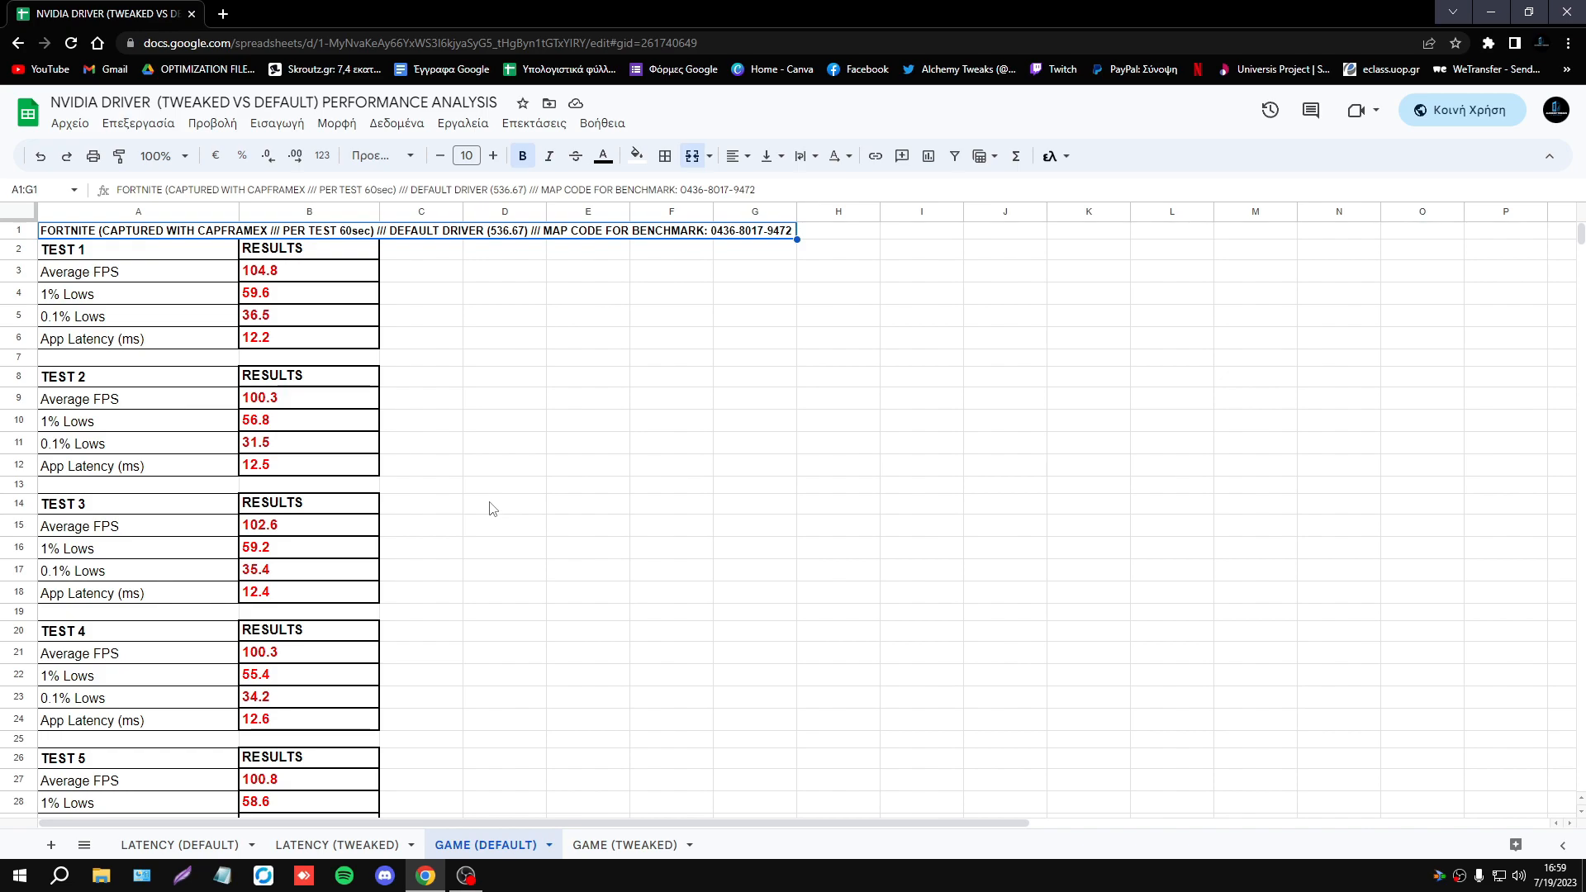
scroll(down, 3)
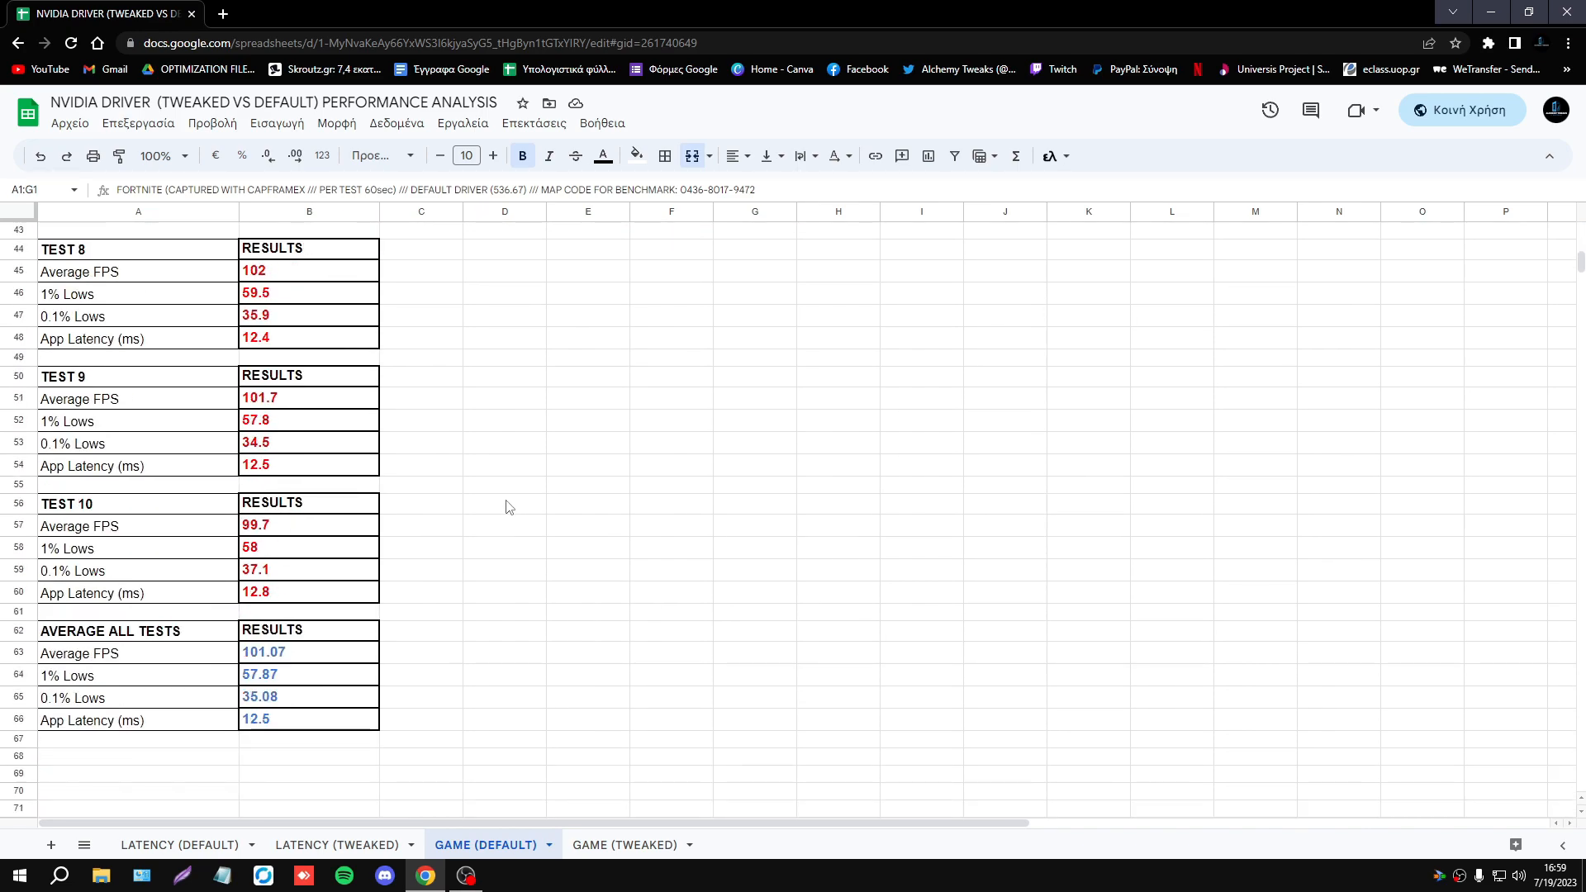
scroll(down, 3)
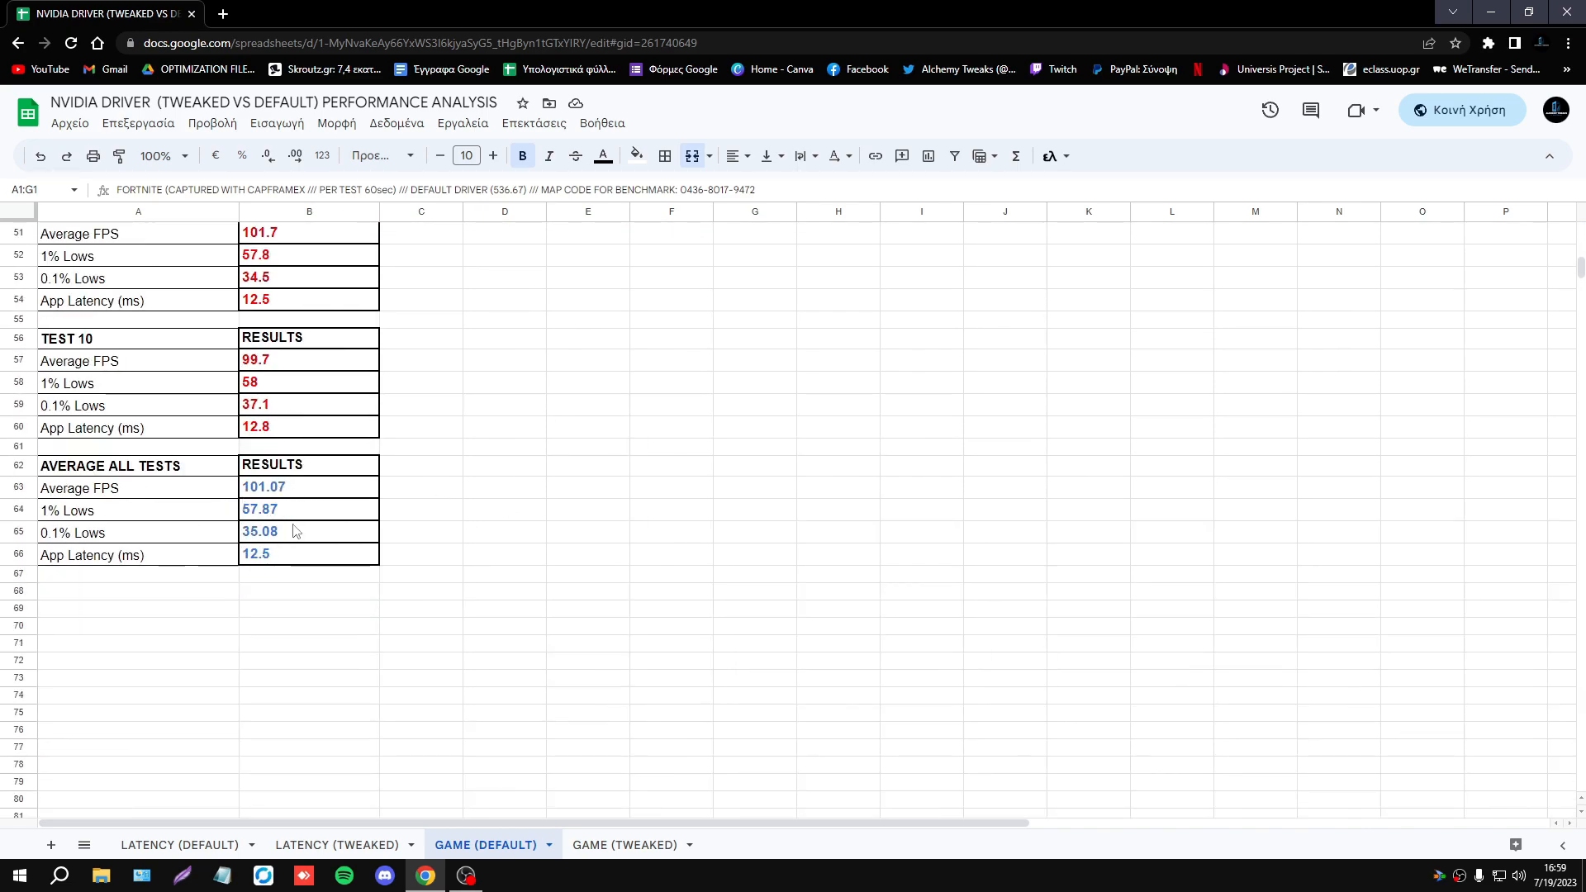
mouse_move(621, 851)
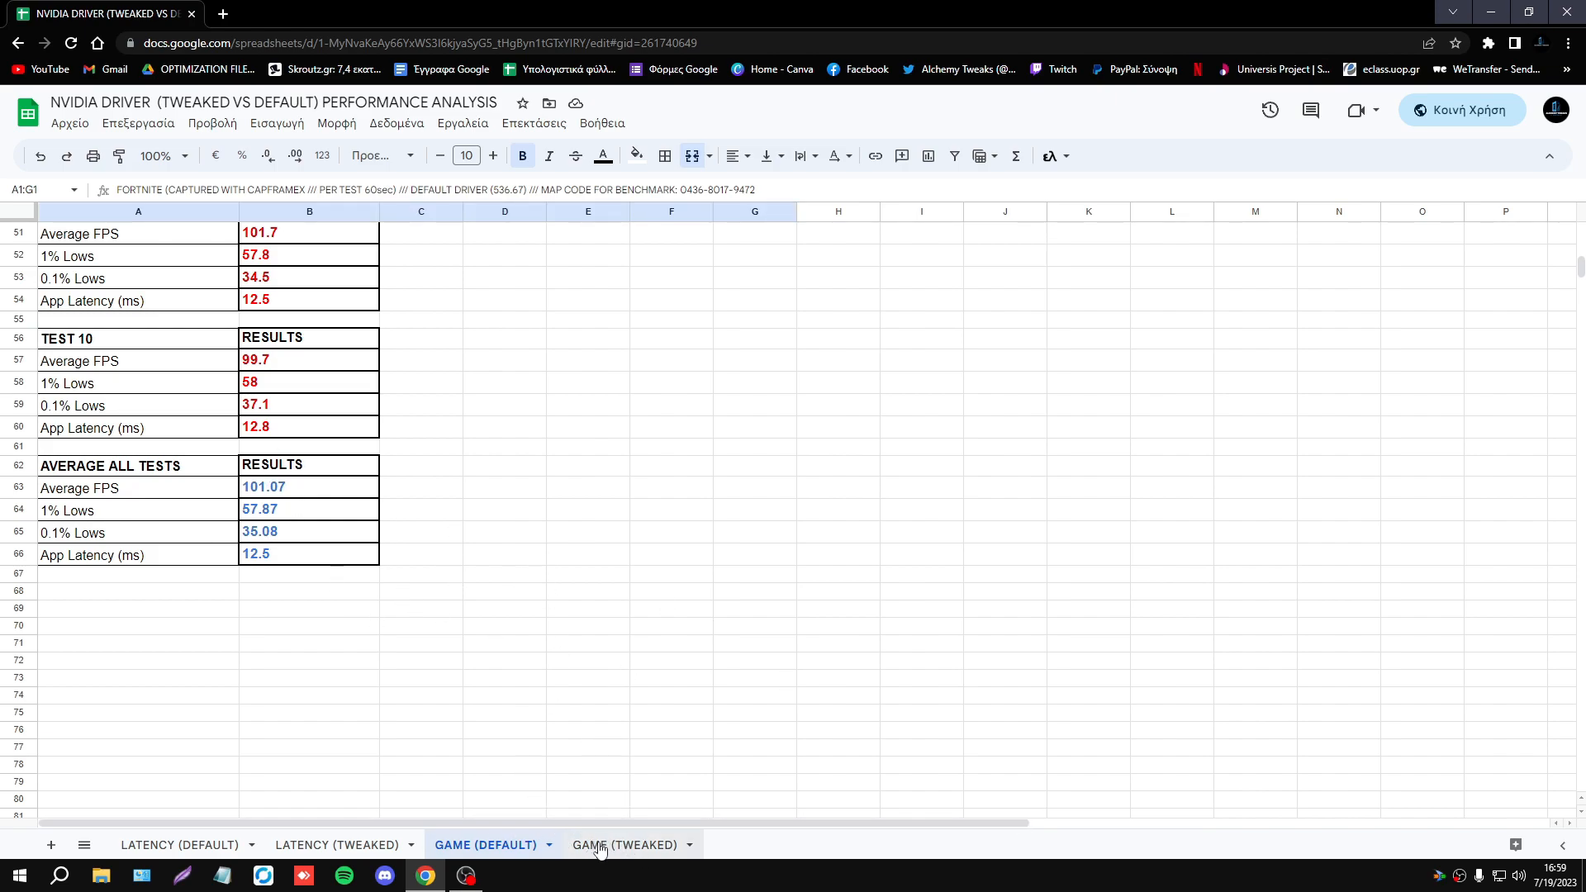
mouse_move(637, 811)
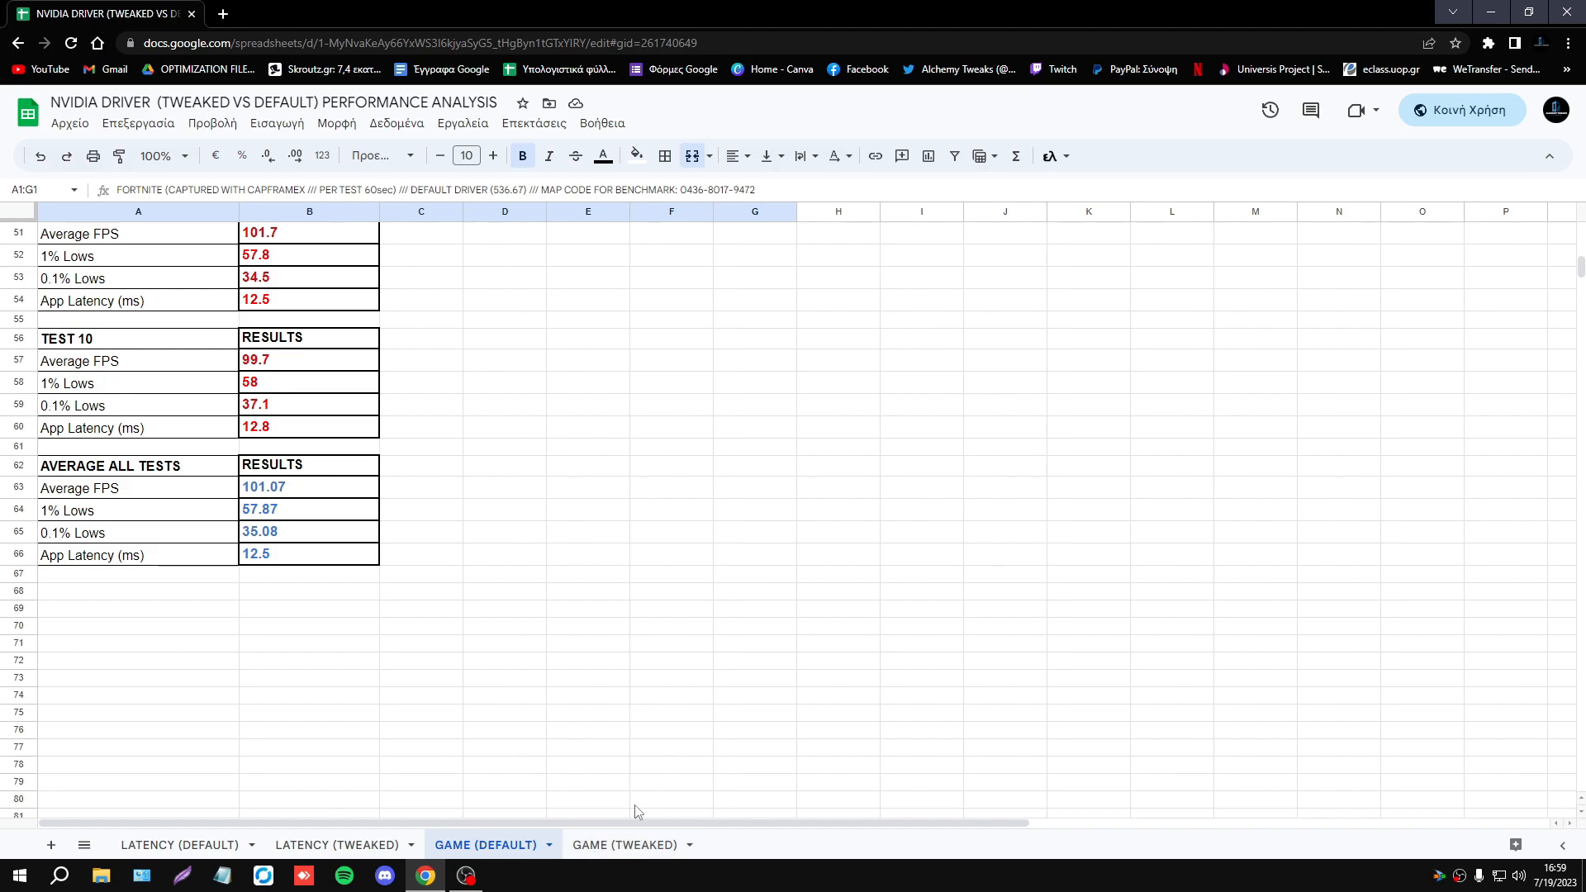
click(624, 844)
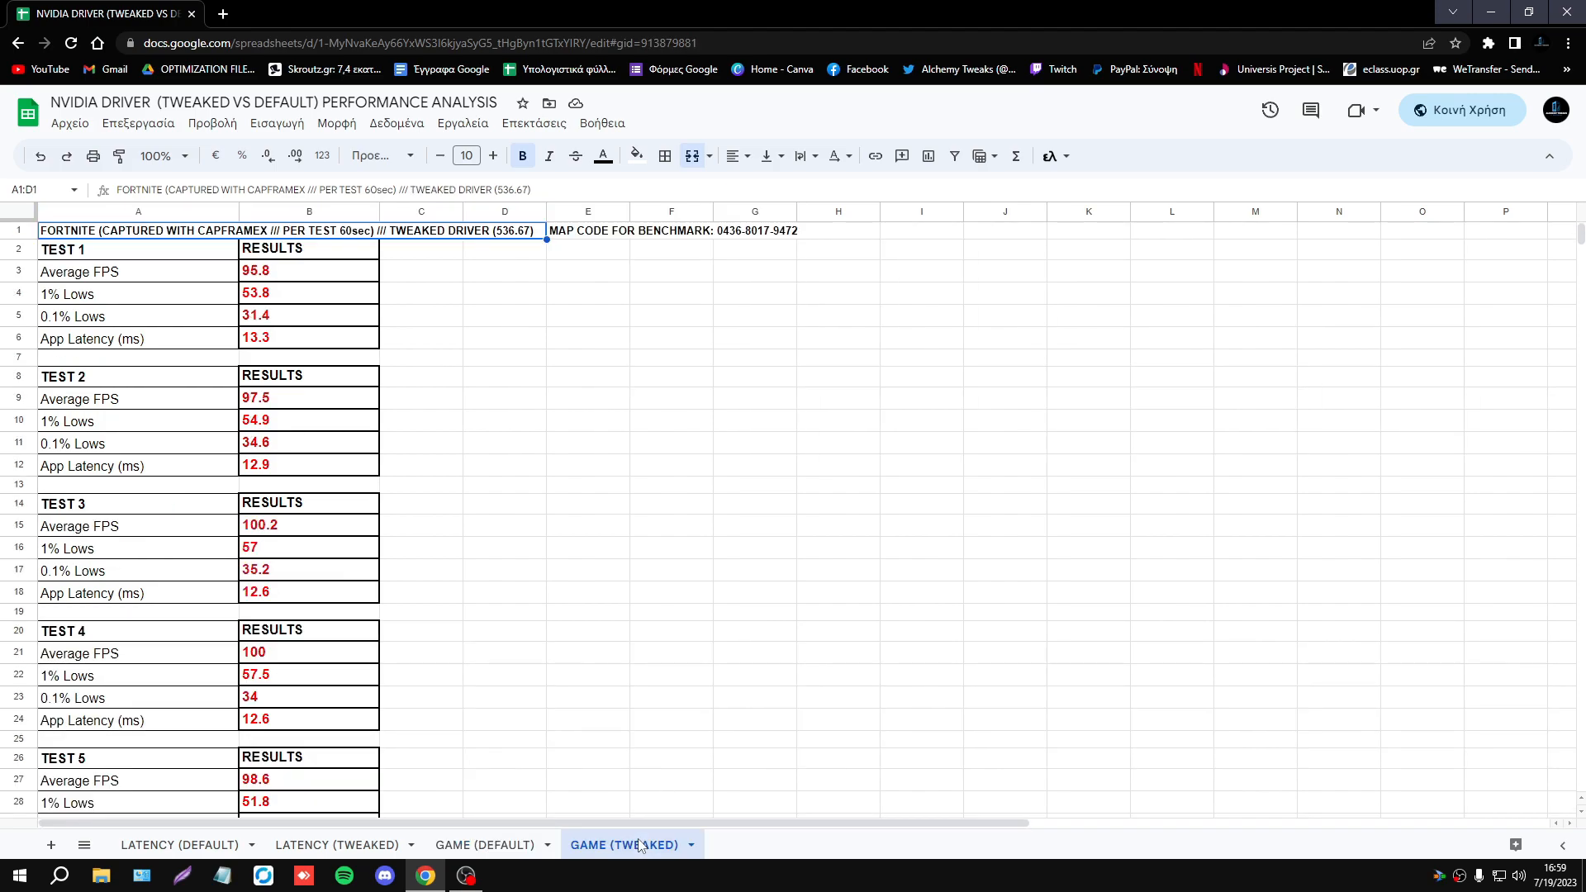
scroll(down, 3)
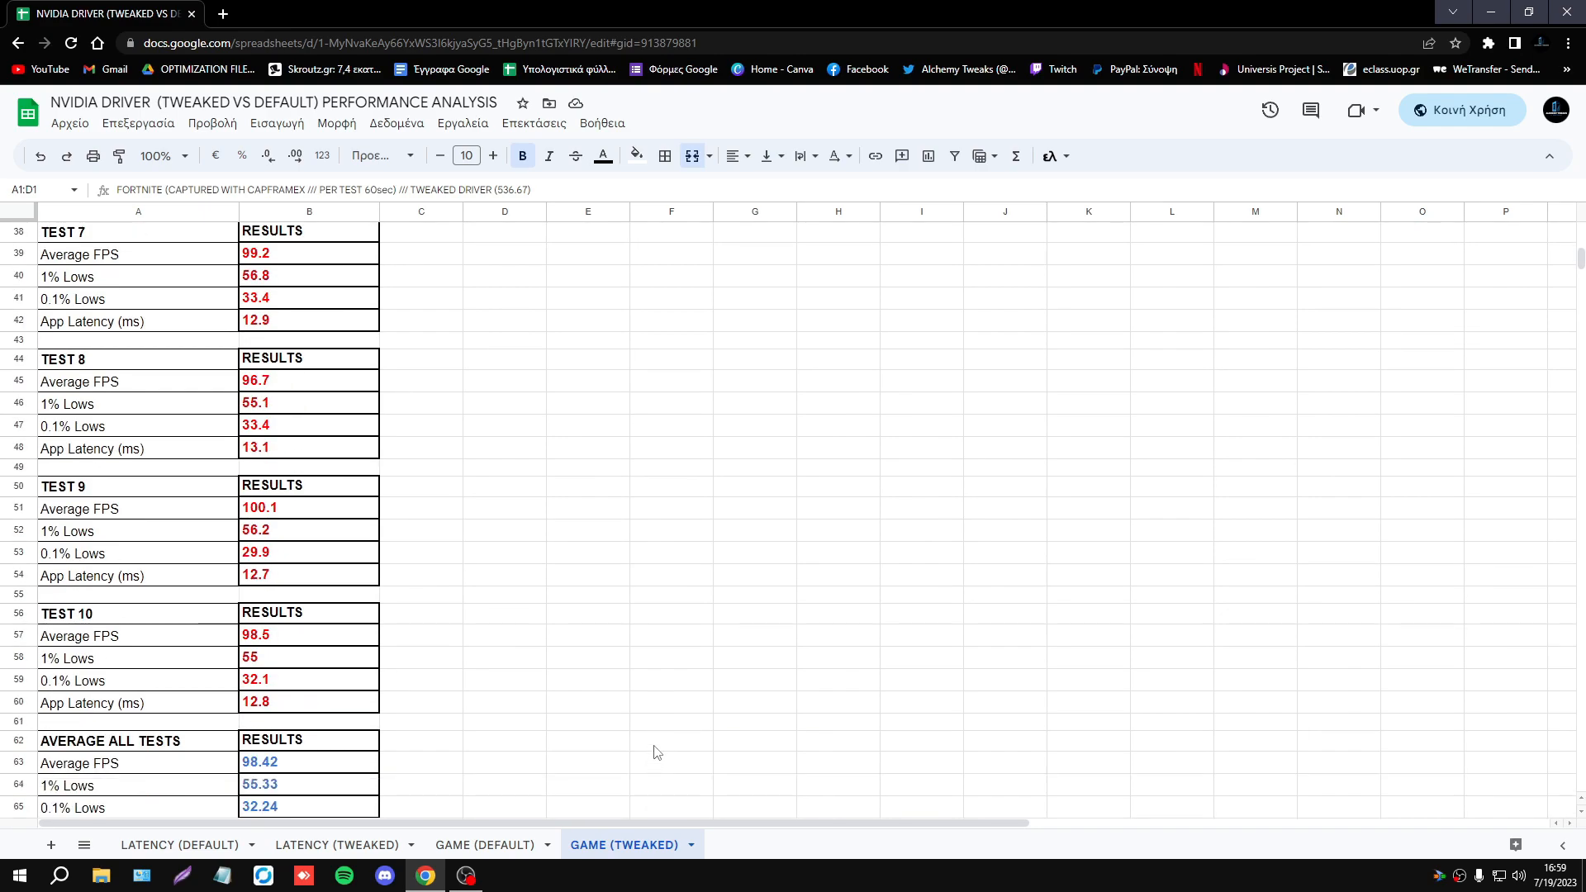
scroll(down, 3)
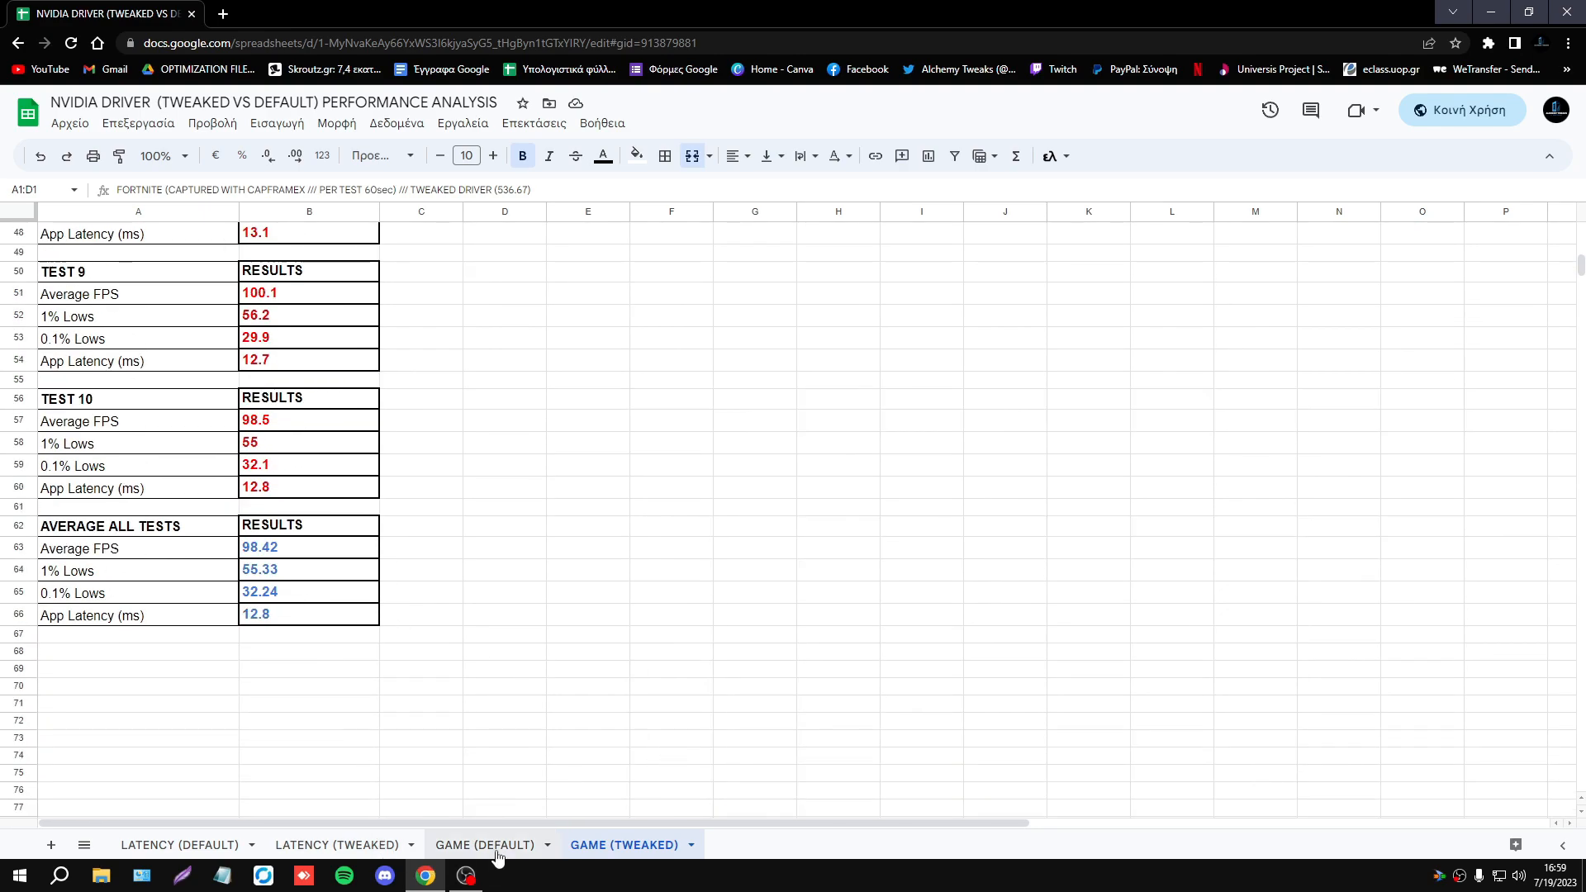
click(485, 844)
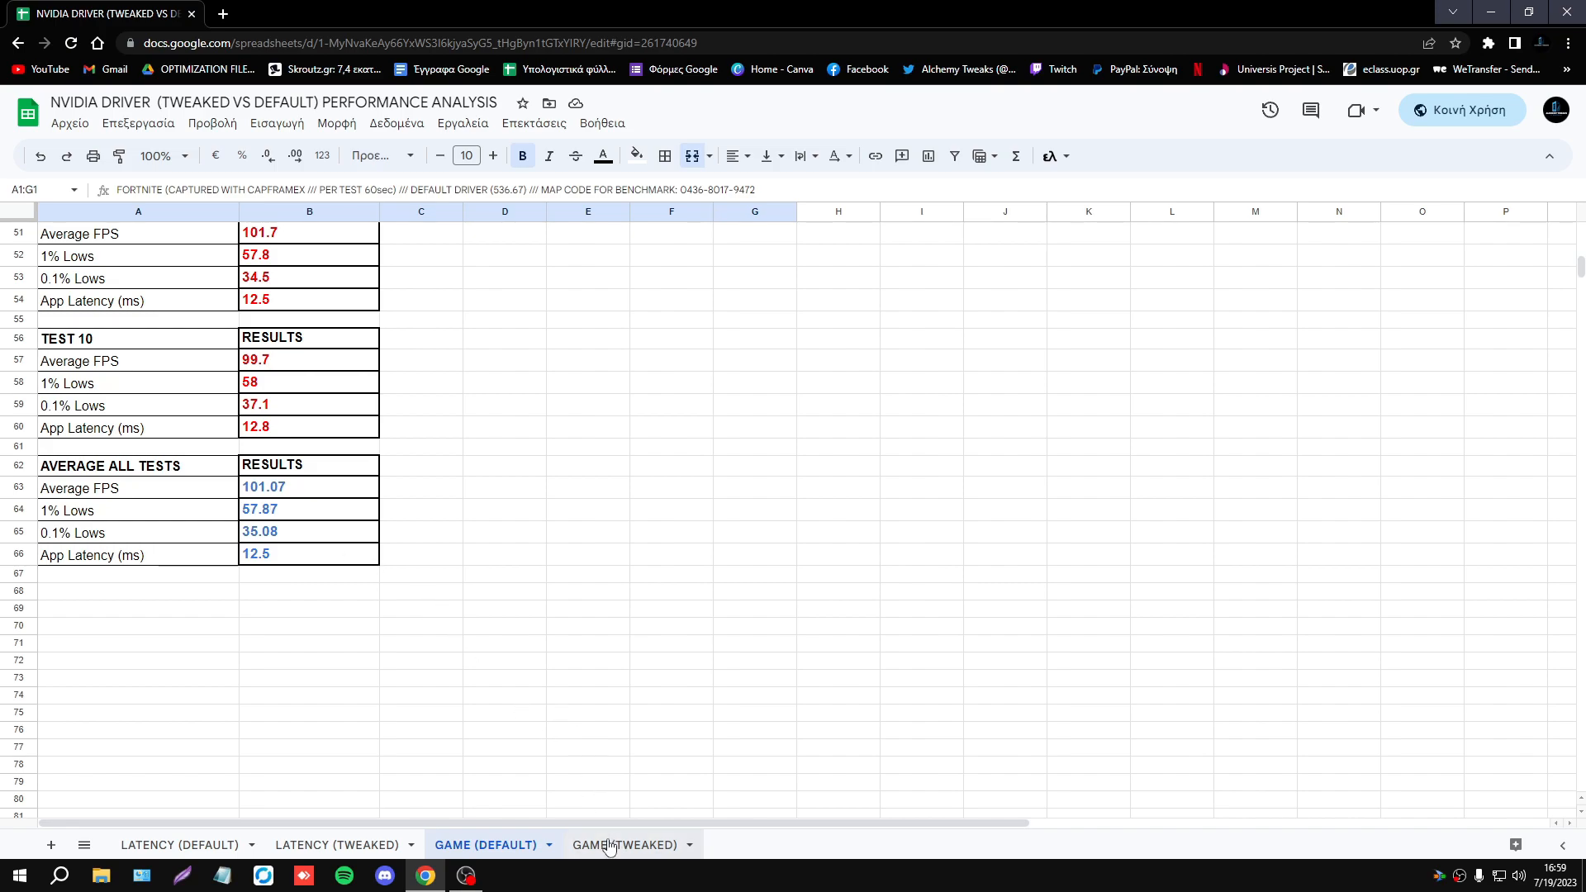
click(624, 844)
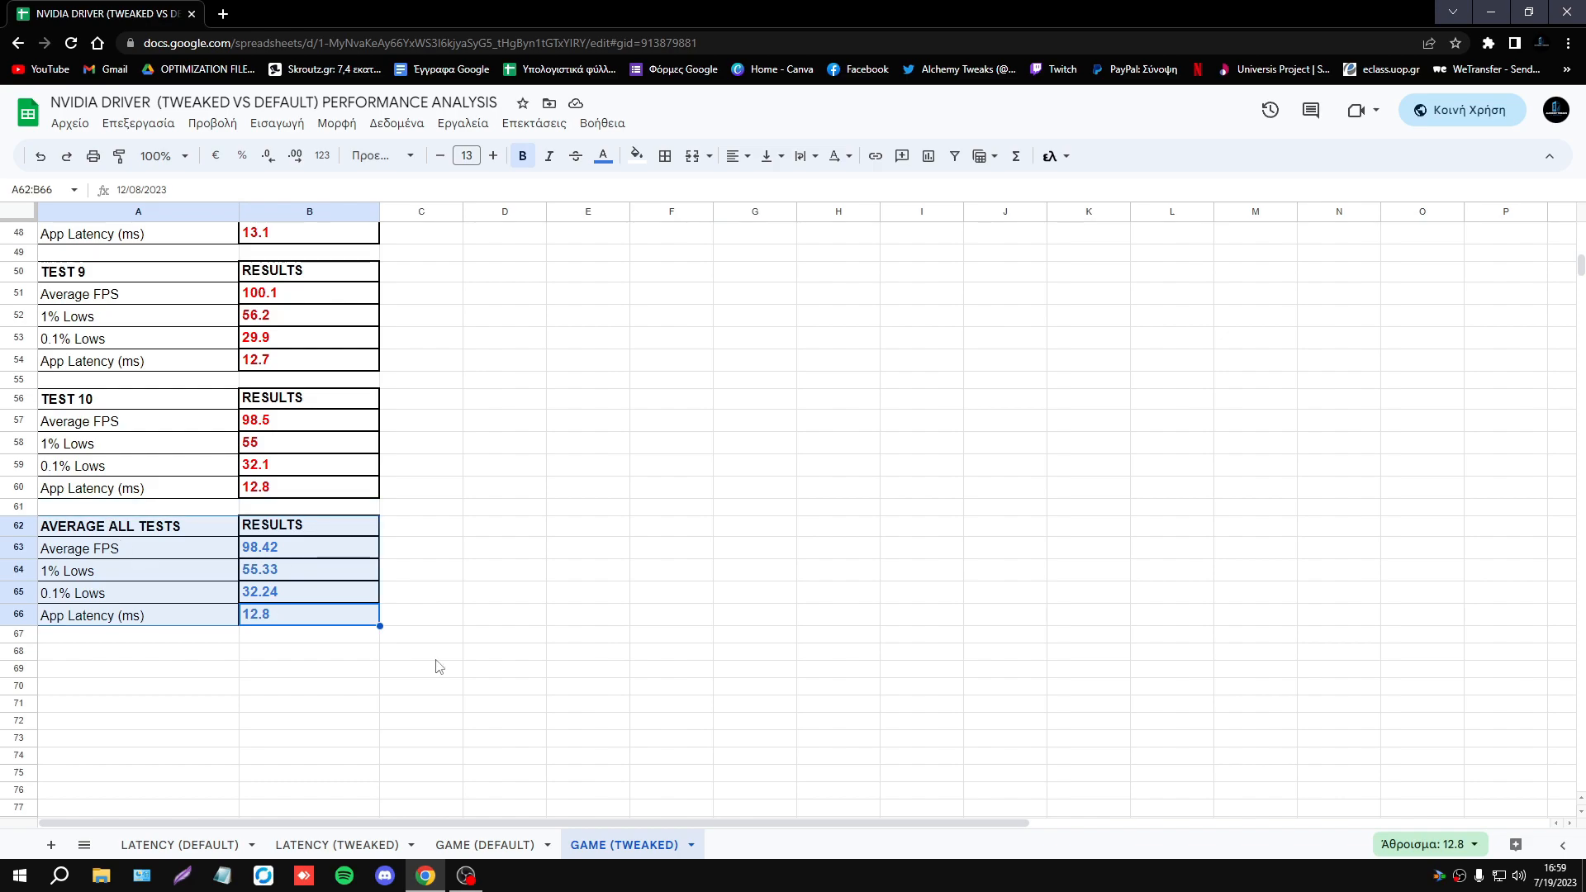
mouse_move(554, 575)
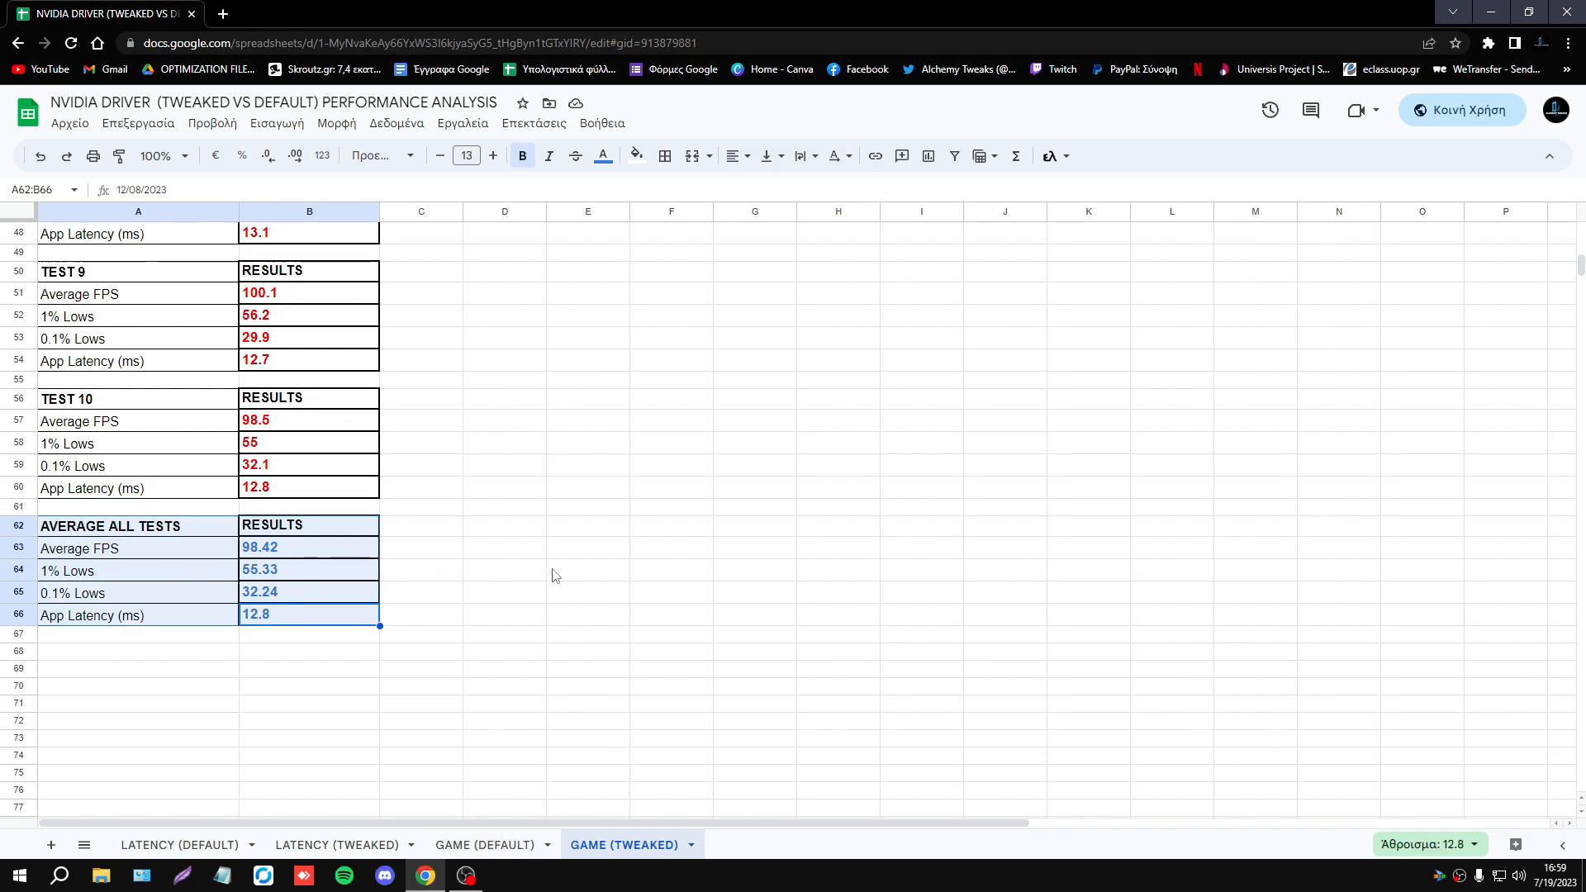
click(505, 591)
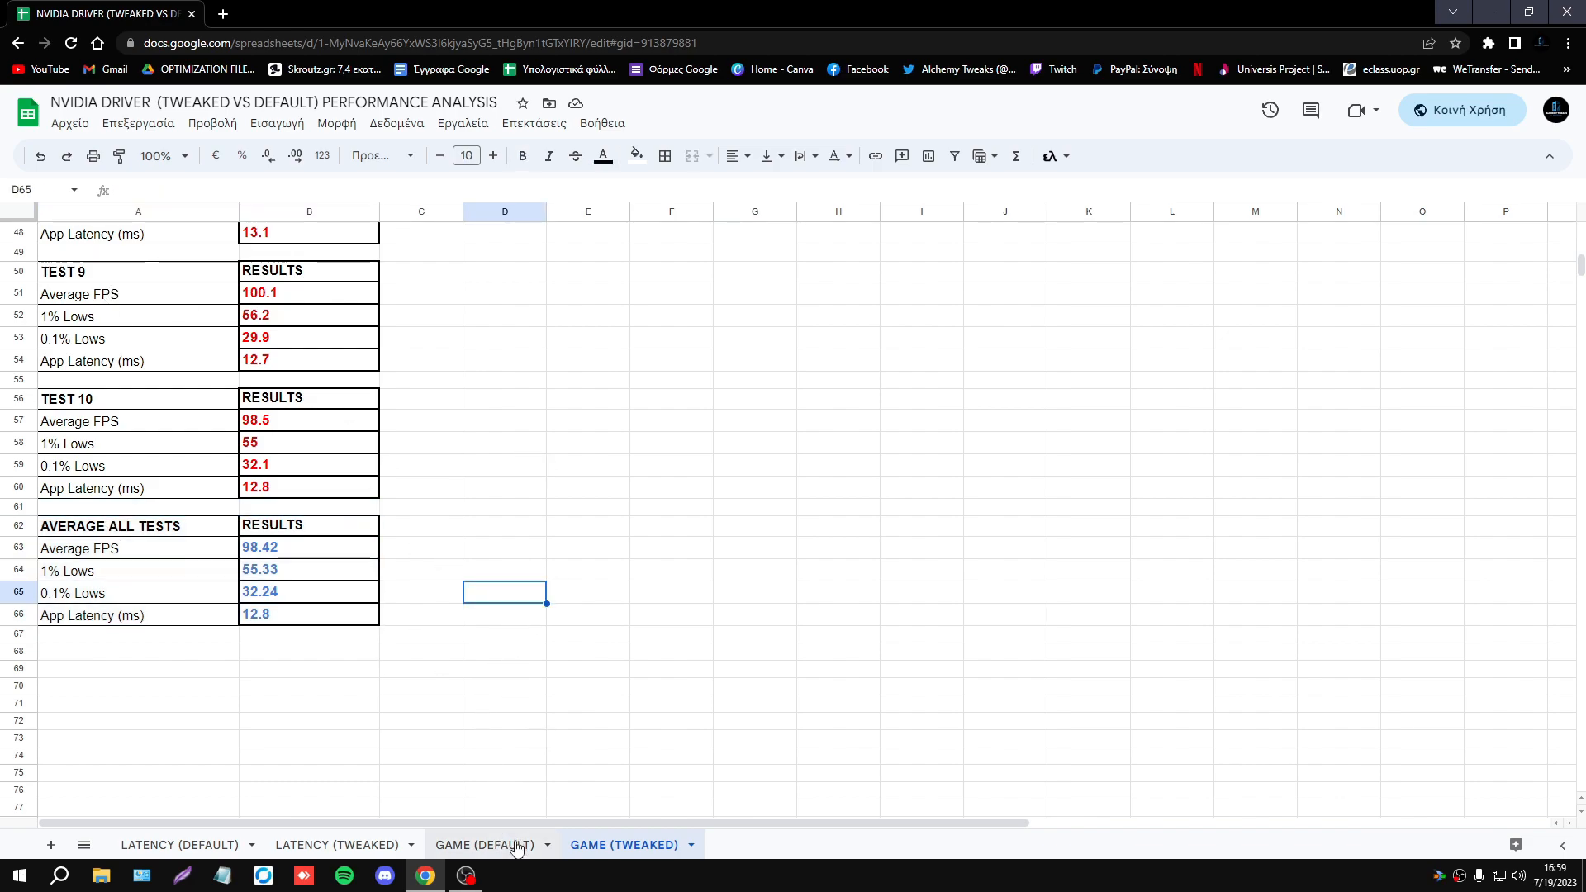
click(484, 844)
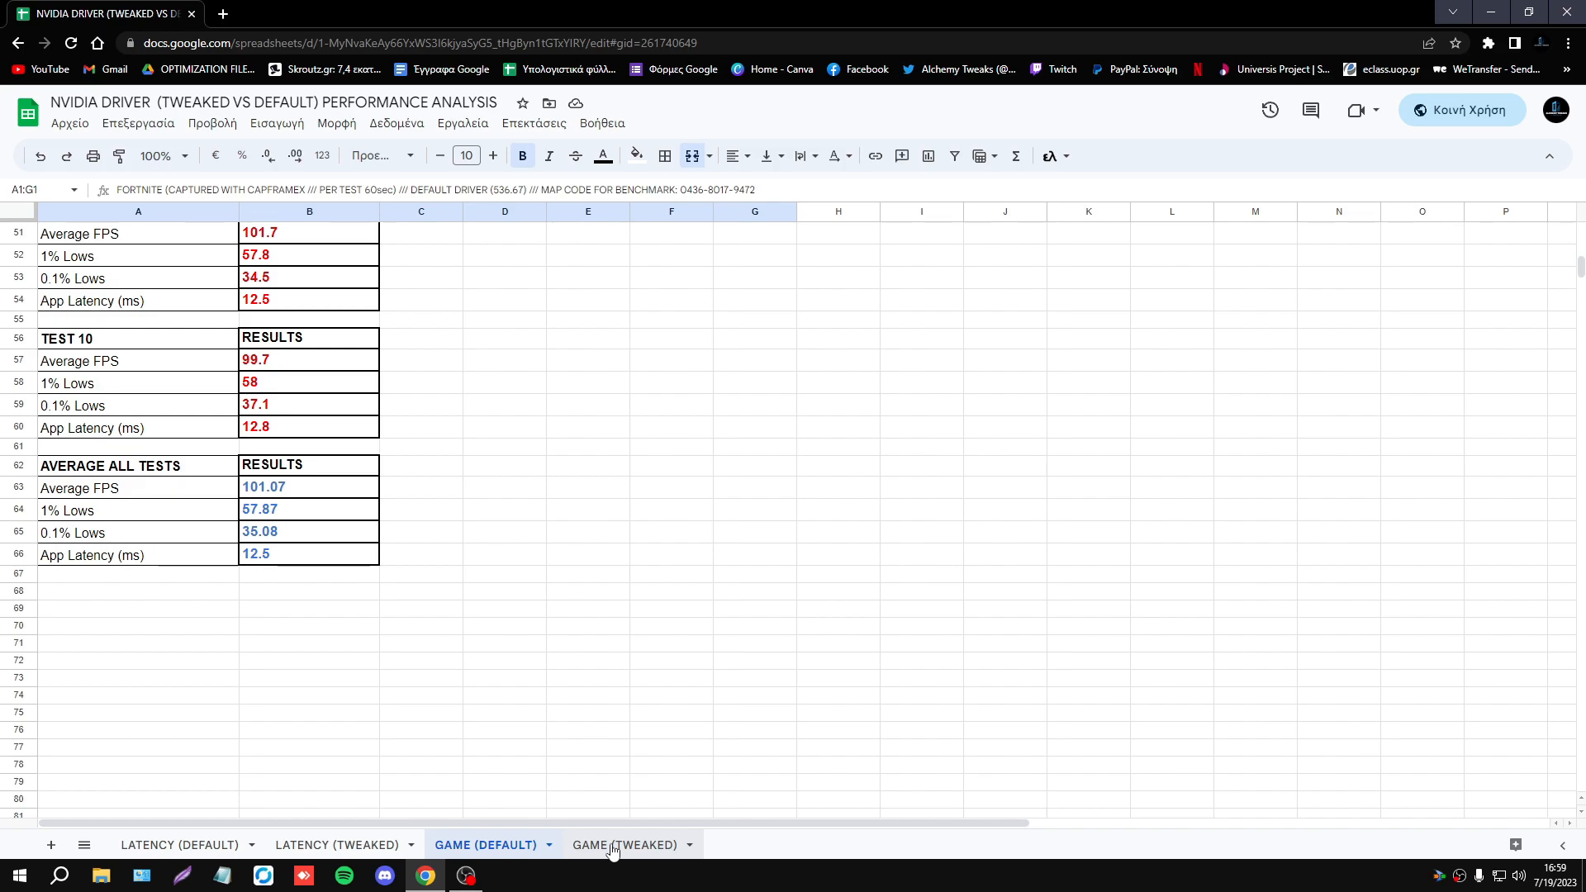
mouse_move(573, 844)
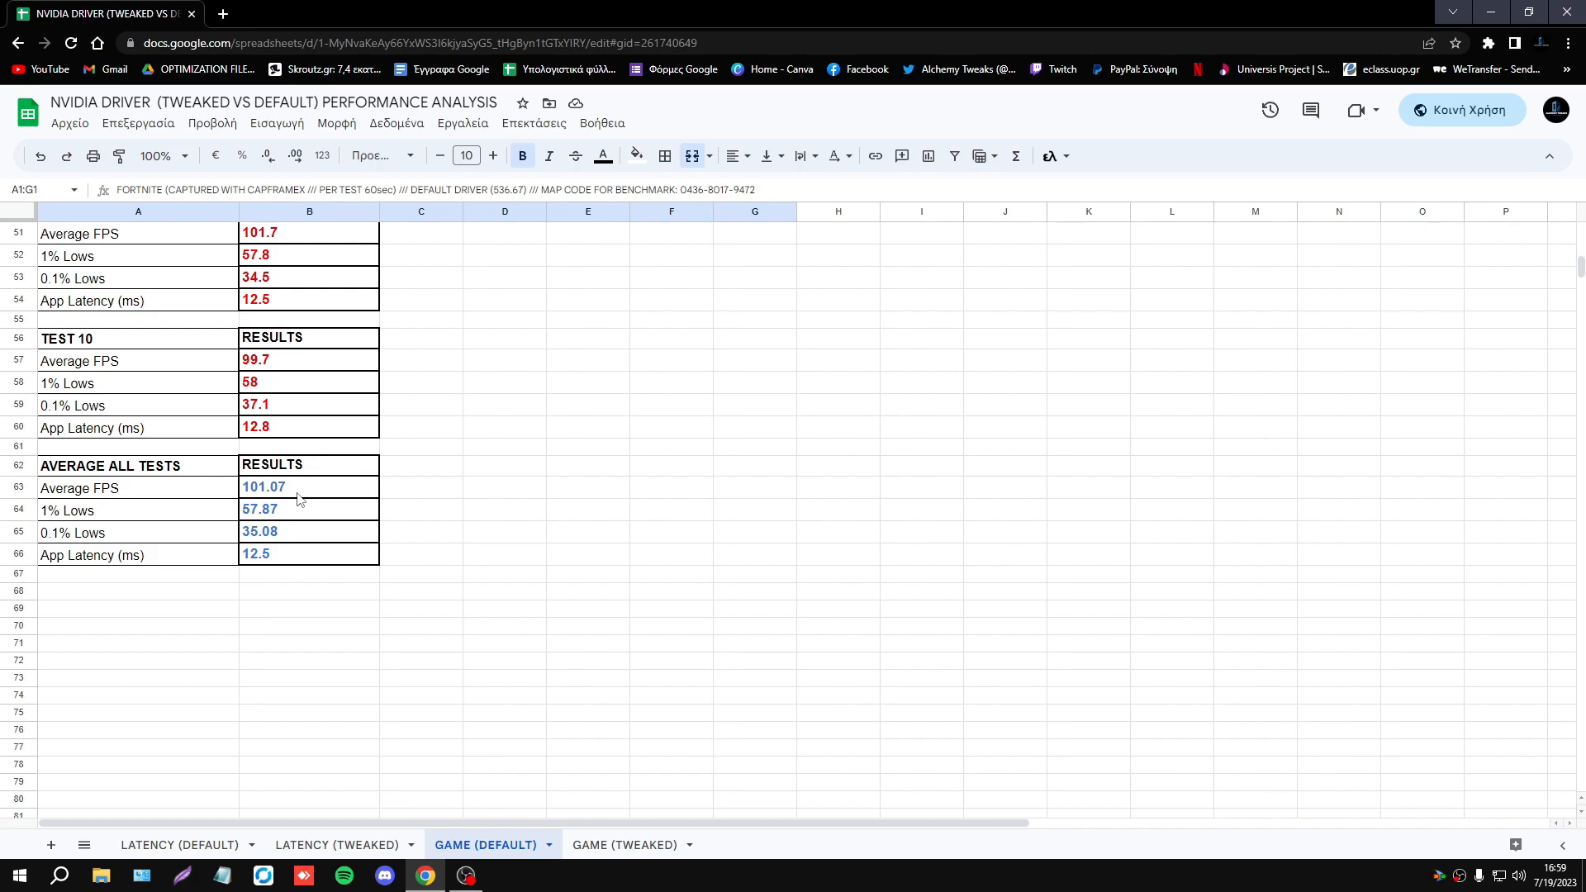
mouse_move(624, 844)
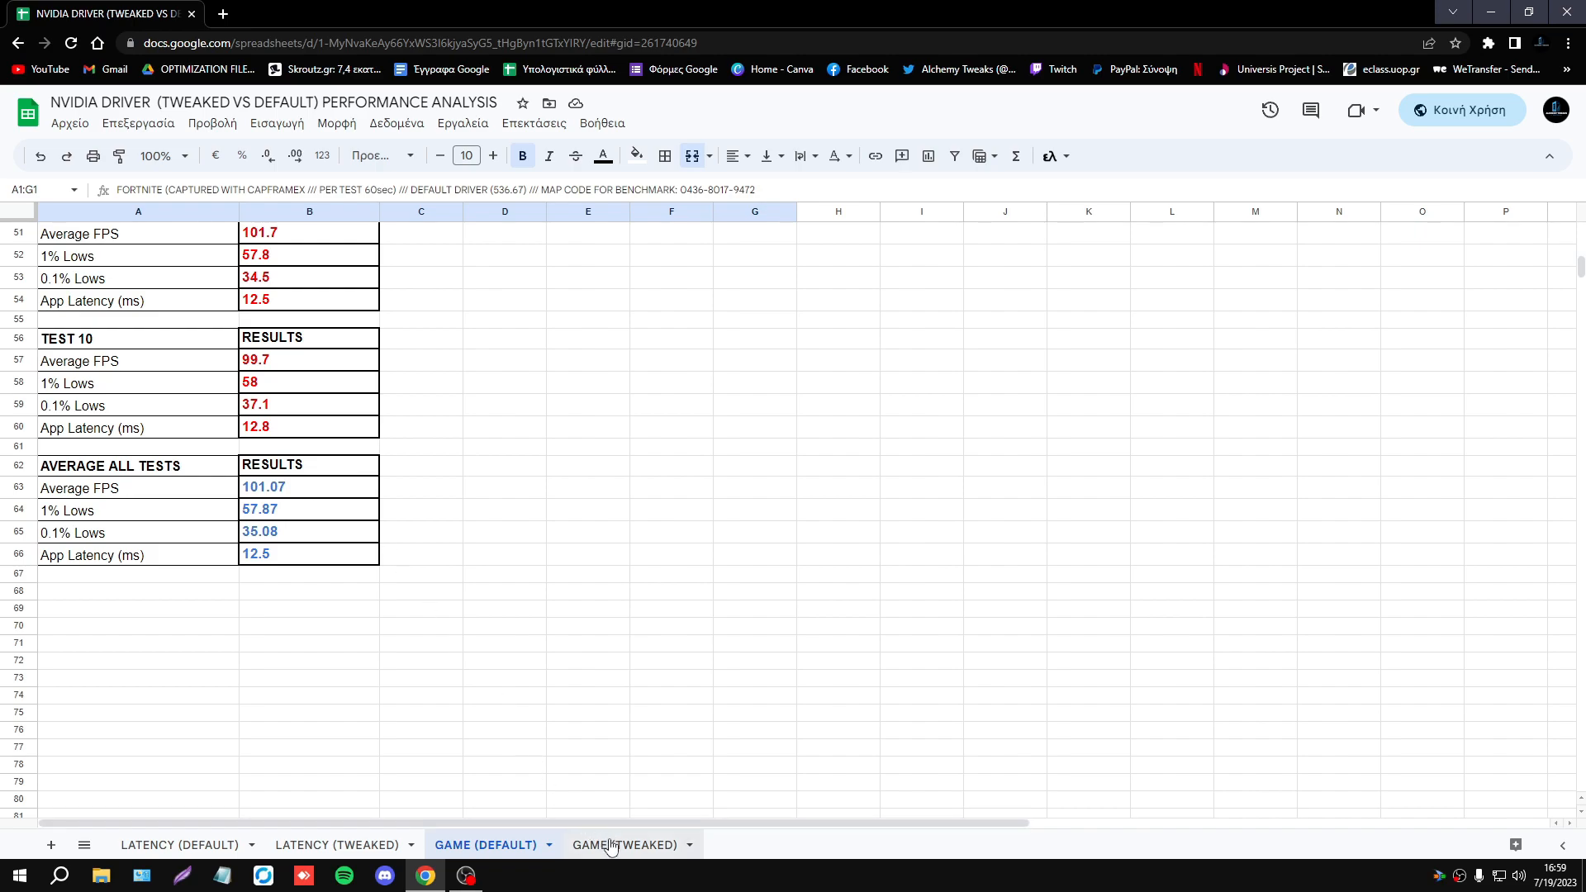
mouse_move(725, 691)
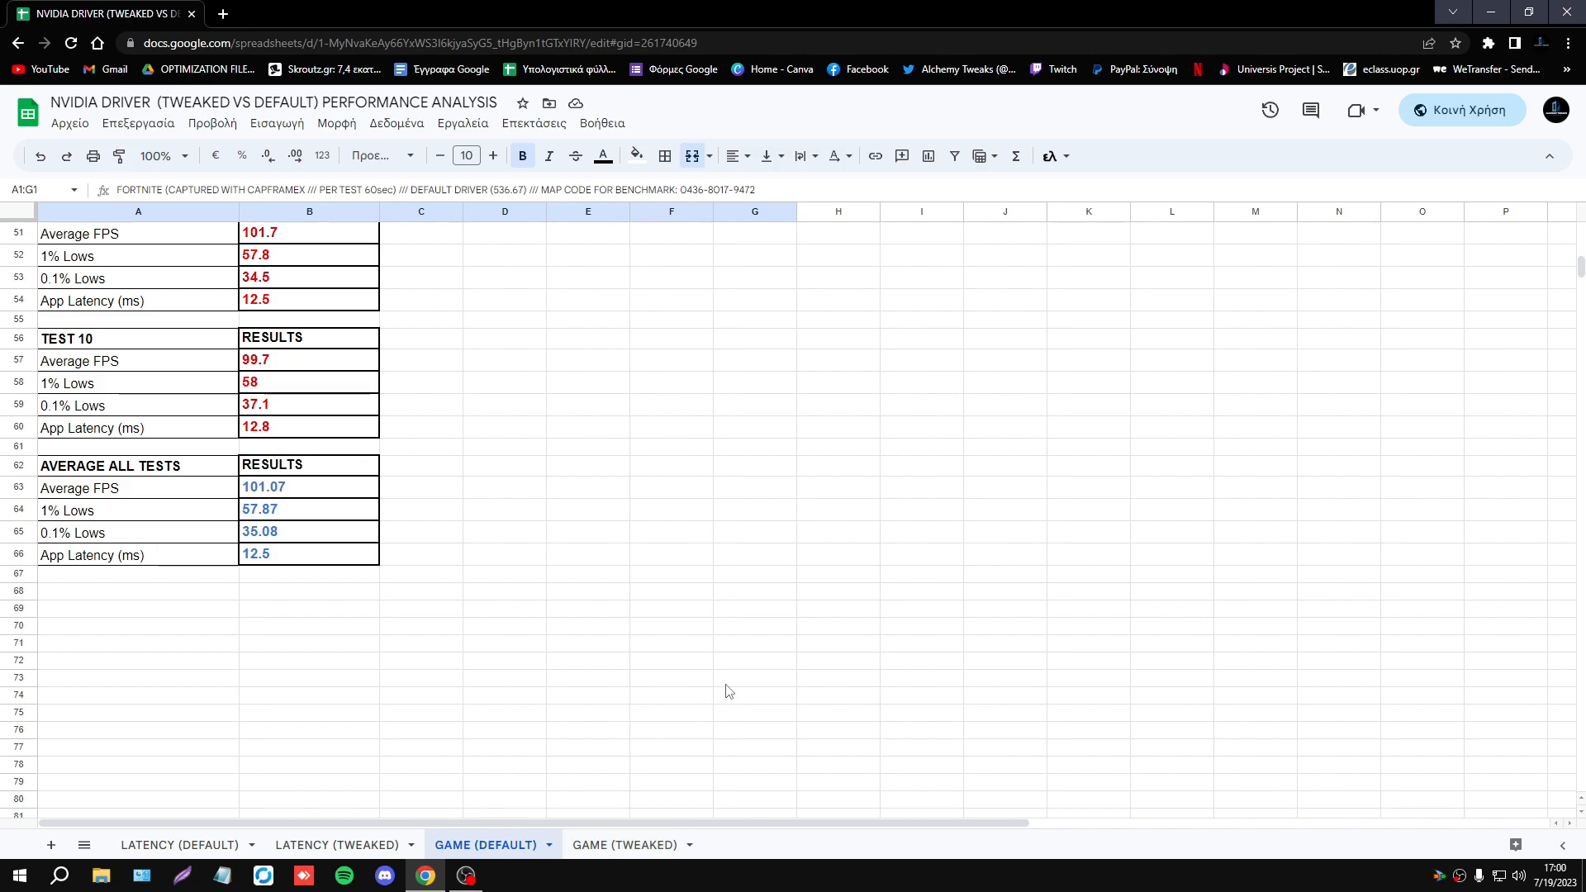
mouse_move(725, 704)
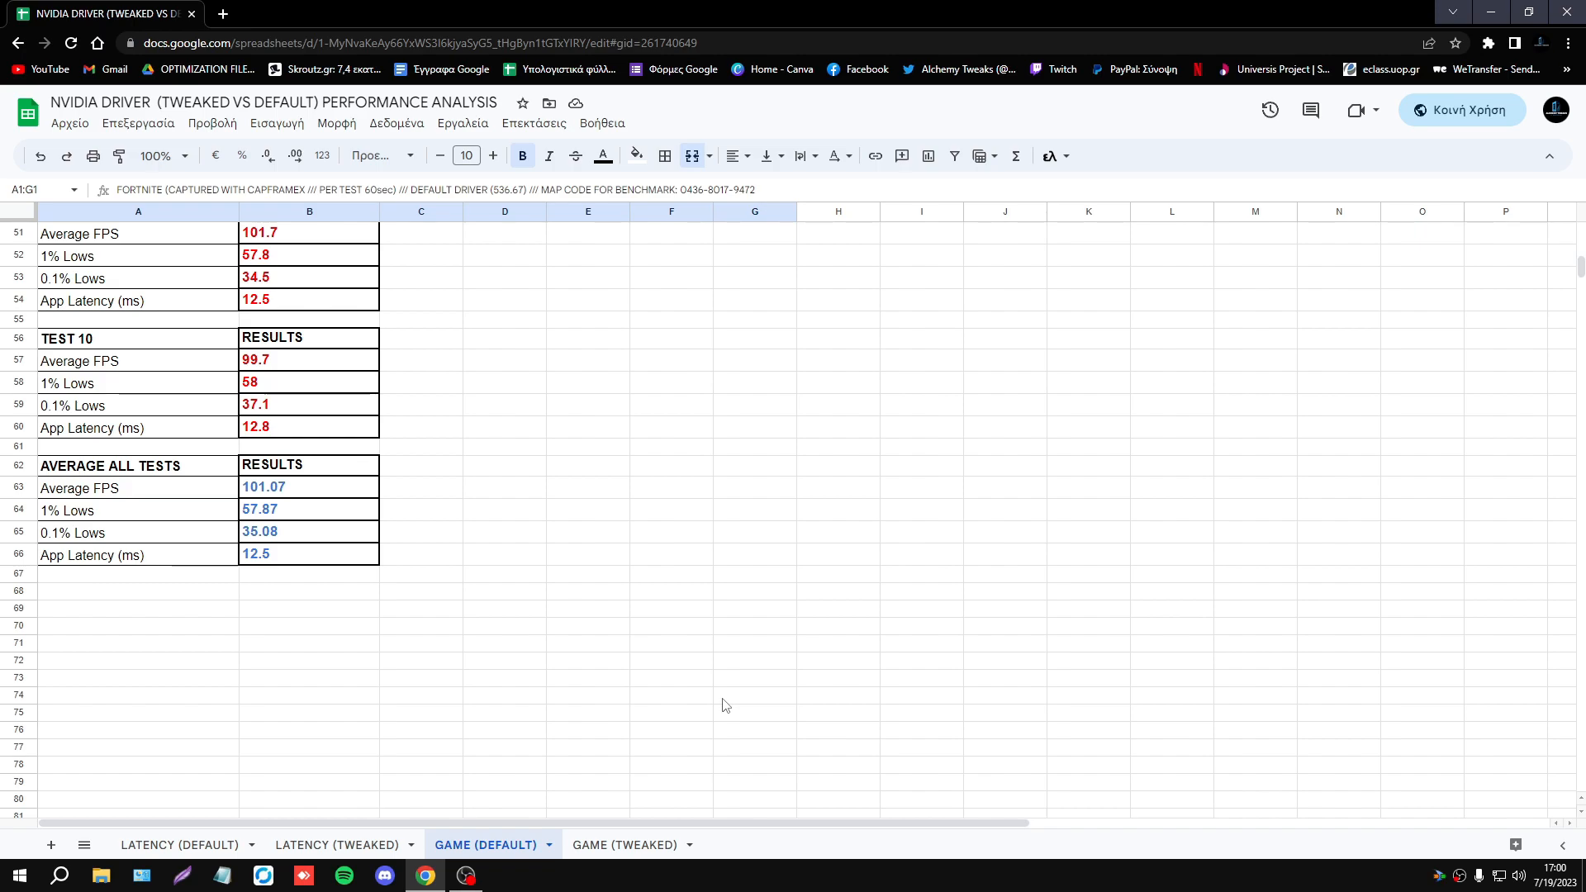
right_click(758, 874)
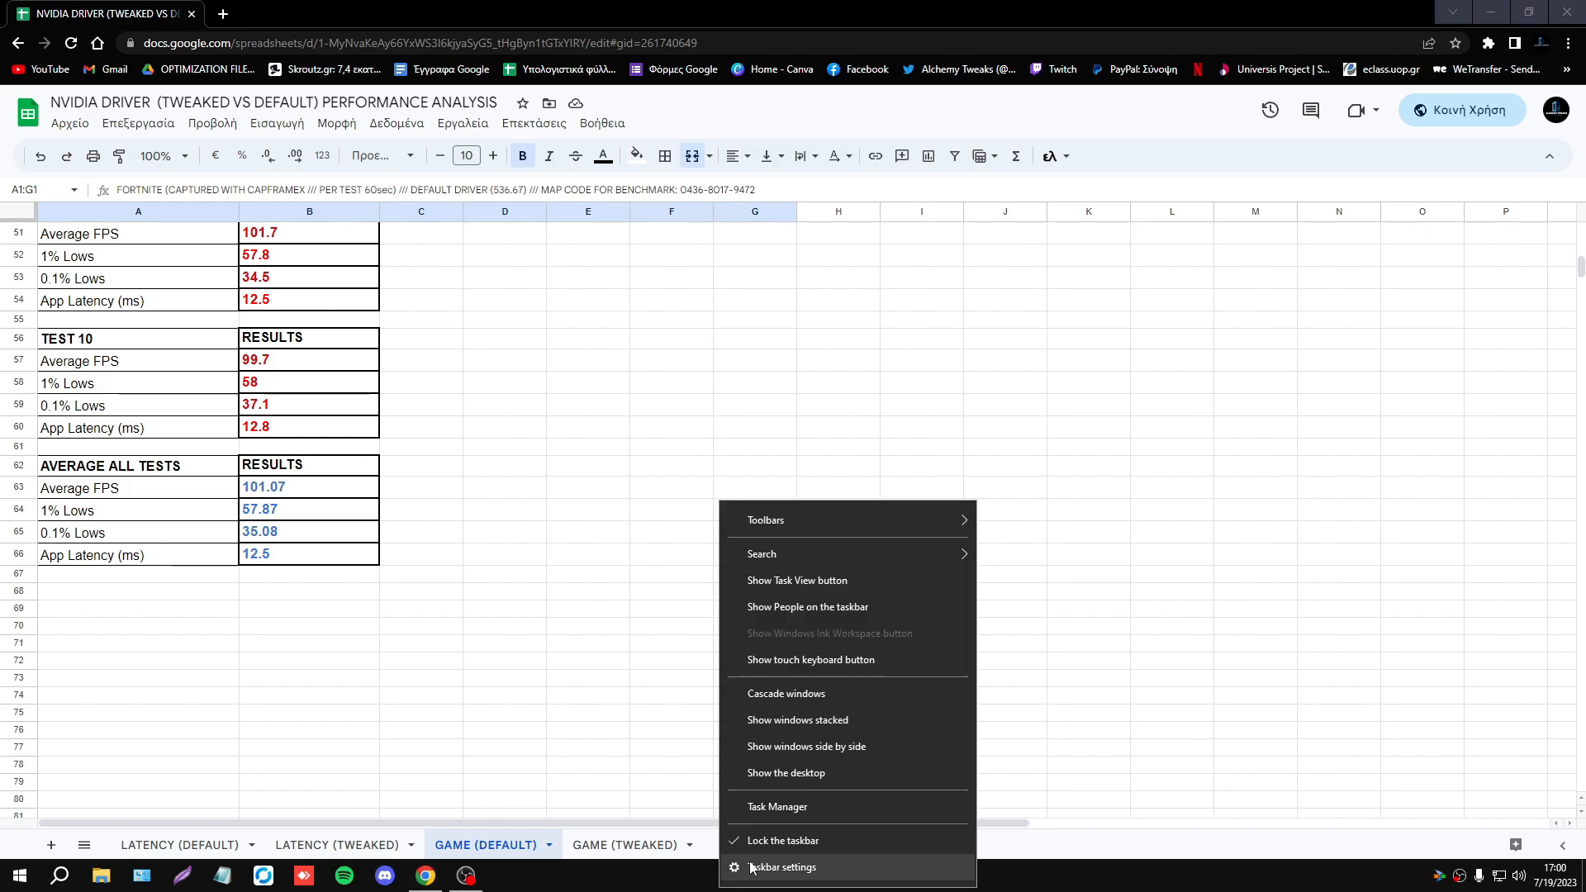
click(776, 806)
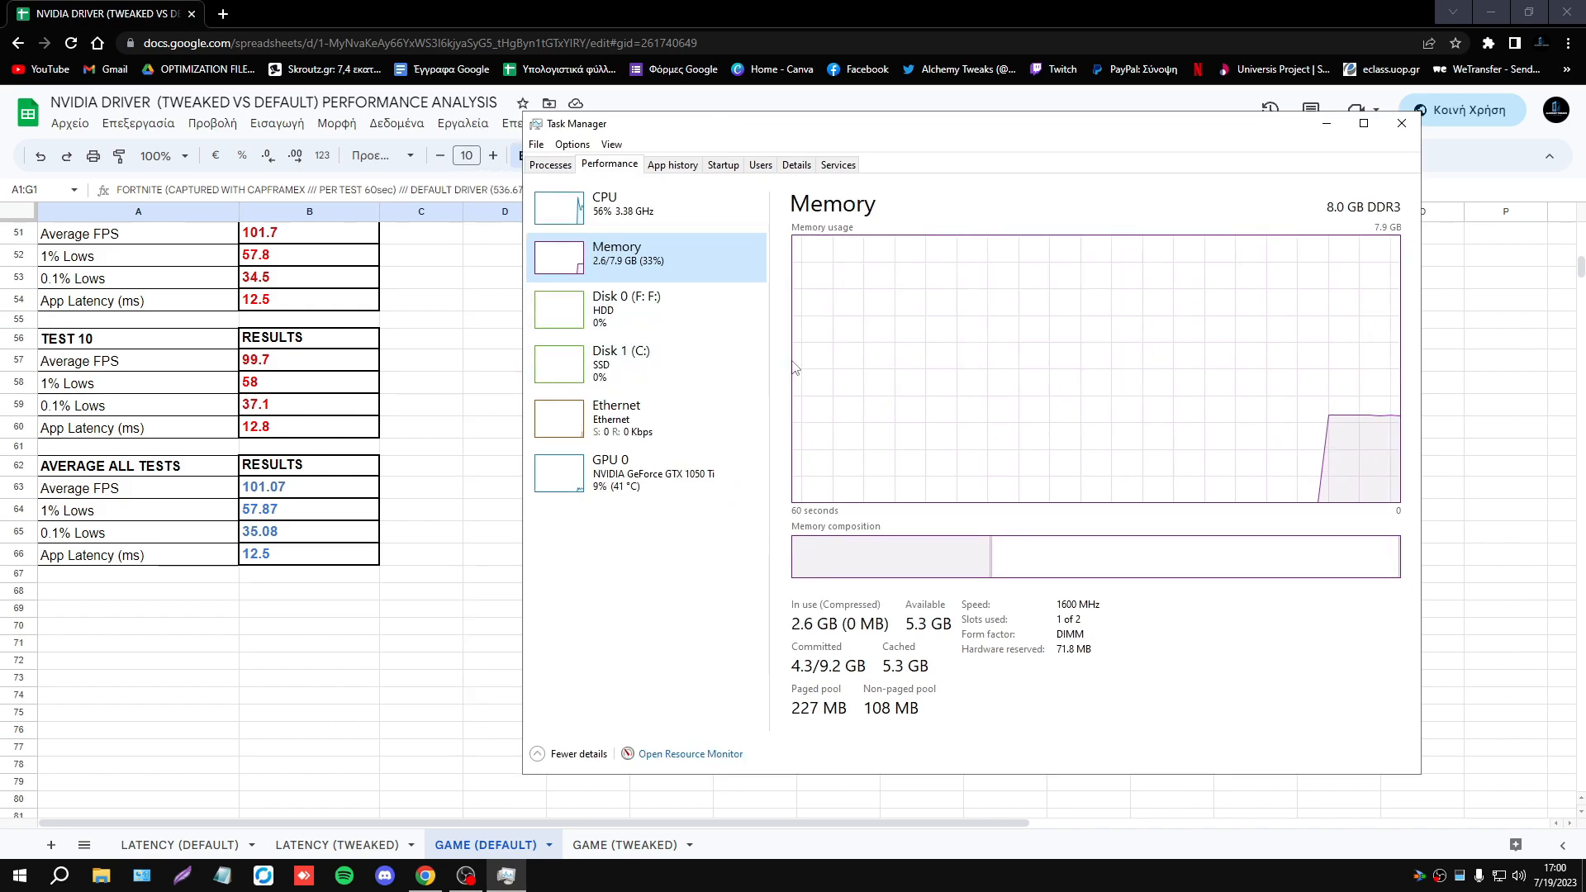
mouse_move(702, 192)
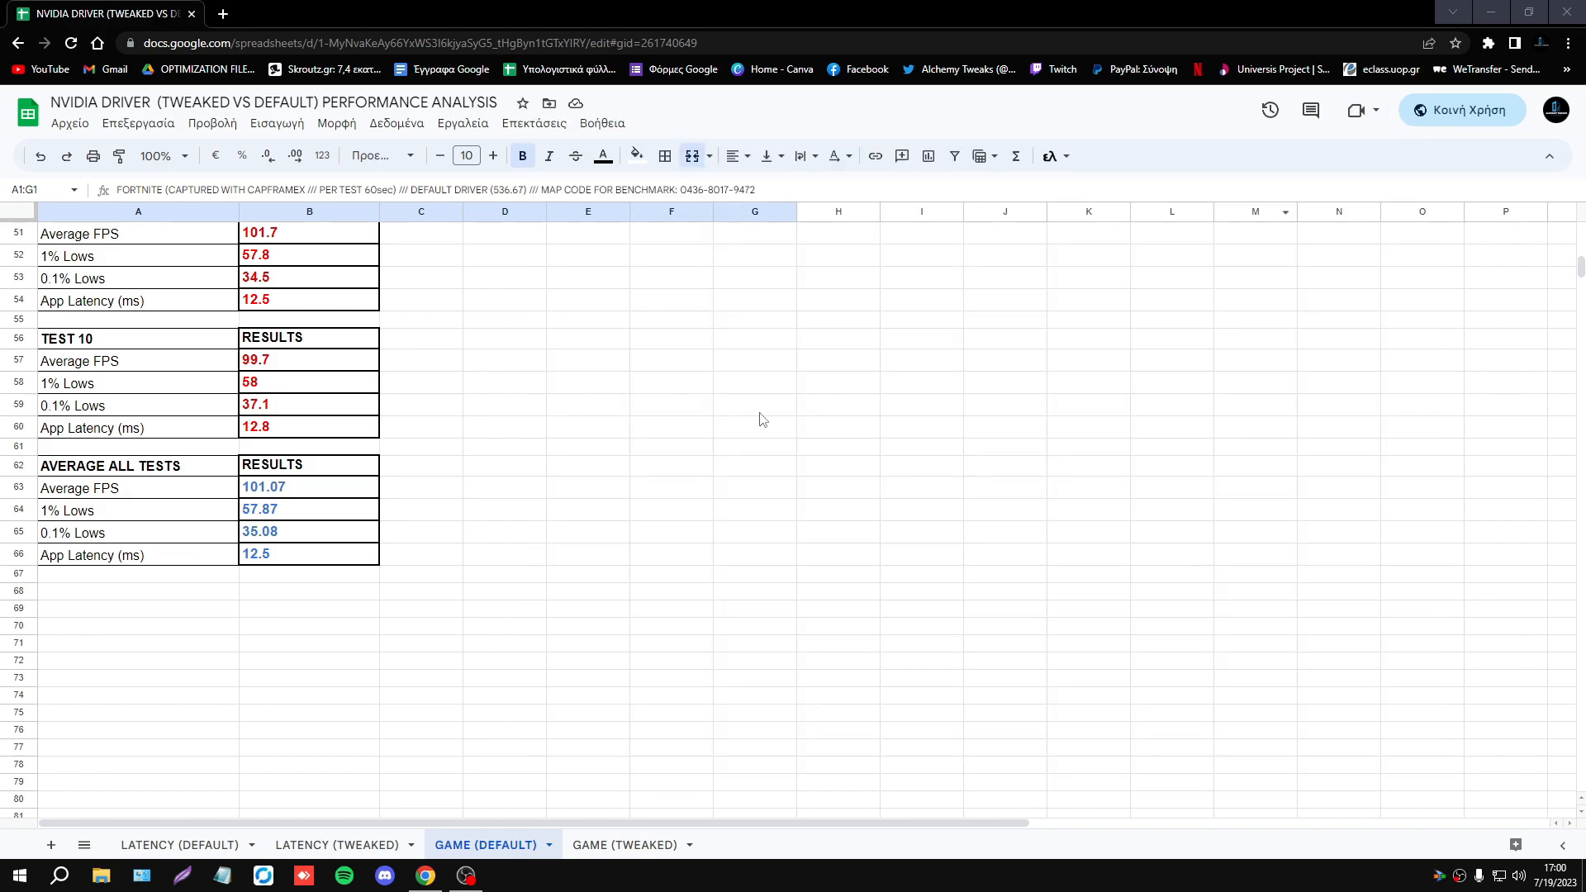
mouse_move(543, 563)
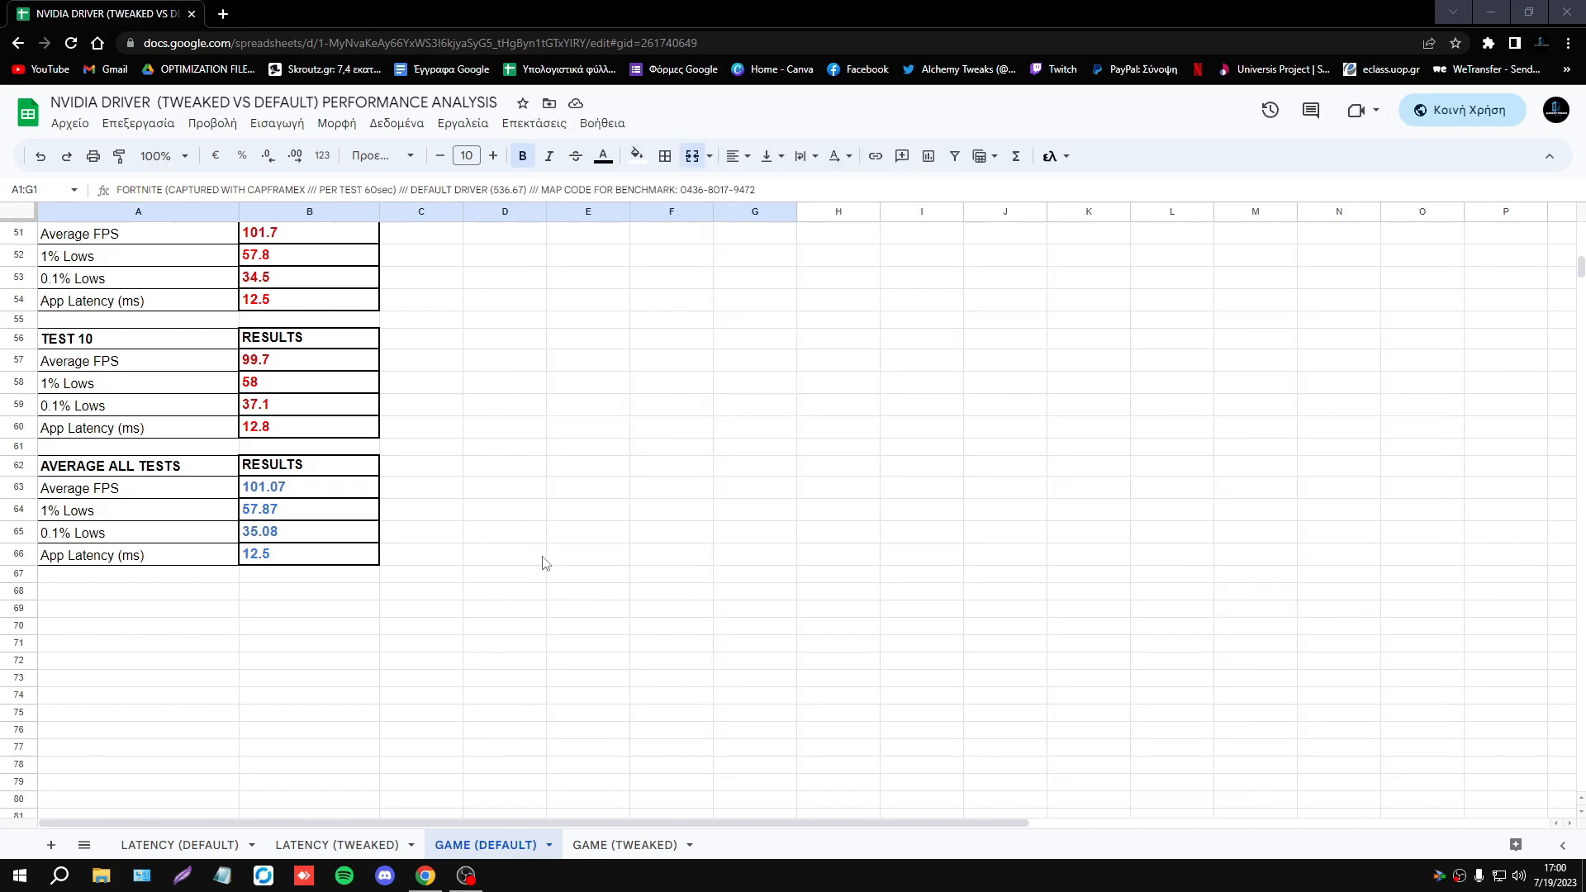
mouse_move(555, 550)
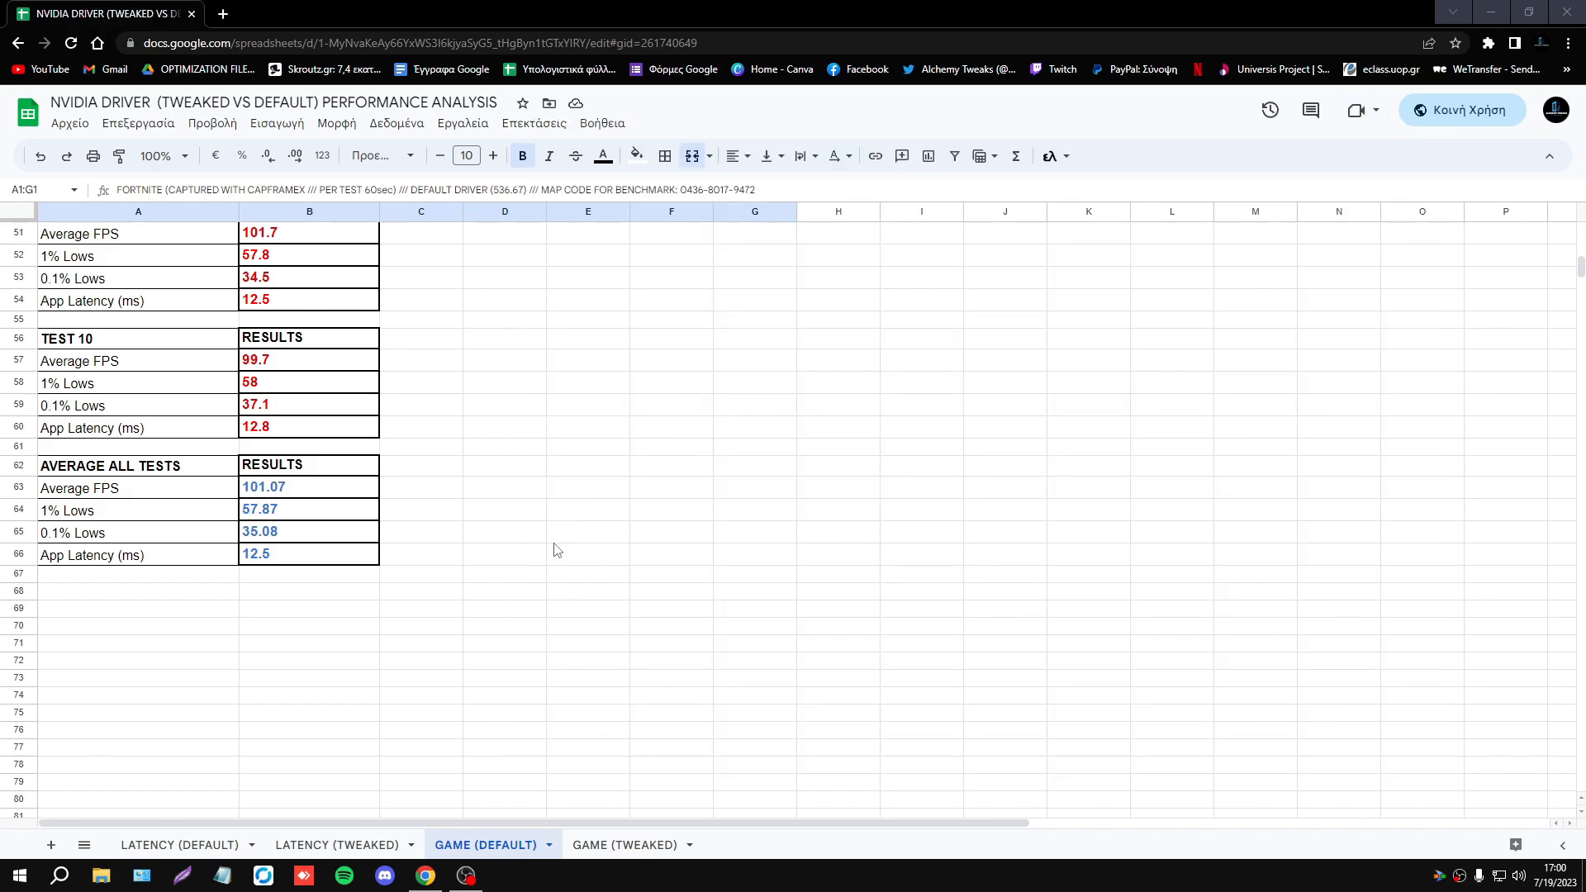